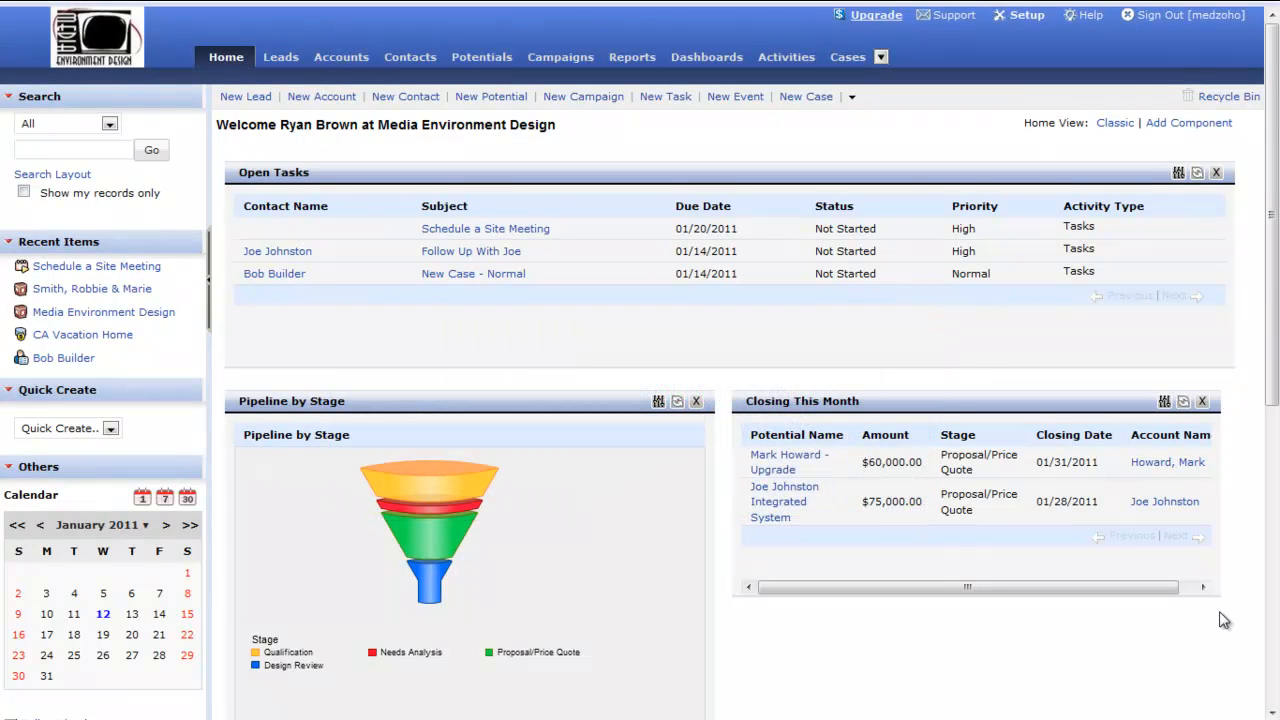
{"action": "mouse_move", "coordinate": [1246, 613]}
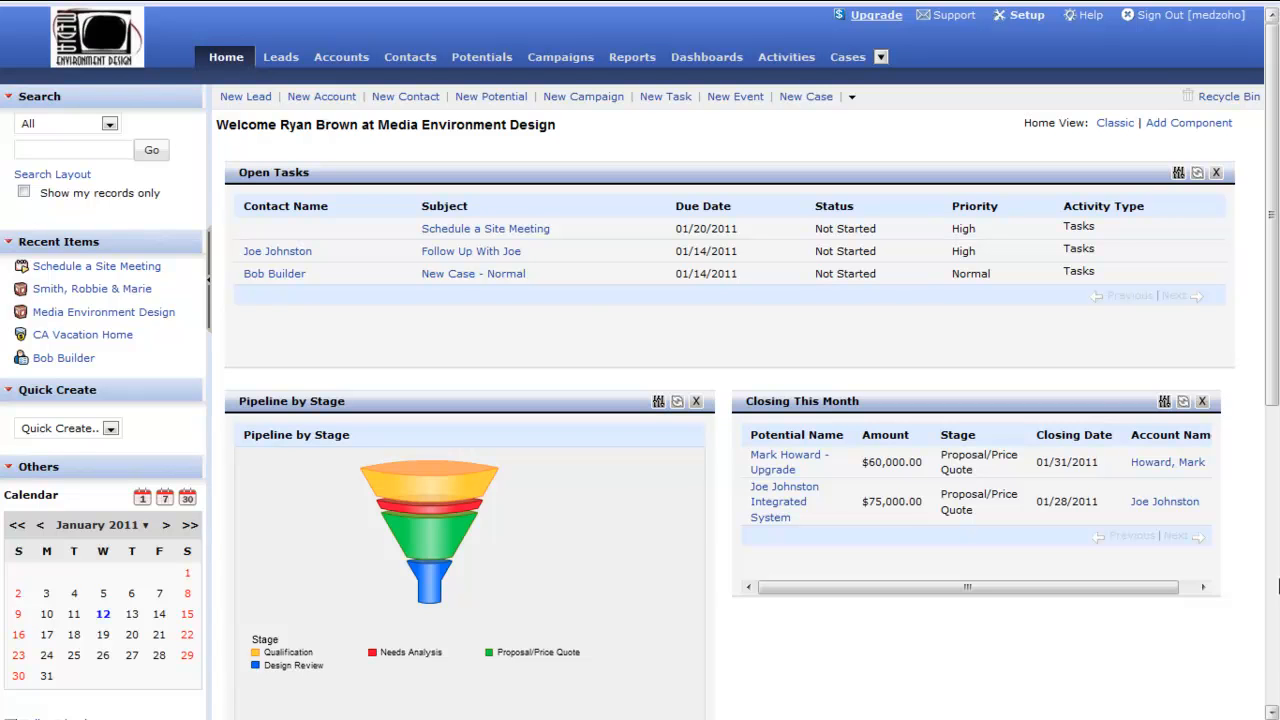
Show All Accounts and select the Media Environment Design account
{"action": "left_click", "coordinate": [336, 57]}
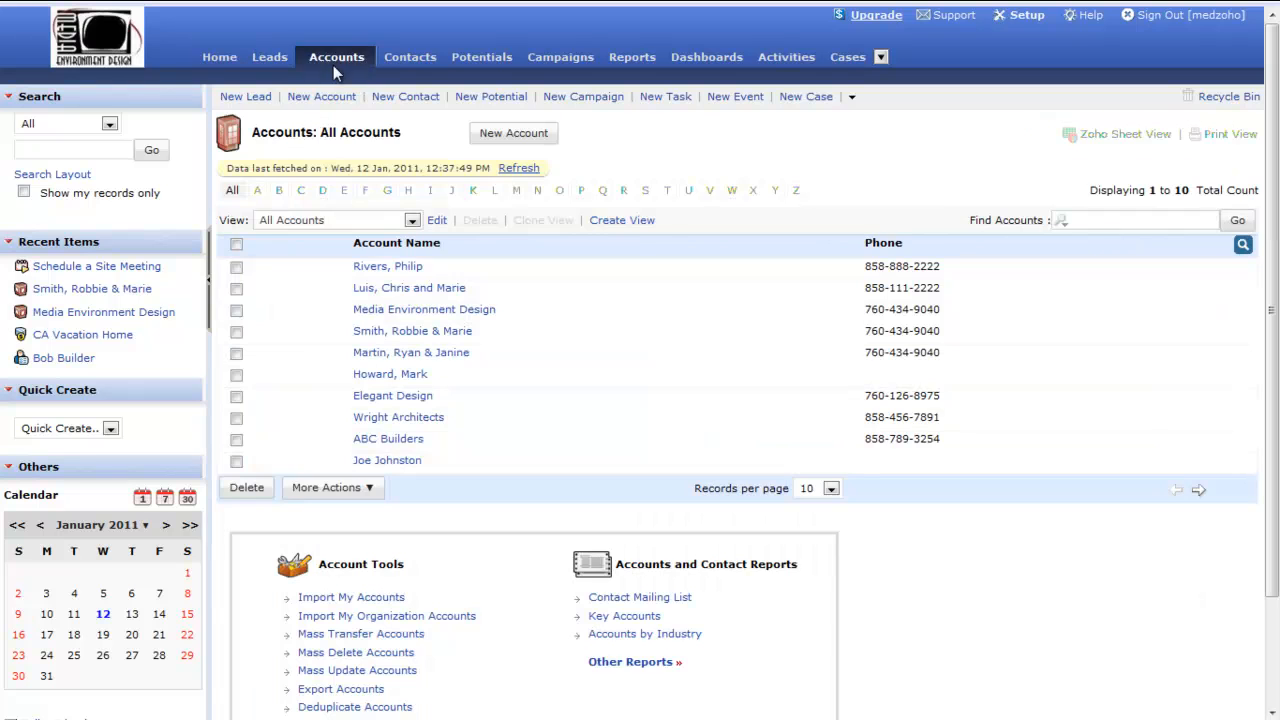
{"action": "mouse_move", "coordinate": [387, 266]}
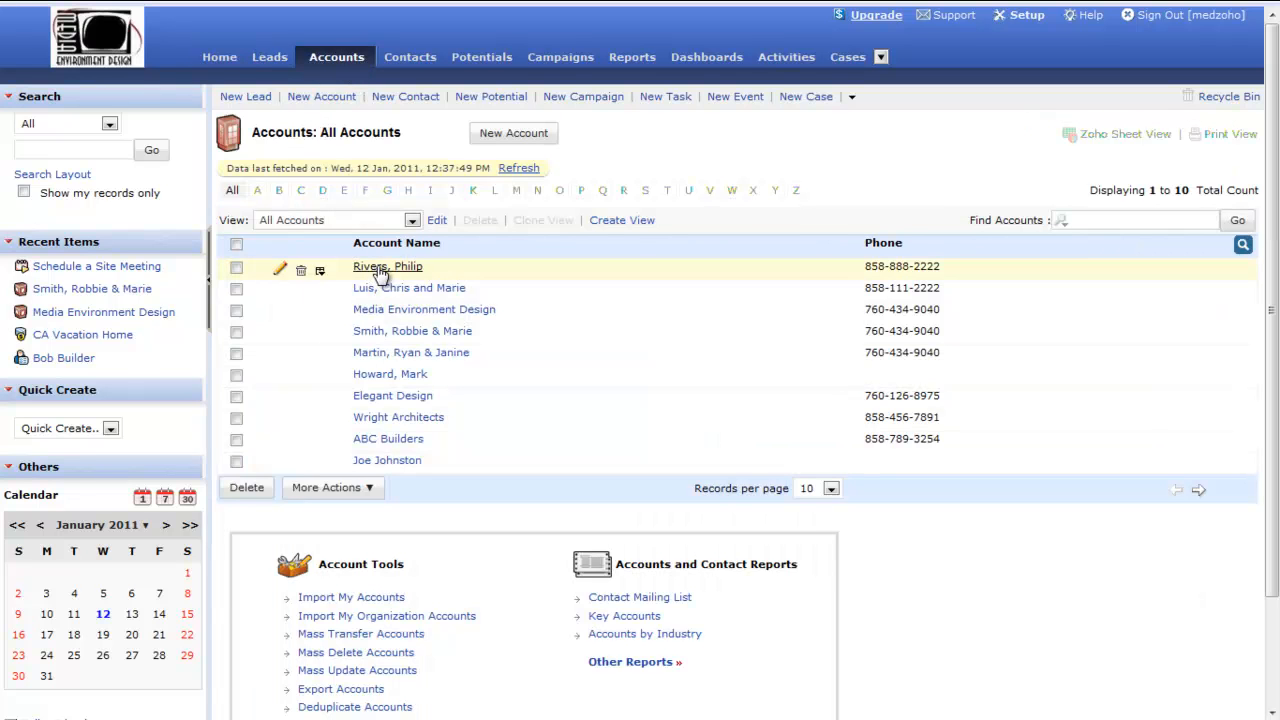
{"action": "mouse_move", "coordinate": [470, 325]}
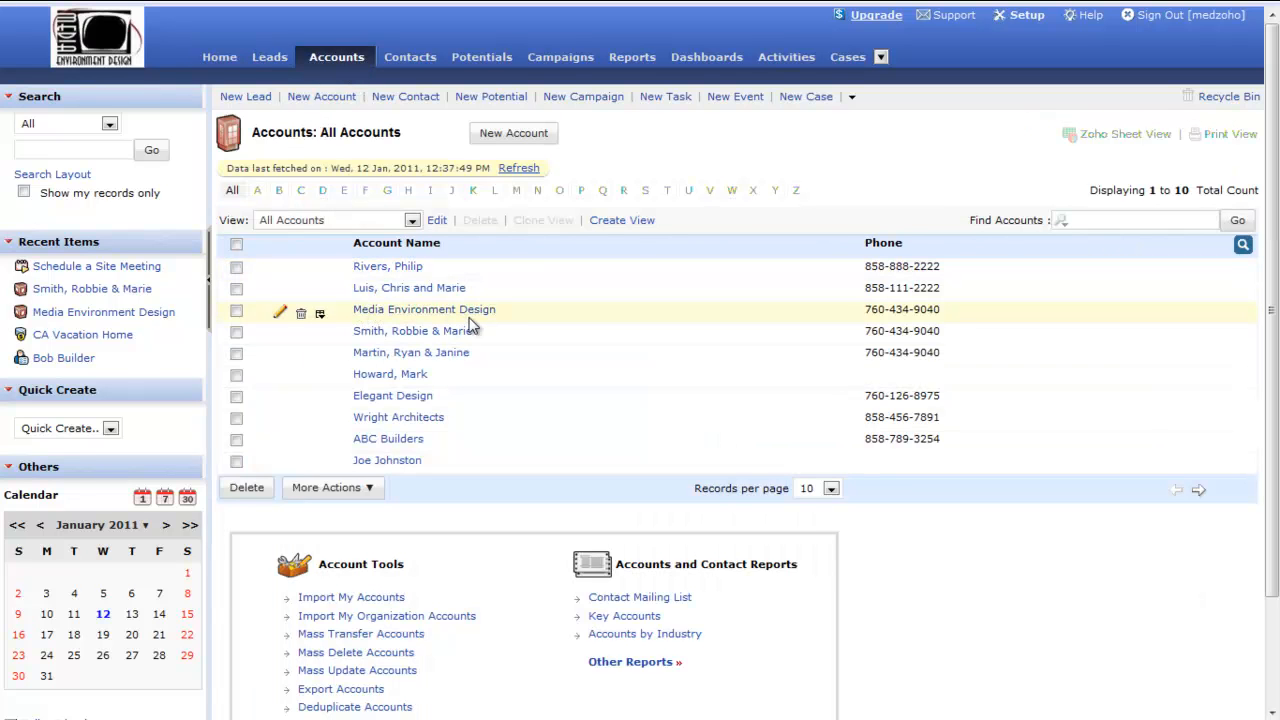
{"action": "left_click", "coordinate": [424, 309]}
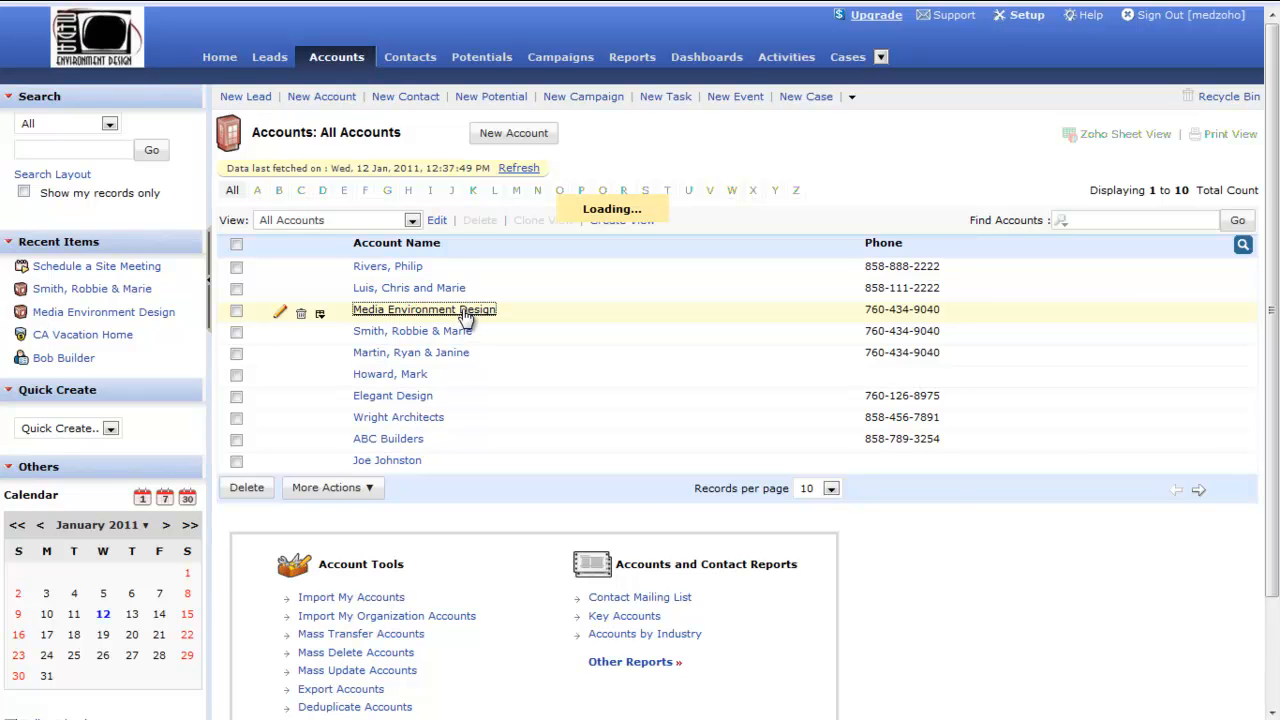
{"action": "left_click", "coordinate": [423, 309]}
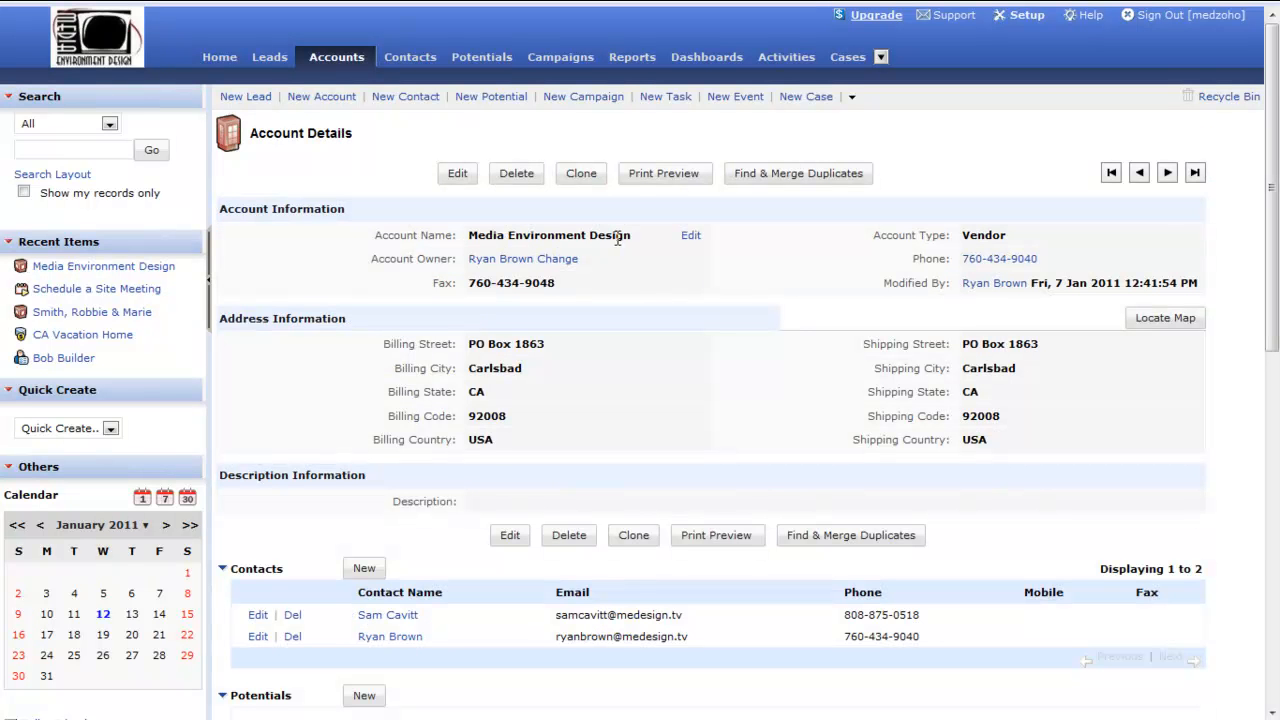
{"action": "mouse_move", "coordinate": [867, 271]}
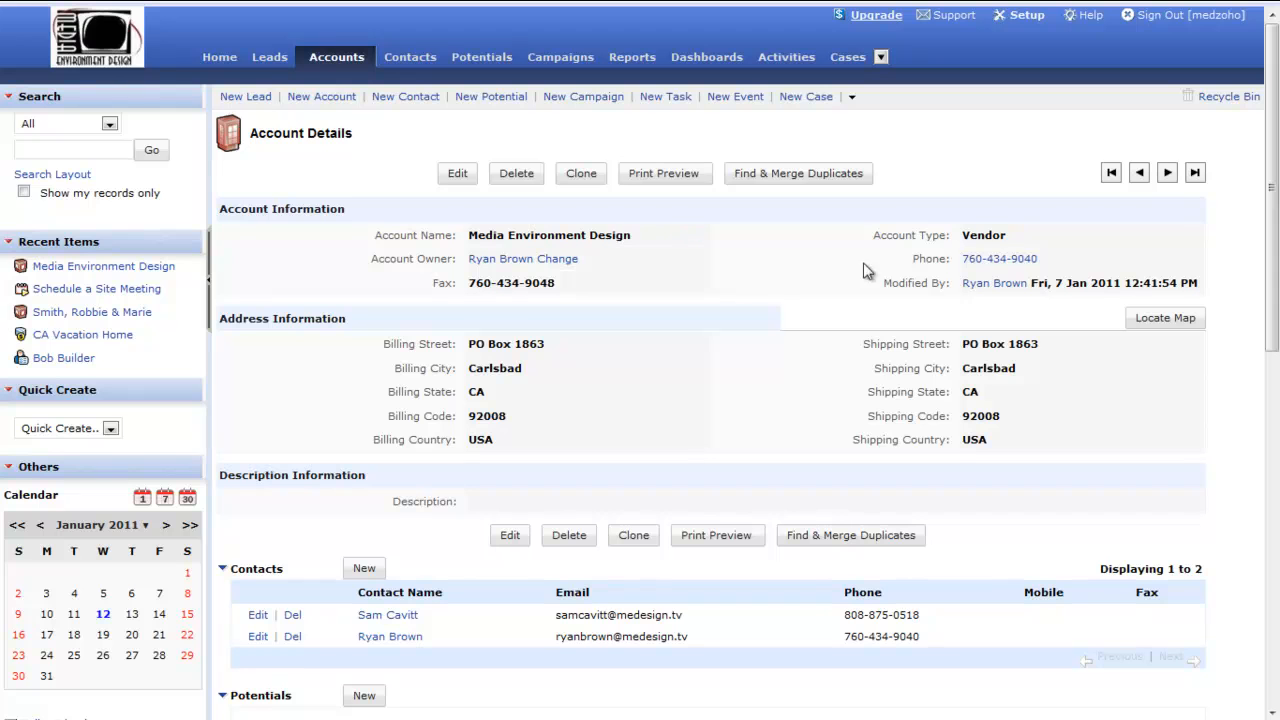
{"action": "mouse_move", "coordinate": [1188, 237]}
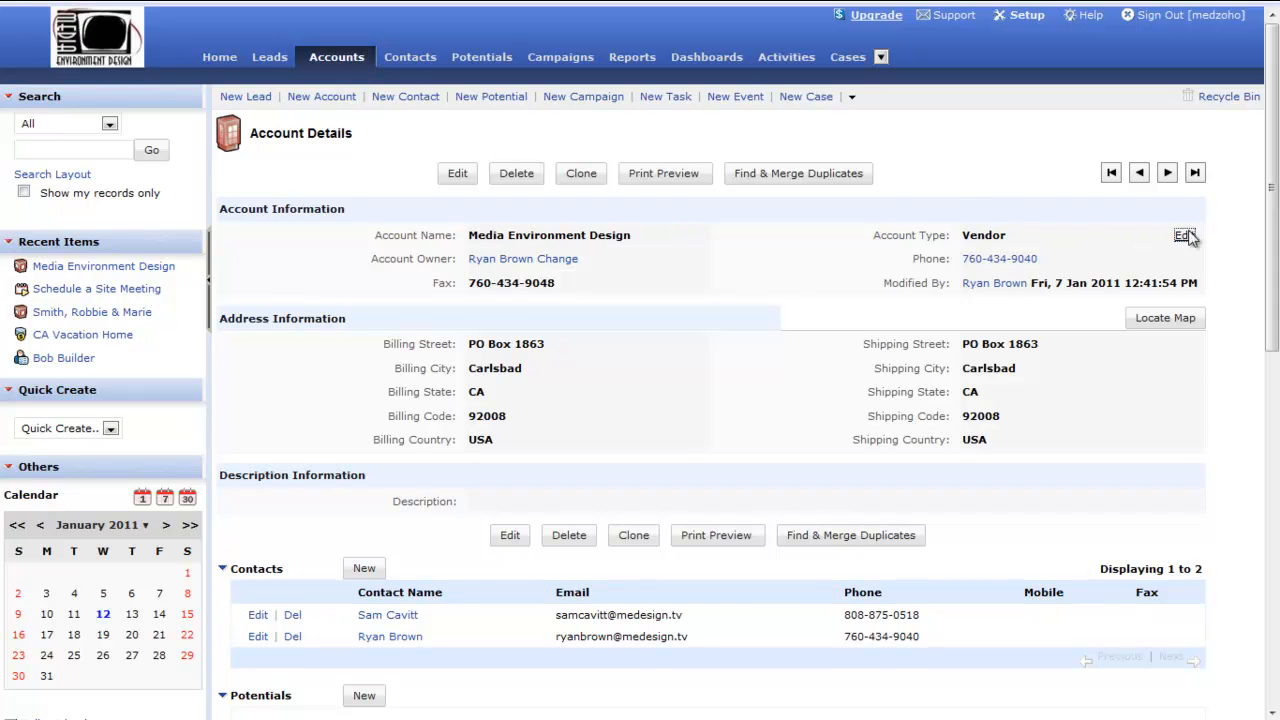
{"action": "left_click", "coordinate": [1185, 235]}
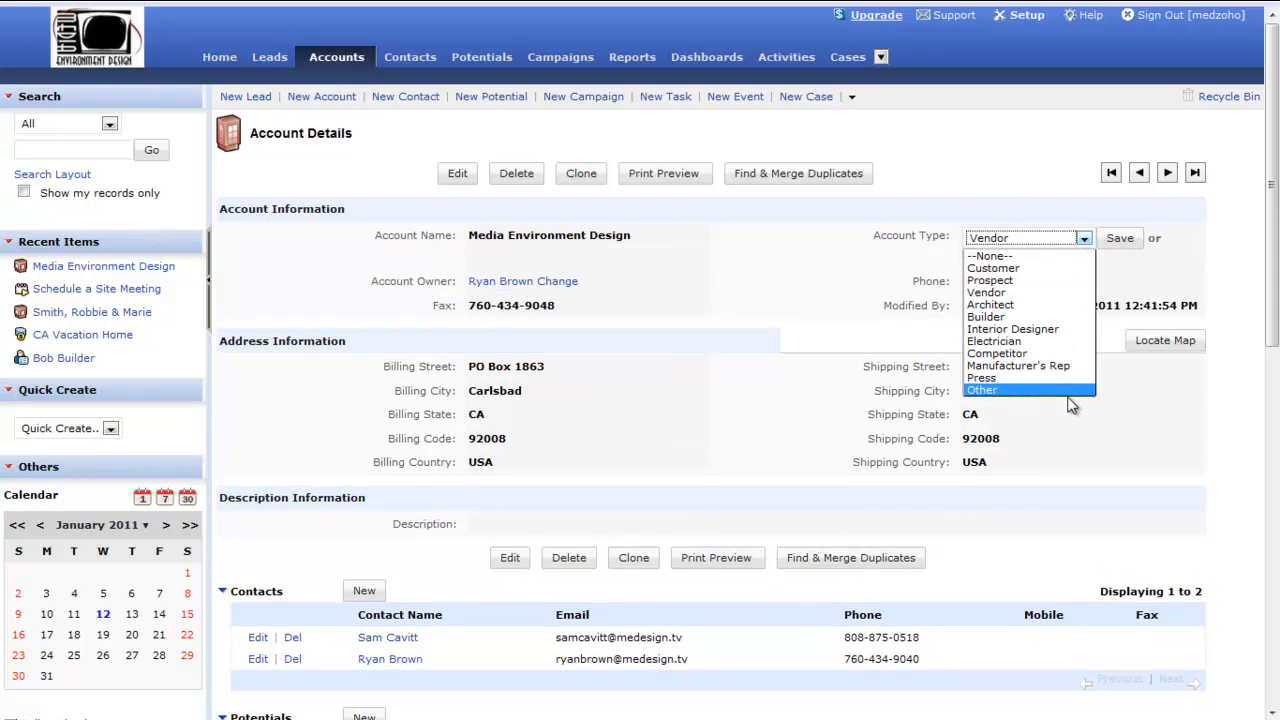
{"action": "left_click", "coordinate": [986, 292]}
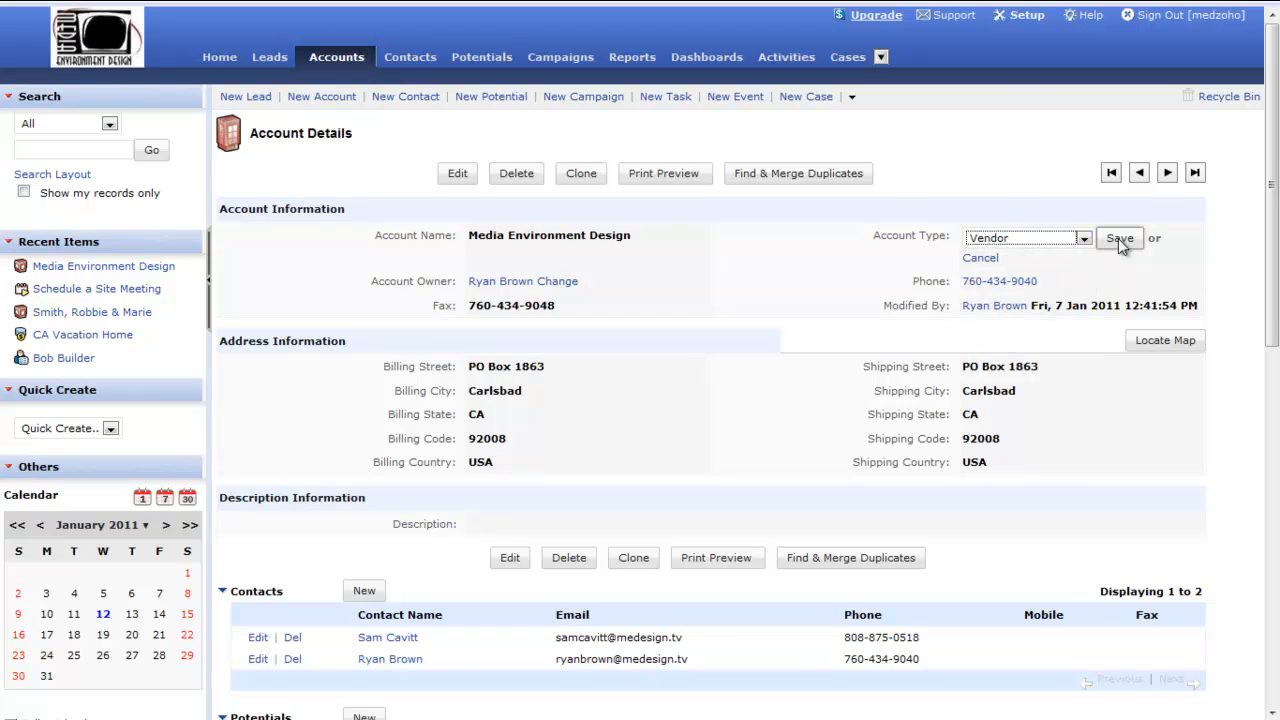
{"action": "left_click", "coordinate": [1119, 238]}
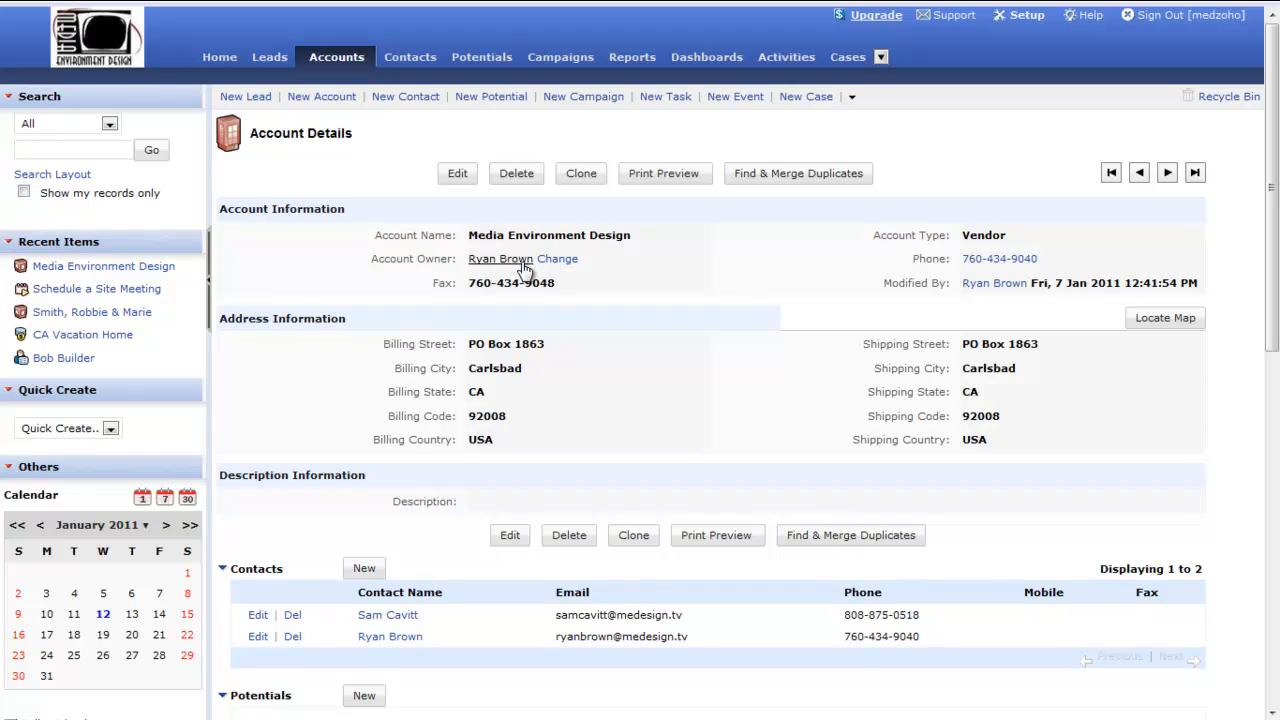
{"action": "mouse_move", "coordinate": [505, 265]}
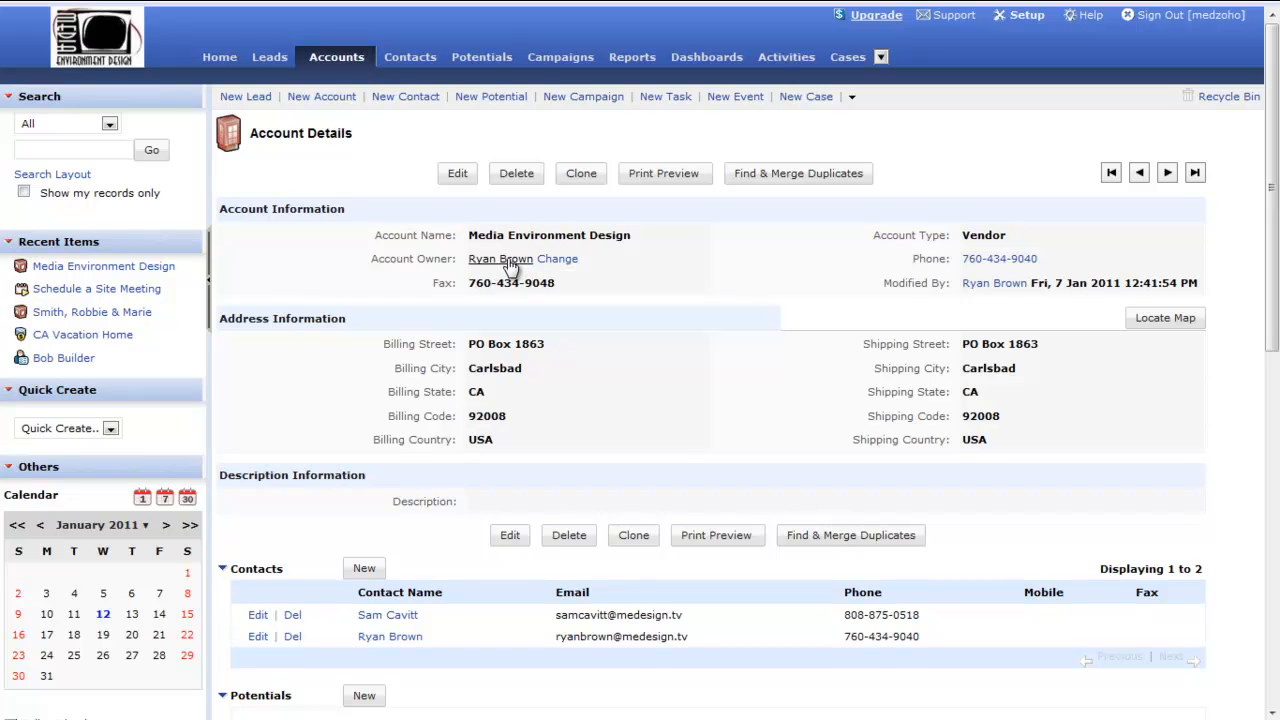
{"action": "mouse_move", "coordinate": [507, 448]}
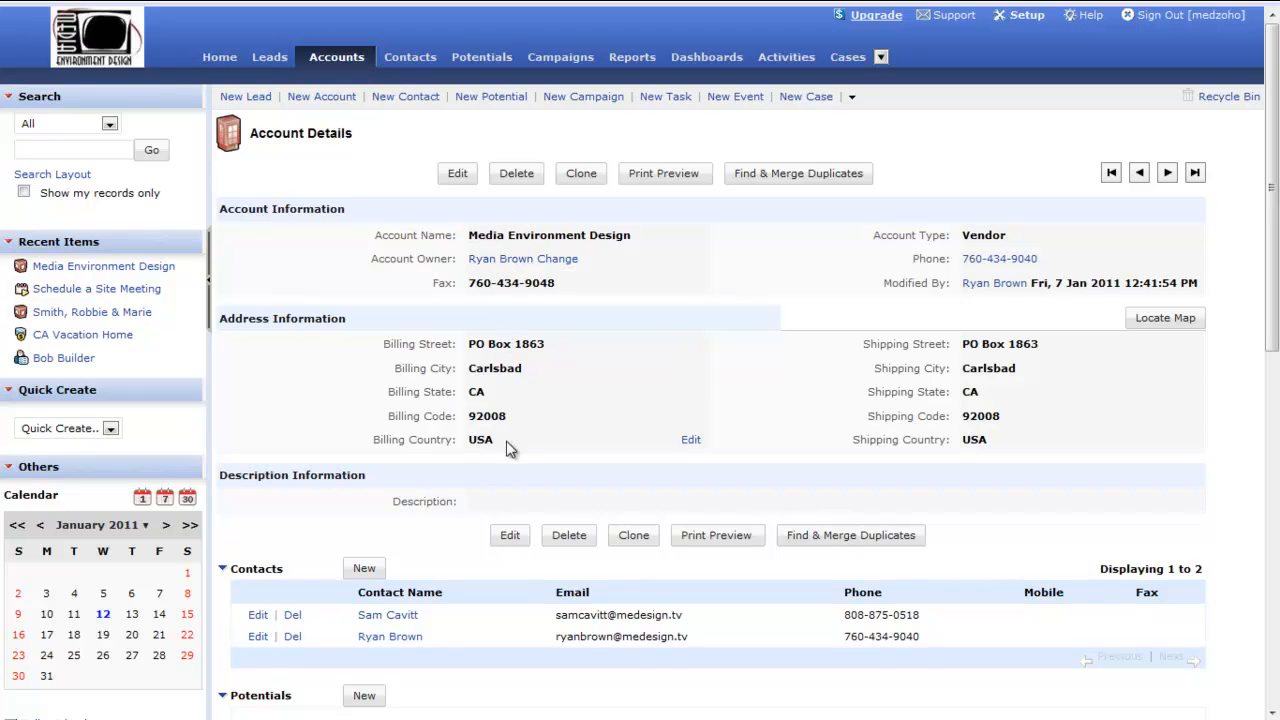
{"action": "mouse_move", "coordinate": [715, 490]}
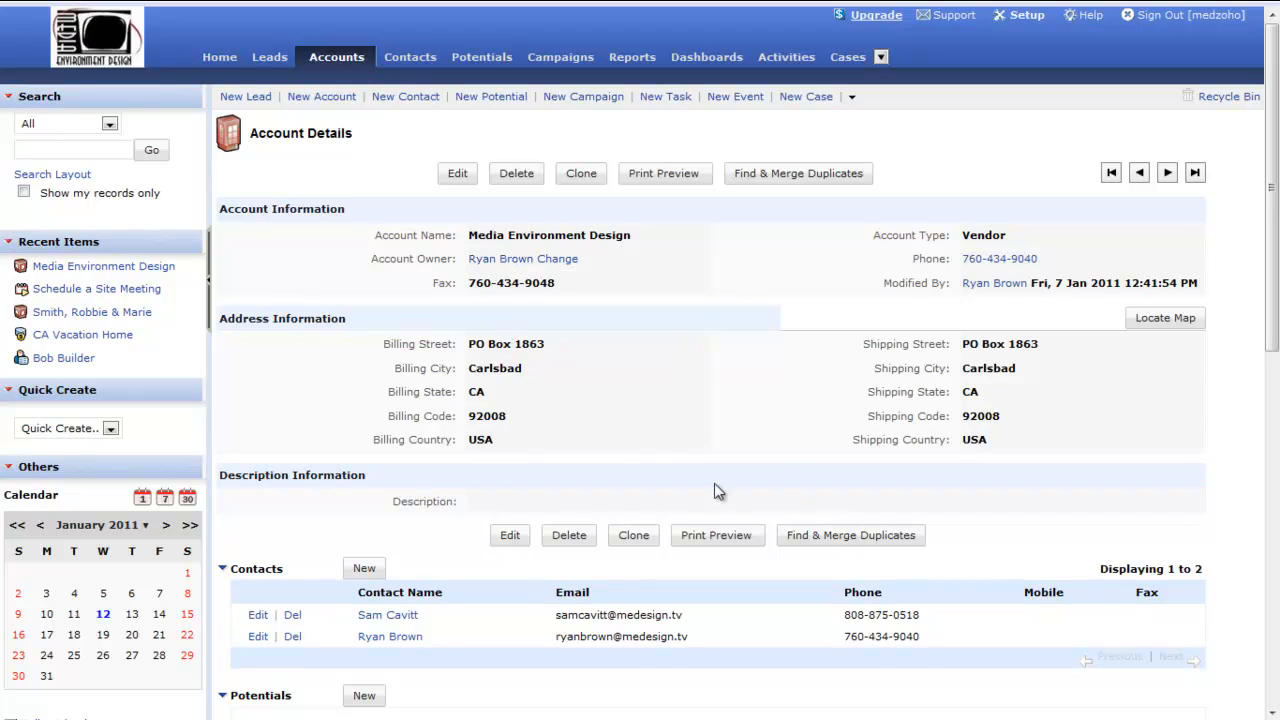
{"action": "scroll", "scroll_direction": "down", "scroll_amount": 3}
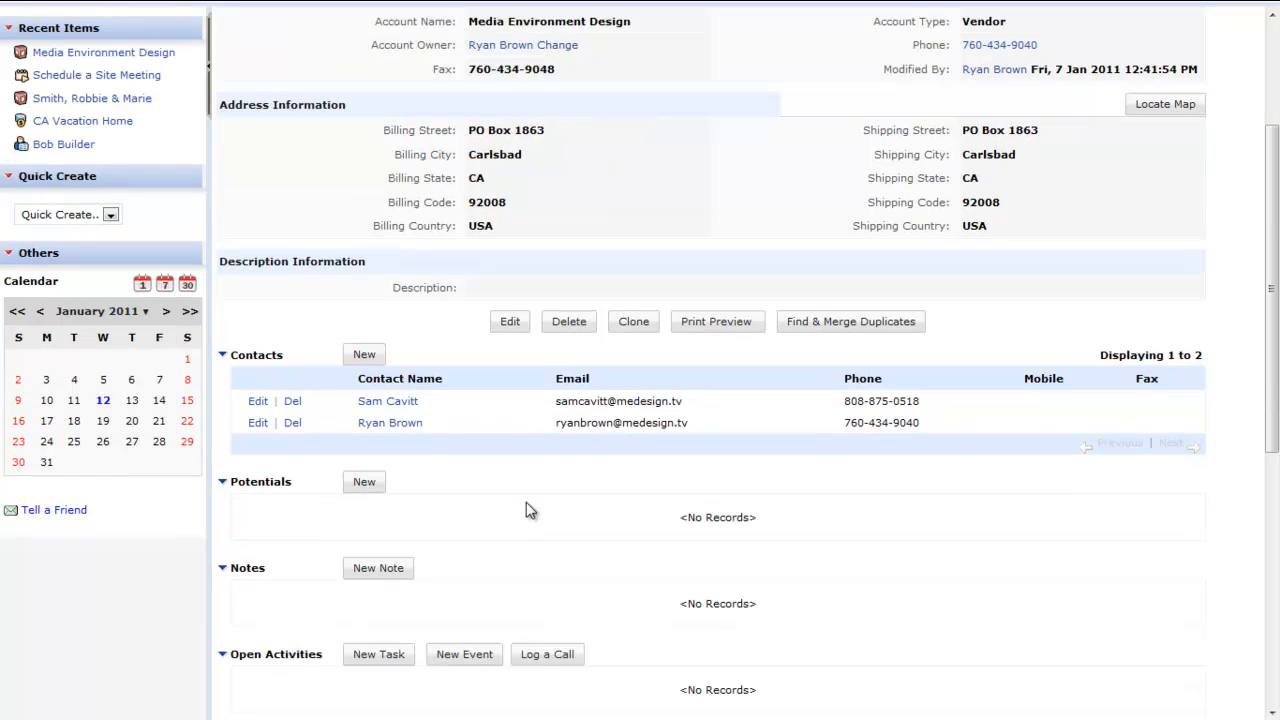
{"action": "mouse_move", "coordinate": [397, 440]}
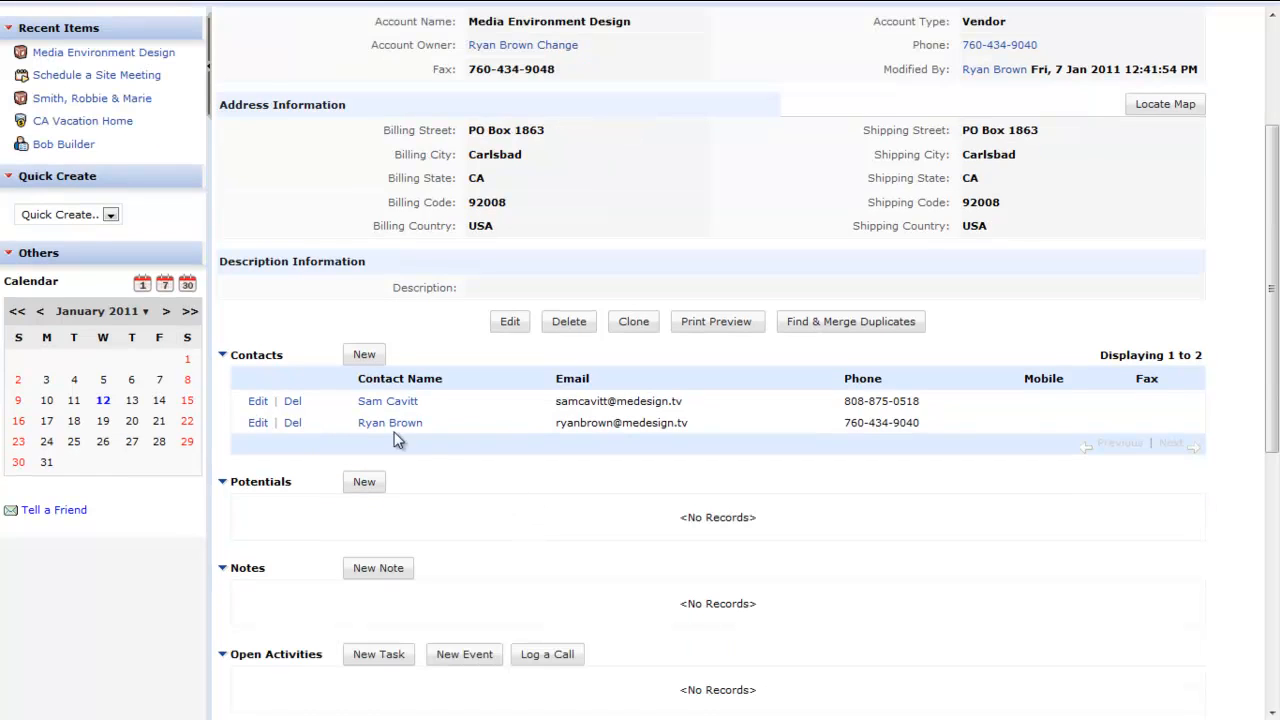
{"action": "mouse_move", "coordinate": [705, 440]}
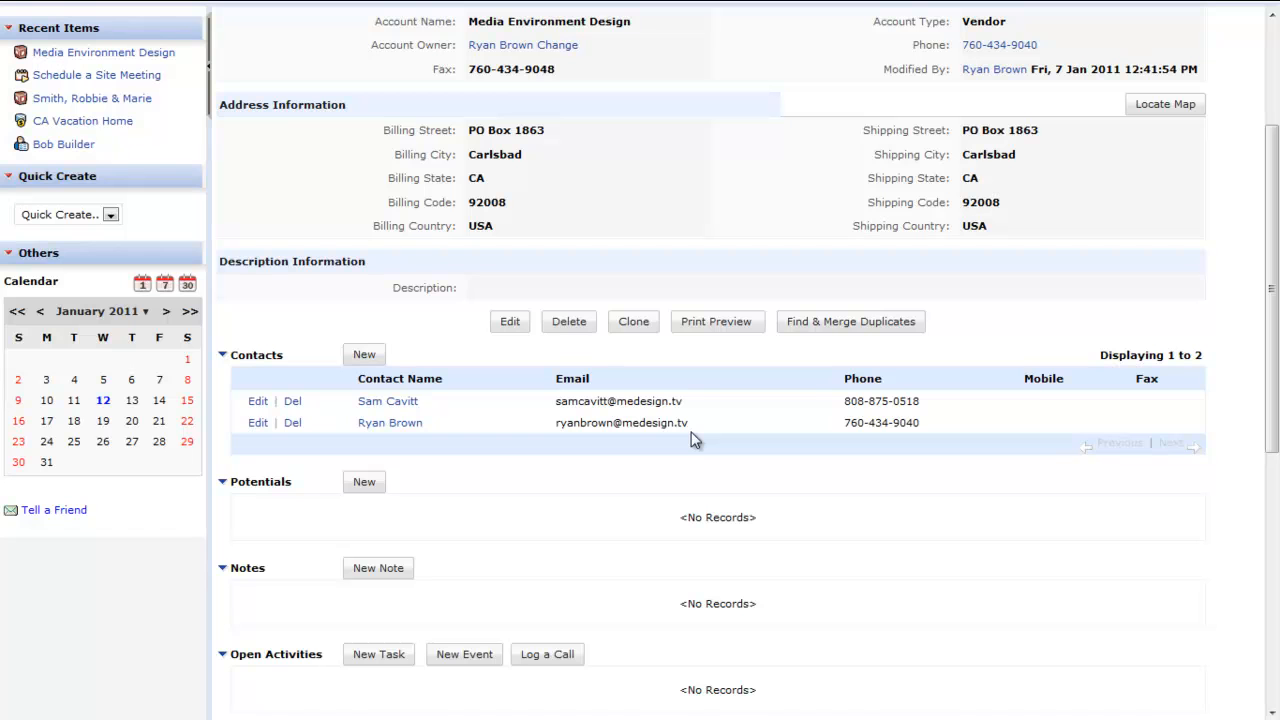
{"action": "mouse_move", "coordinate": [505, 540]}
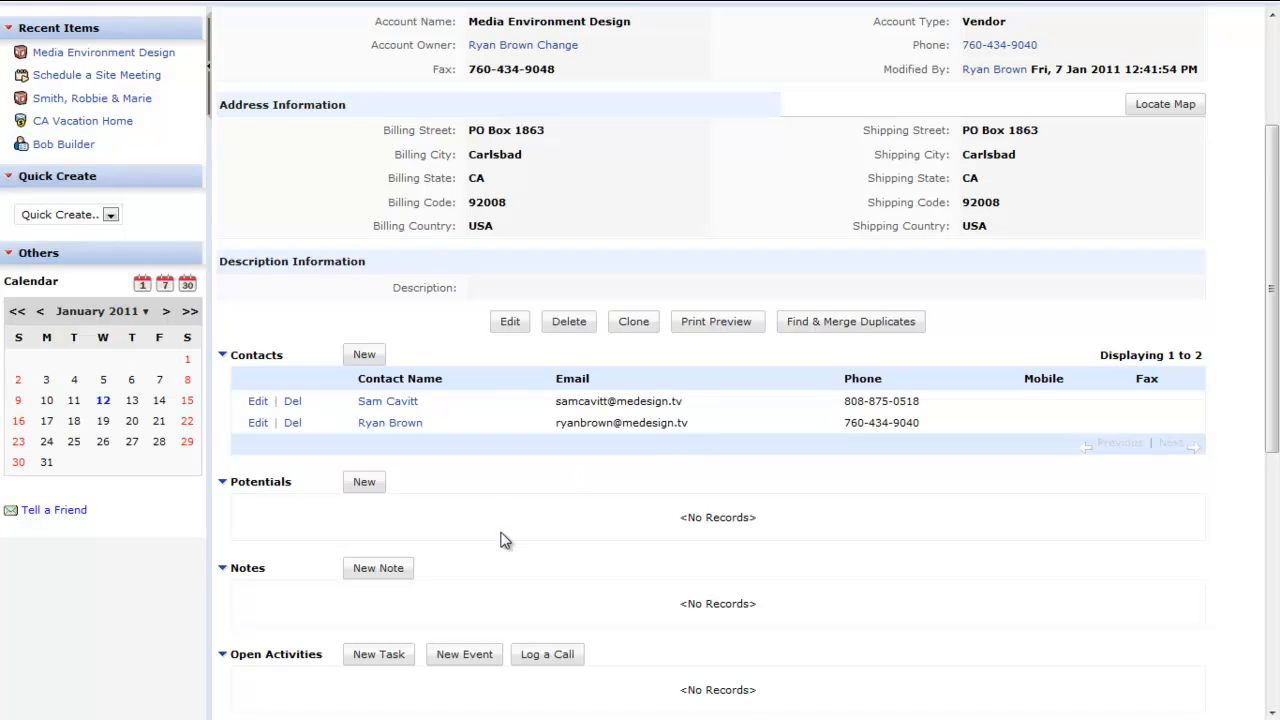
{"action": "scroll", "scroll_direction": "down", "scroll_amount": 3}
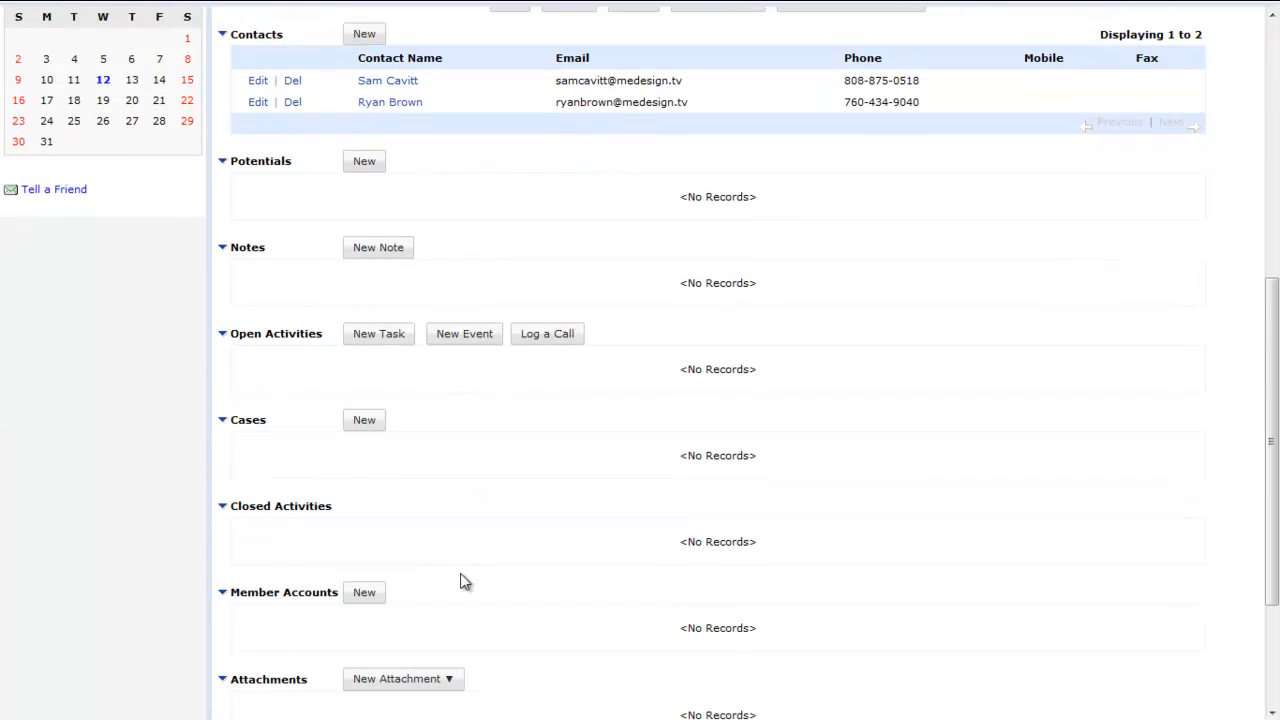
{"action": "scroll", "scroll_direction": "up", "scroll_amount": 3}
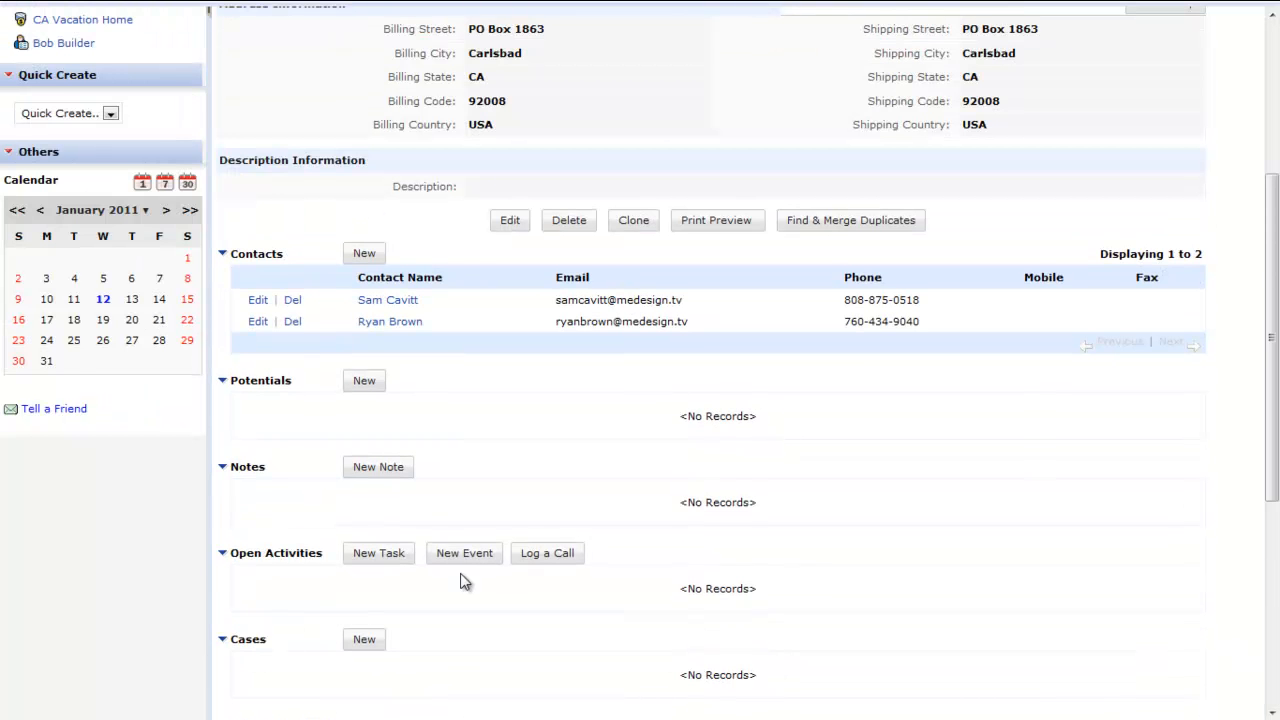
{"action": "scroll", "scroll_direction": "up", "scroll_amount": 3}
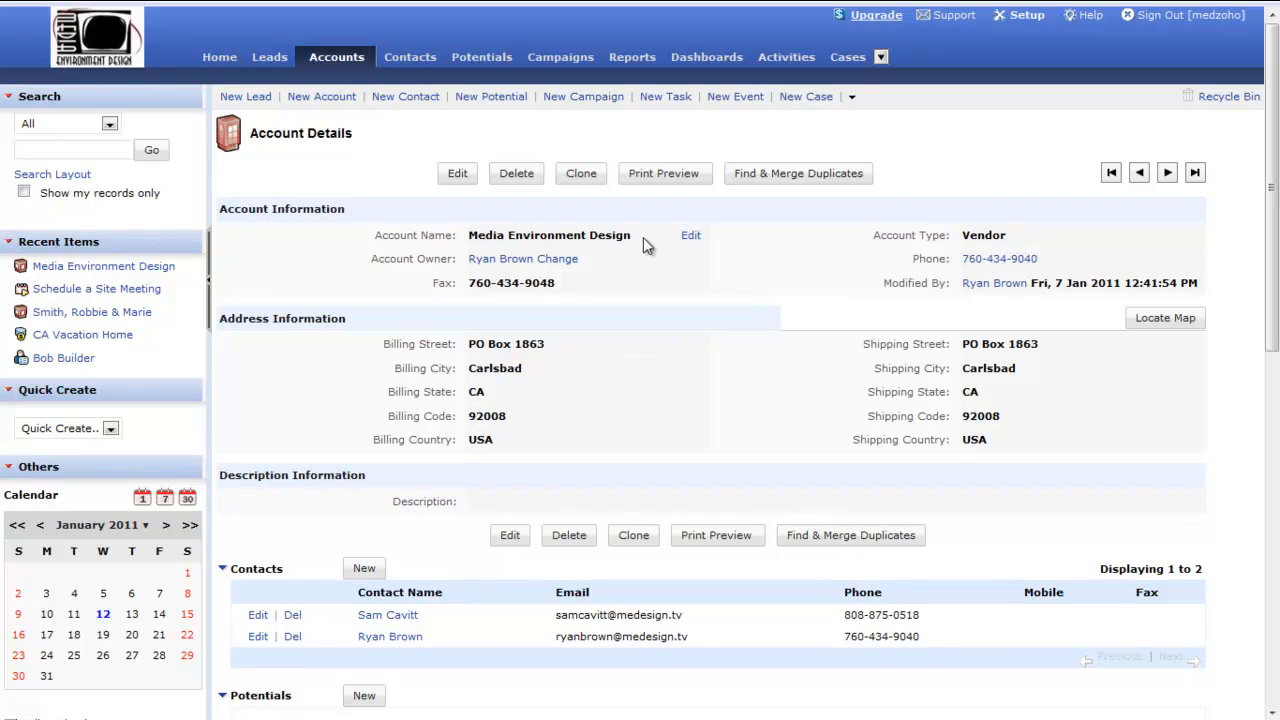
Return to the All Accounts list showing all ten accounts
{"action": "left_click", "coordinate": [336, 57]}
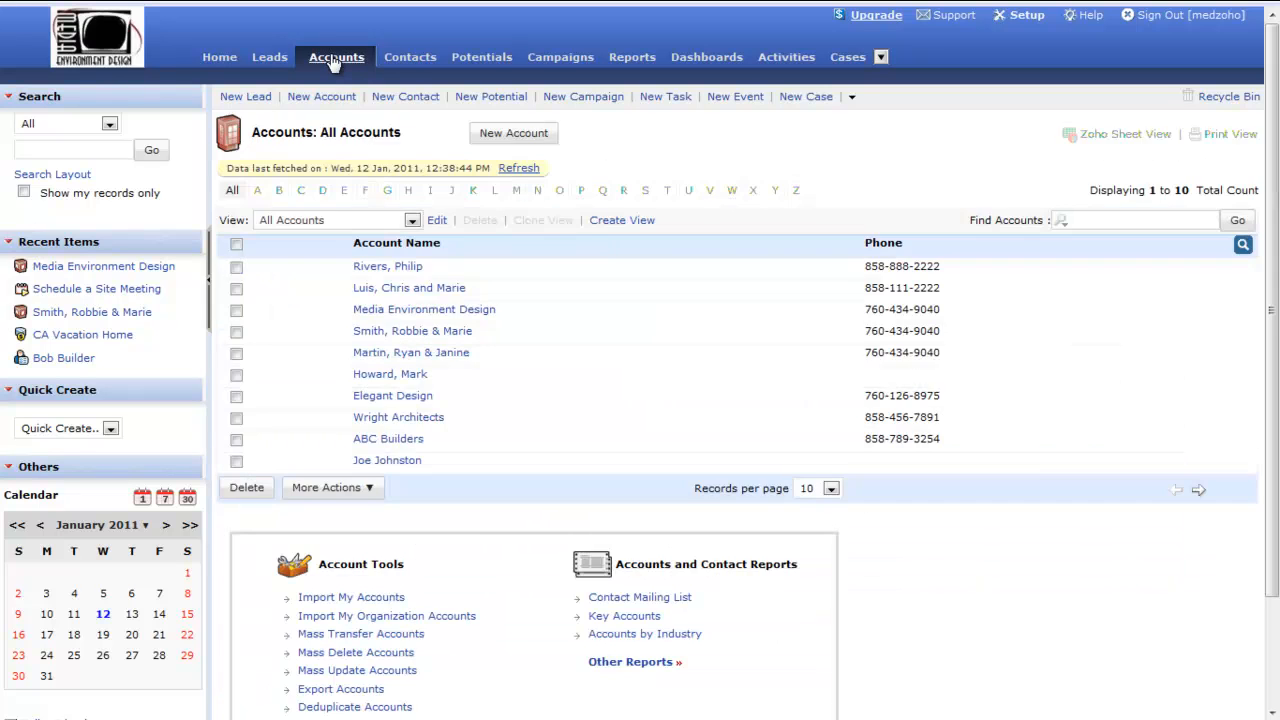
{"action": "mouse_move", "coordinate": [420, 331]}
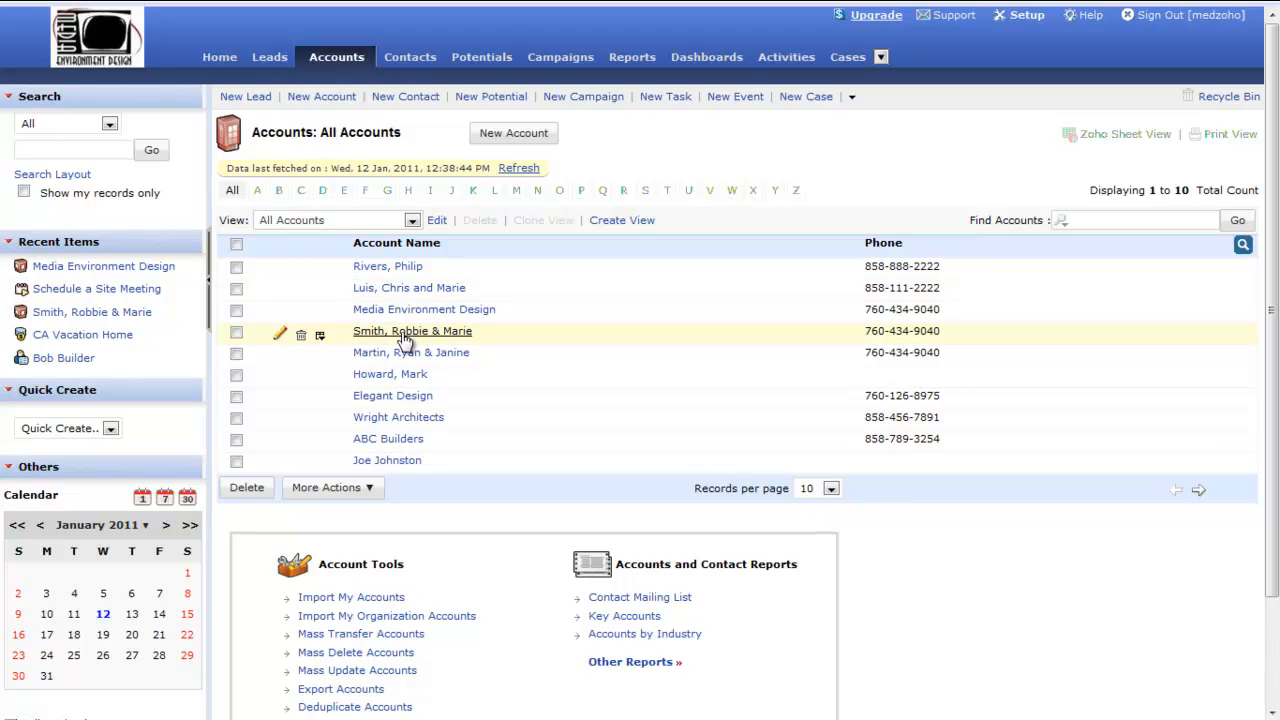
{"action": "mouse_move", "coordinate": [358, 340]}
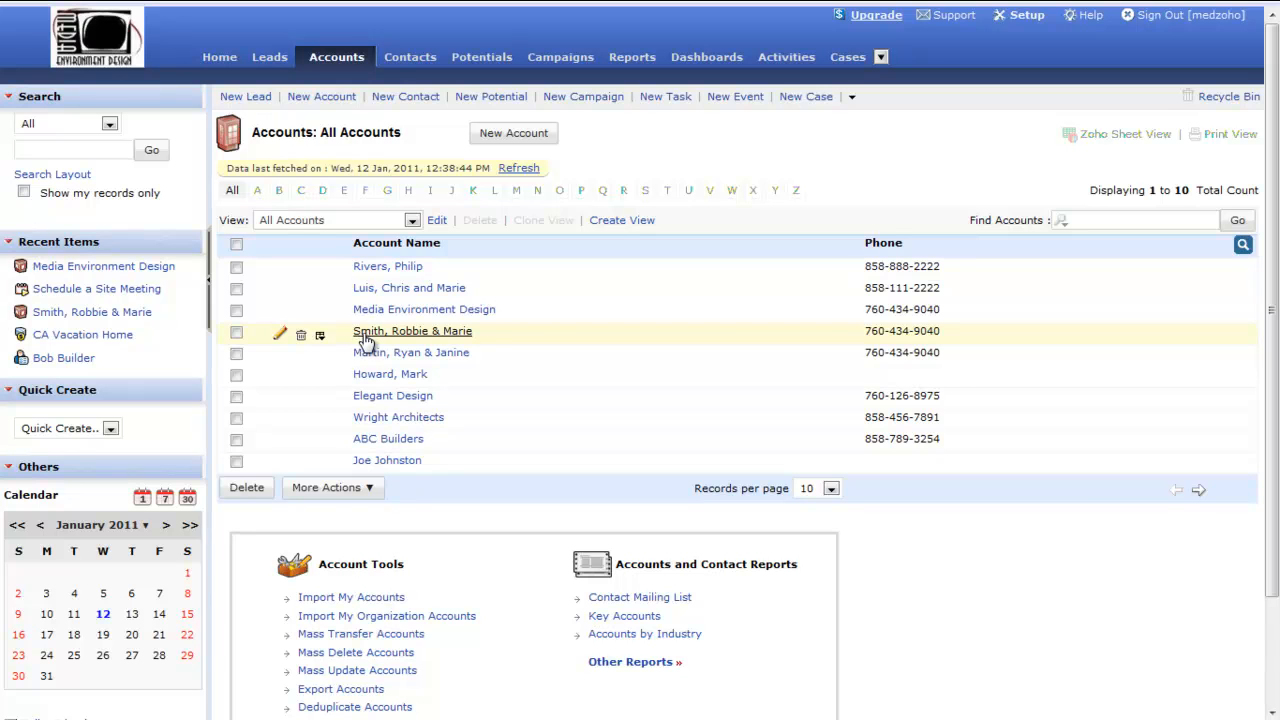
{"action": "mouse_move", "coordinate": [459, 337]}
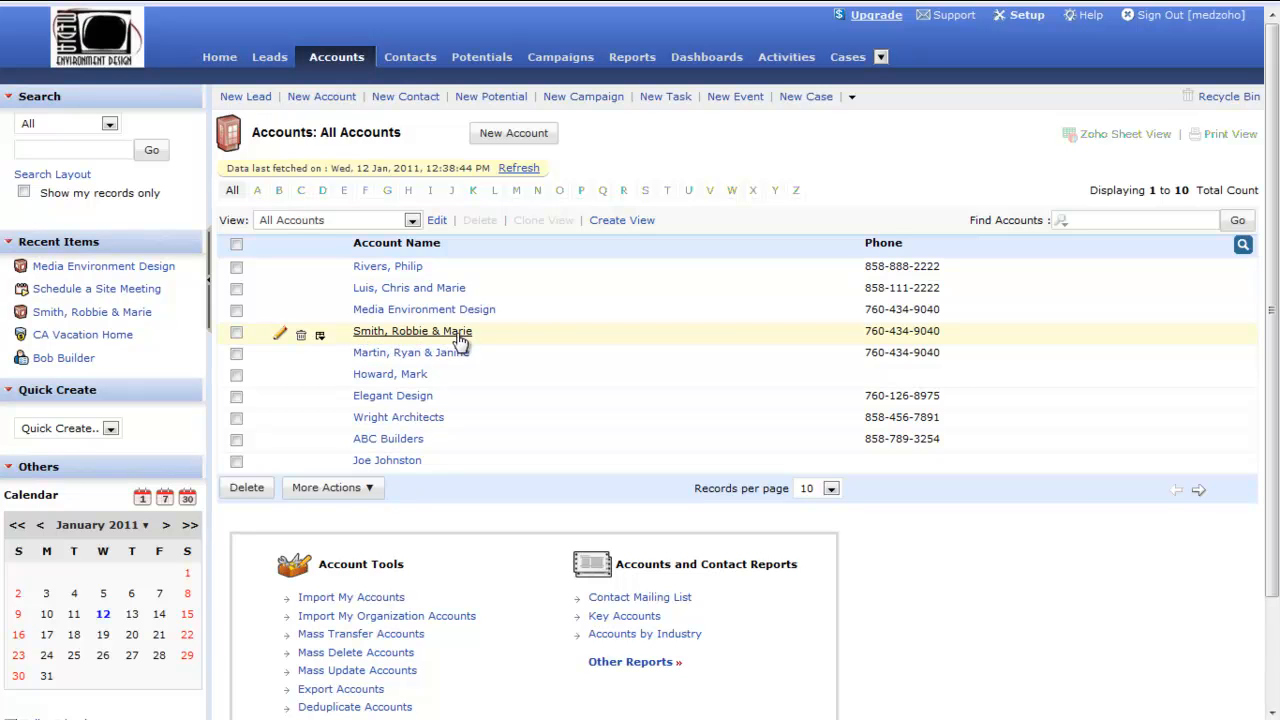
{"action": "left_click", "coordinate": [412, 331]}
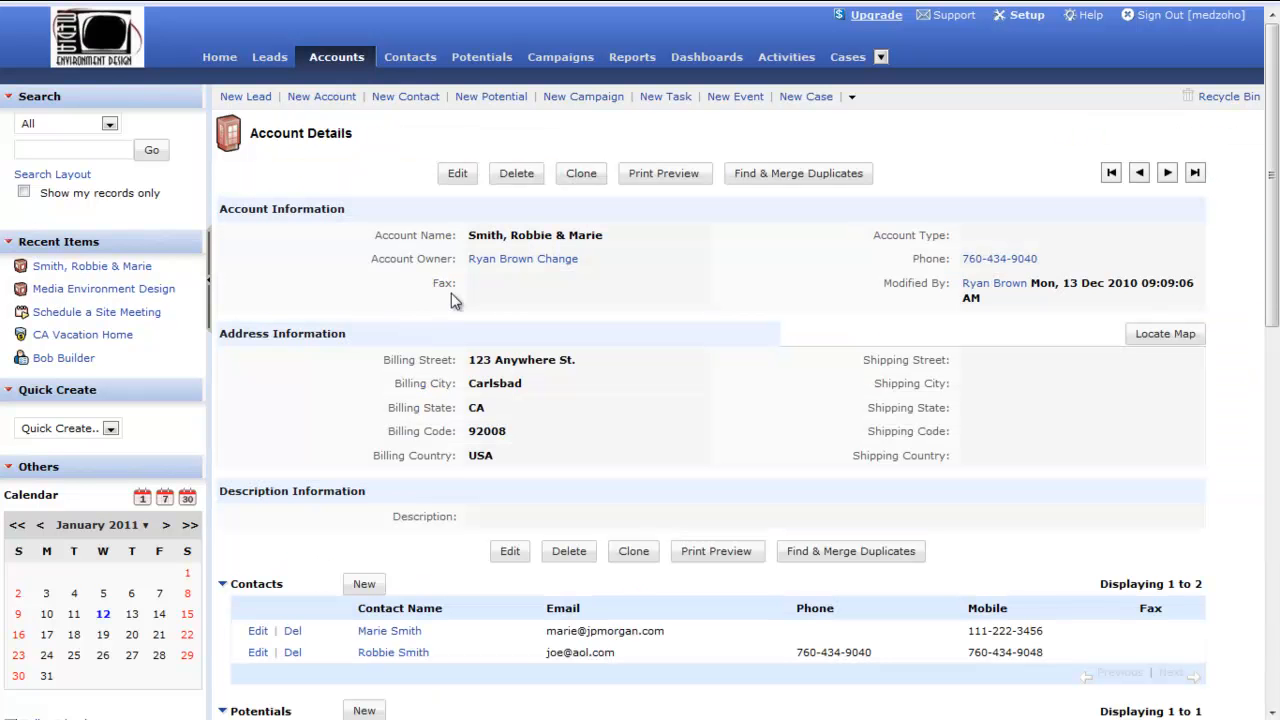
{"action": "mouse_move", "coordinate": [575, 237]}
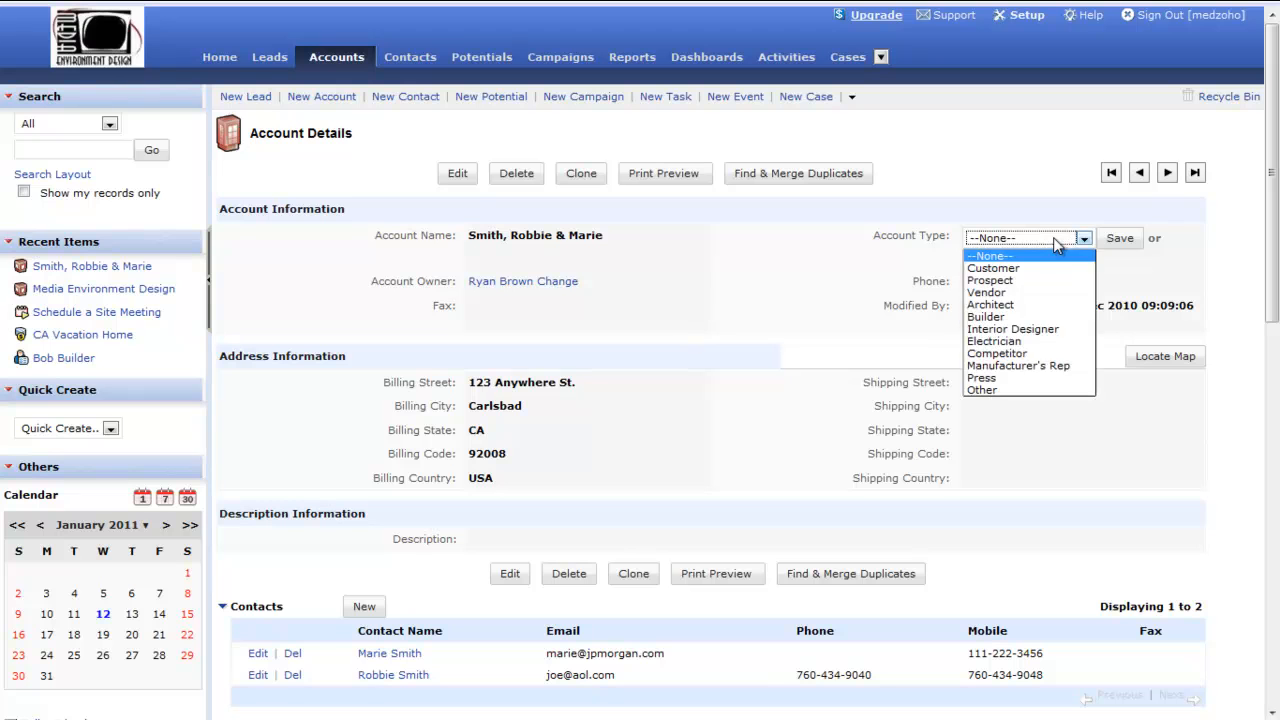
{"action": "left_click", "coordinate": [993, 268]}
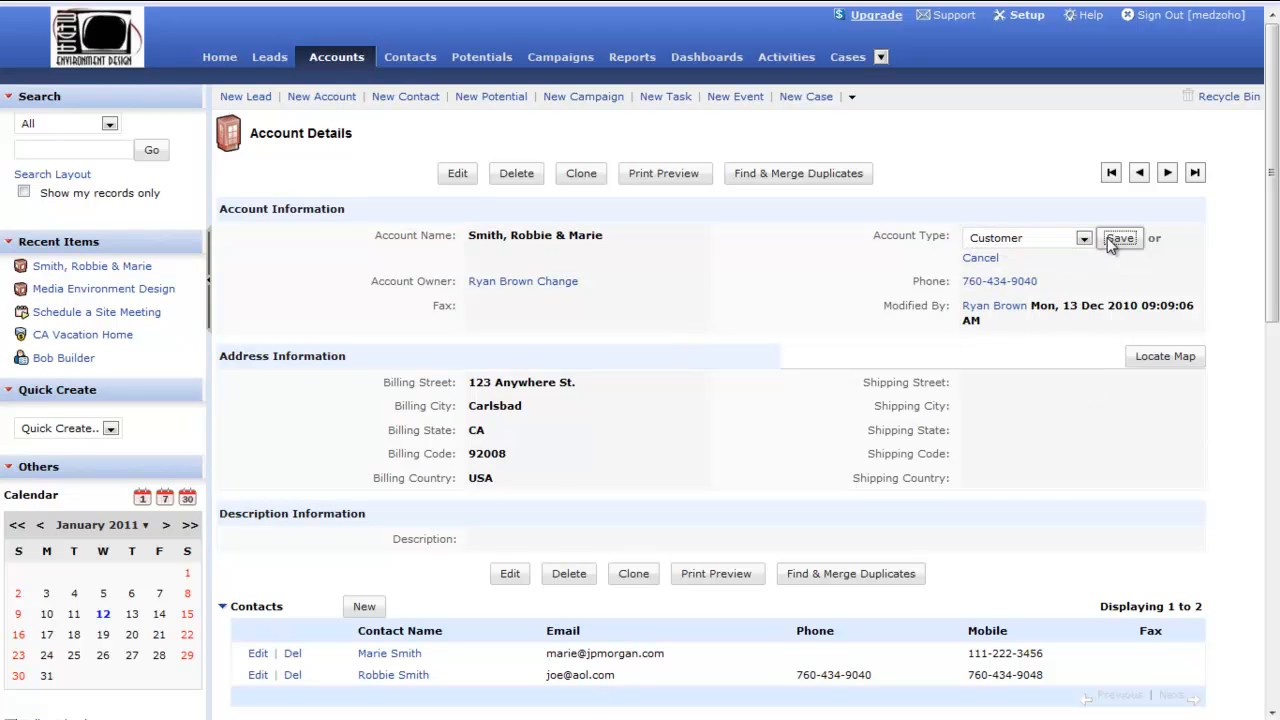
{"action": "left_click", "coordinate": [1119, 238]}
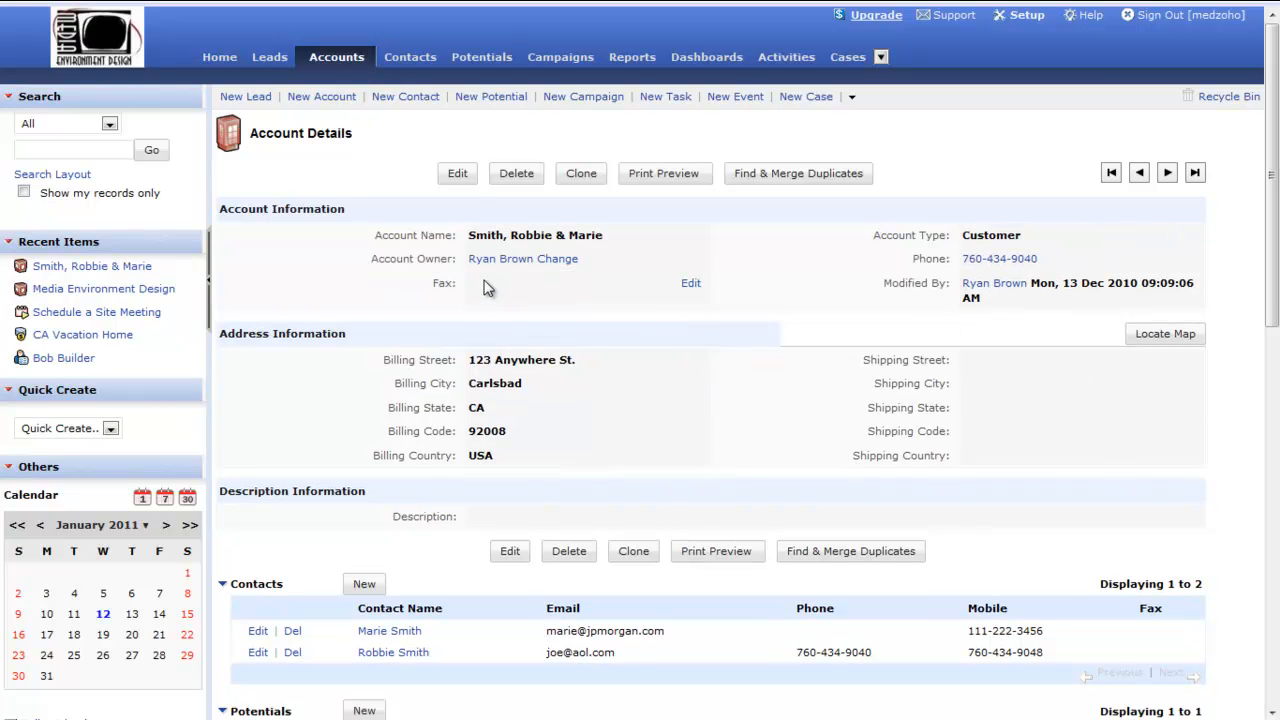
{"action": "mouse_move", "coordinate": [950, 420]}
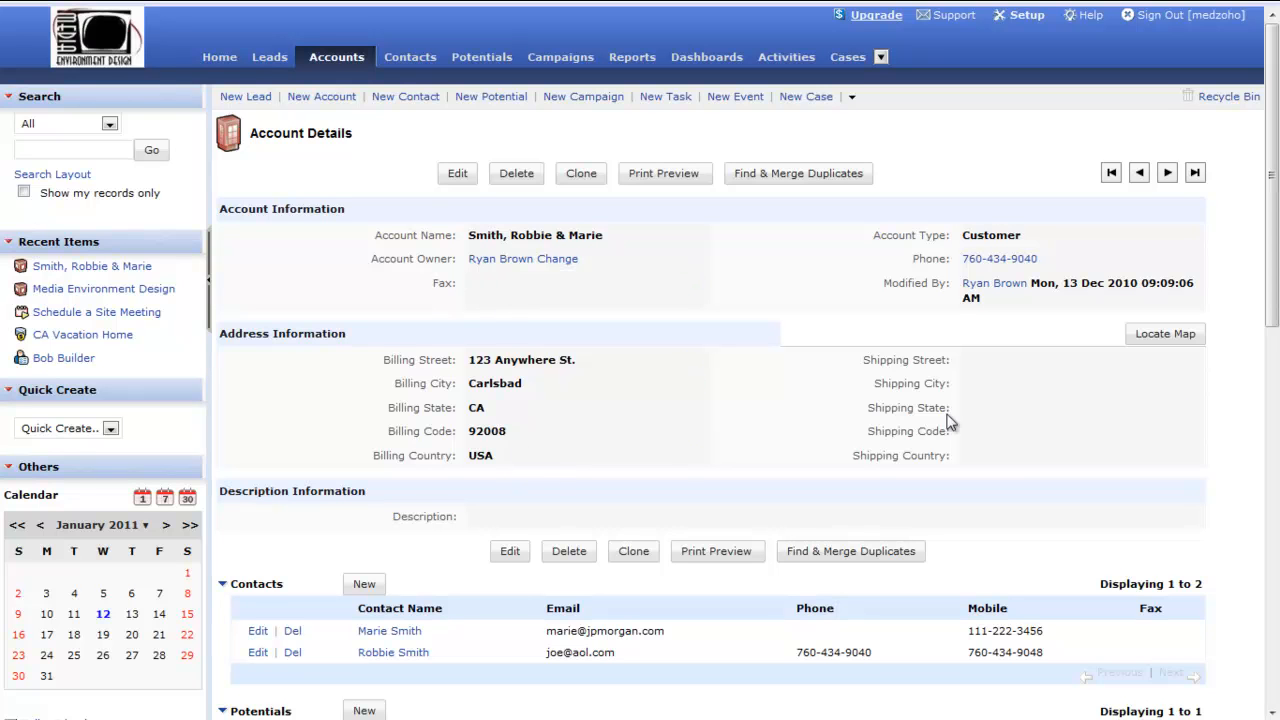
{"action": "mouse_move", "coordinate": [505, 516]}
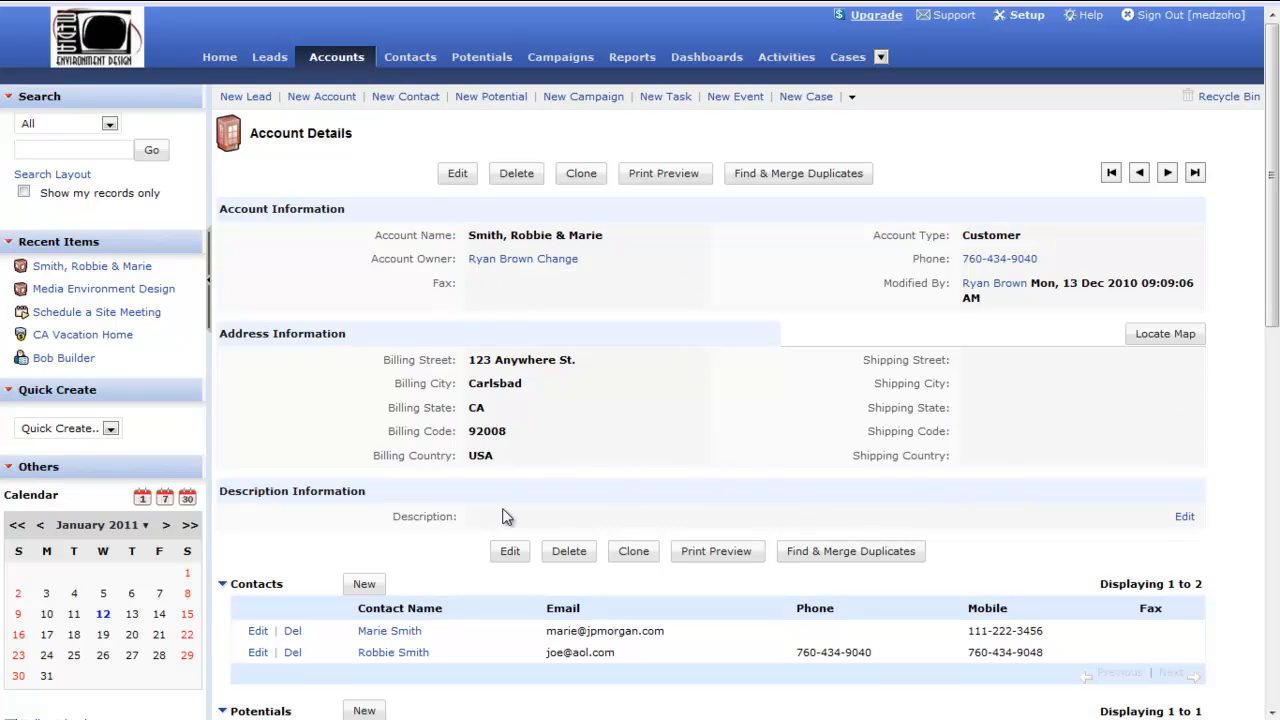
{"action": "scroll", "scroll_direction": "down", "scroll_amount": 3}
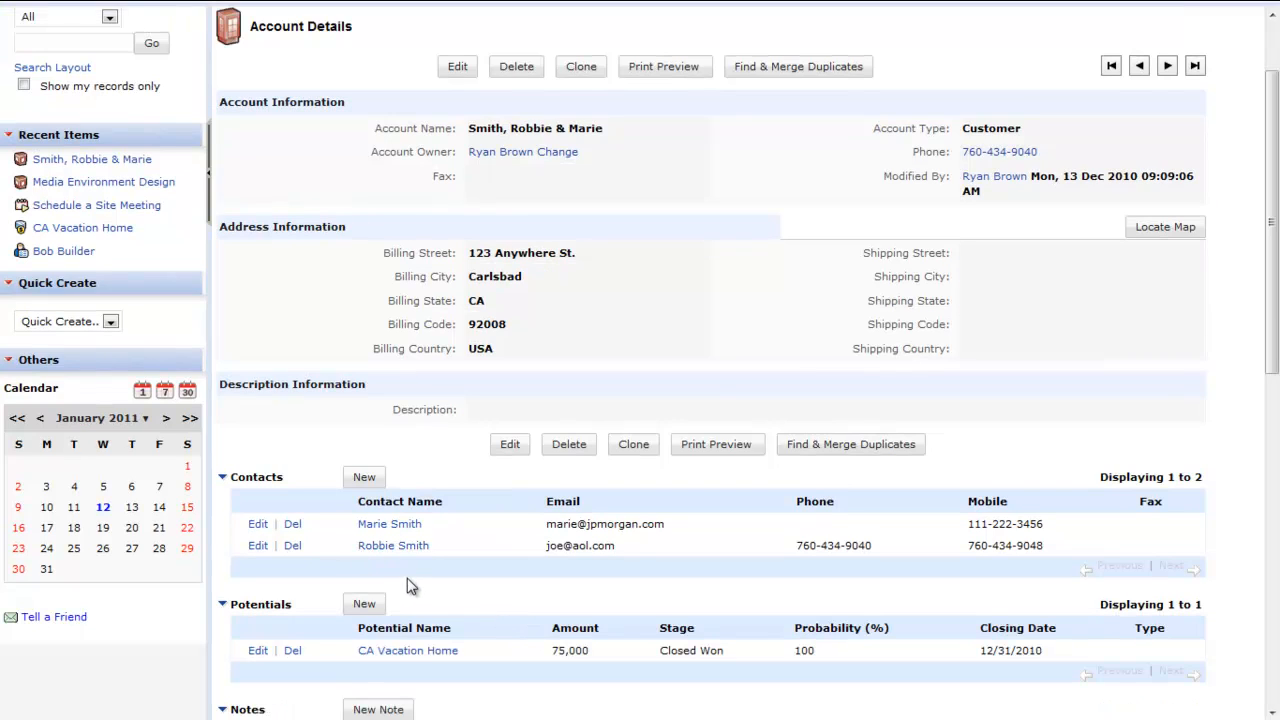
{"action": "mouse_move", "coordinate": [440, 580]}
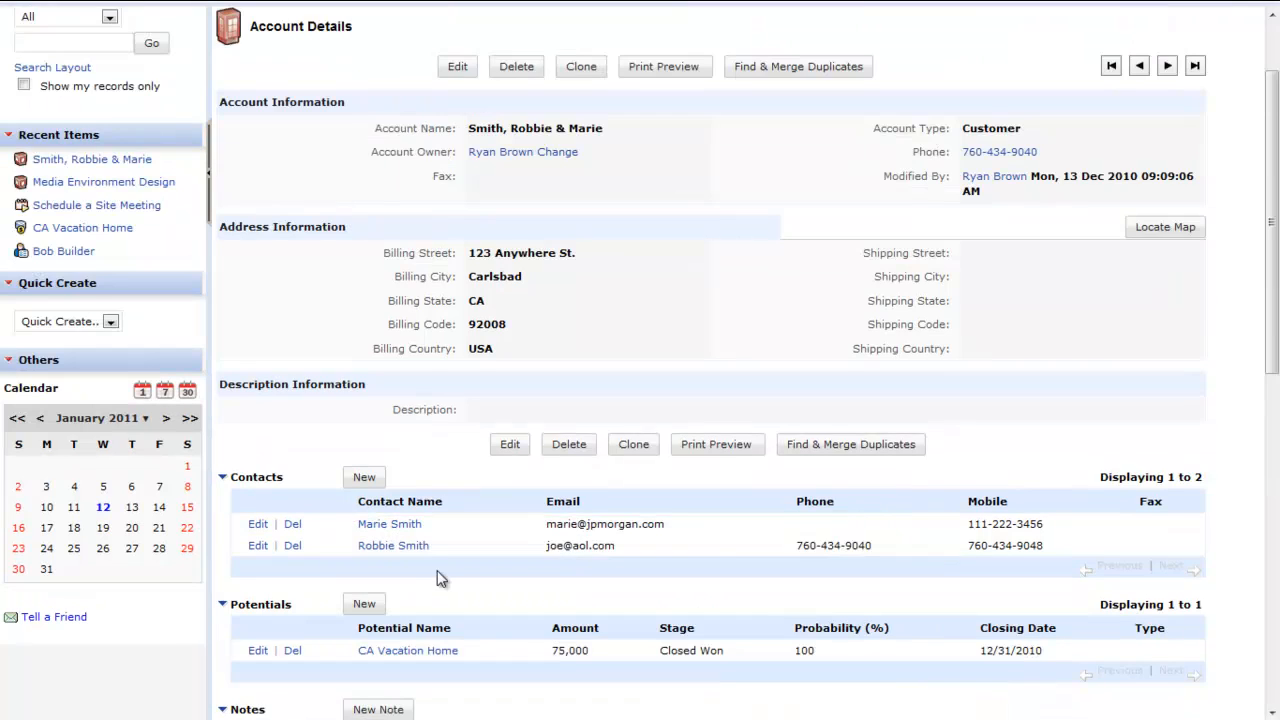
{"action": "scroll", "scroll_direction": "down", "scroll_amount": 3}
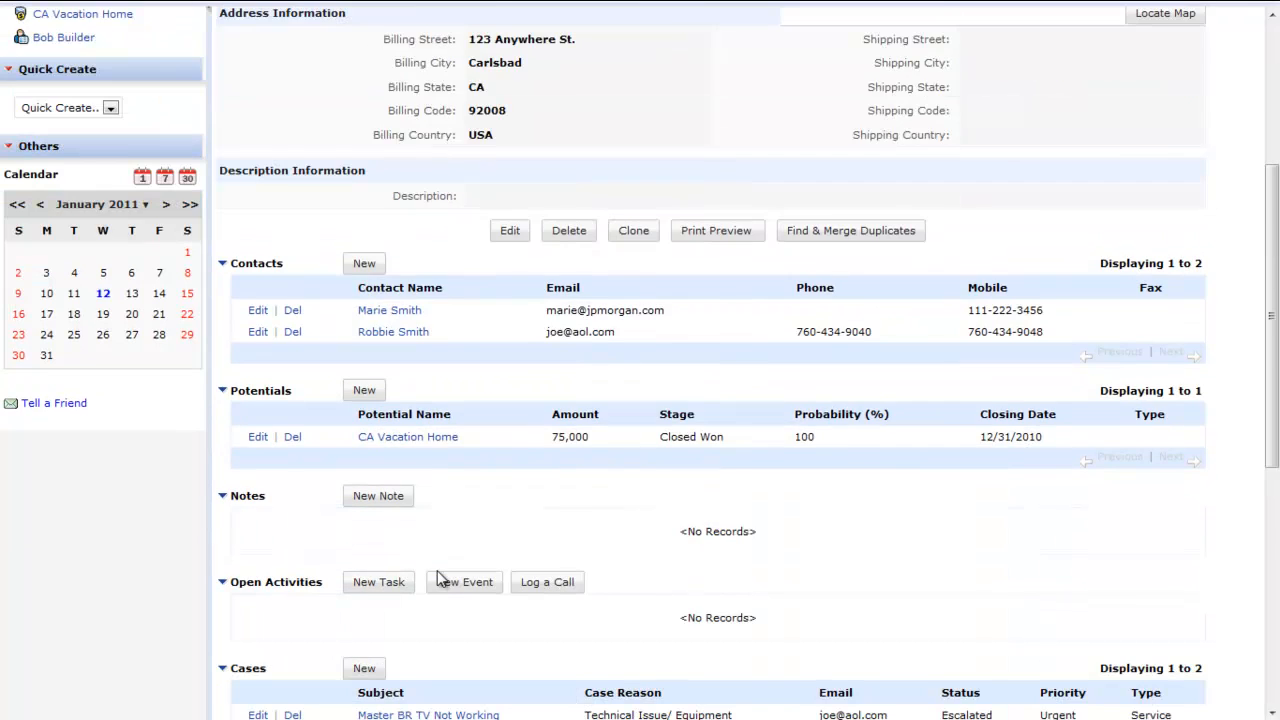
{"action": "scroll", "scroll_direction": "down", "scroll_amount": 3}
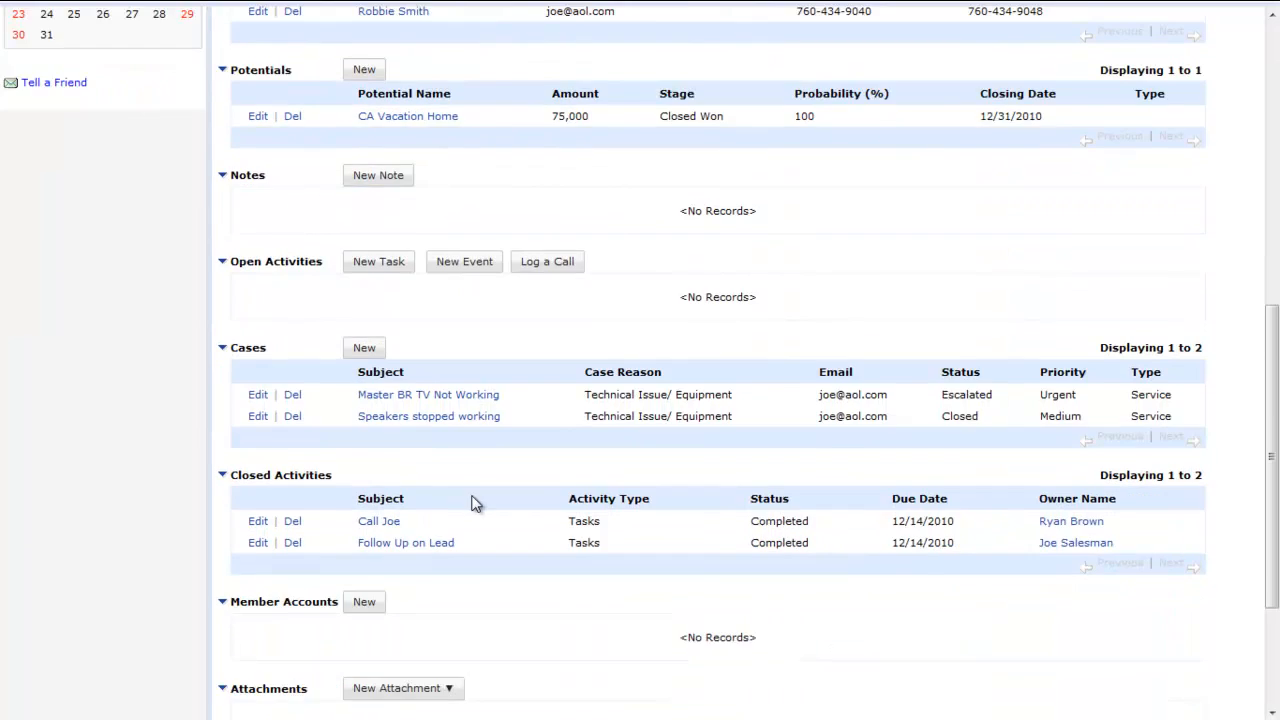
{"action": "scroll", "scroll_direction": "down", "scroll_amount": 3}
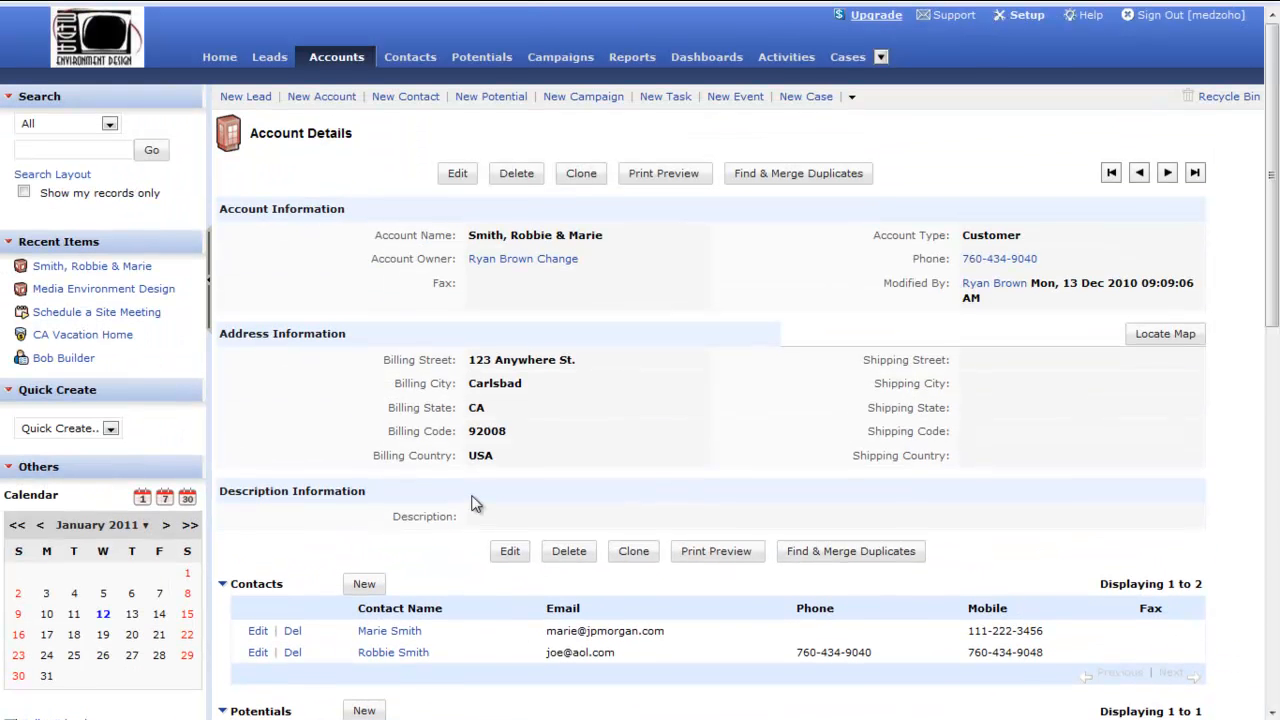
{"action": "mouse_move", "coordinate": [512, 505]}
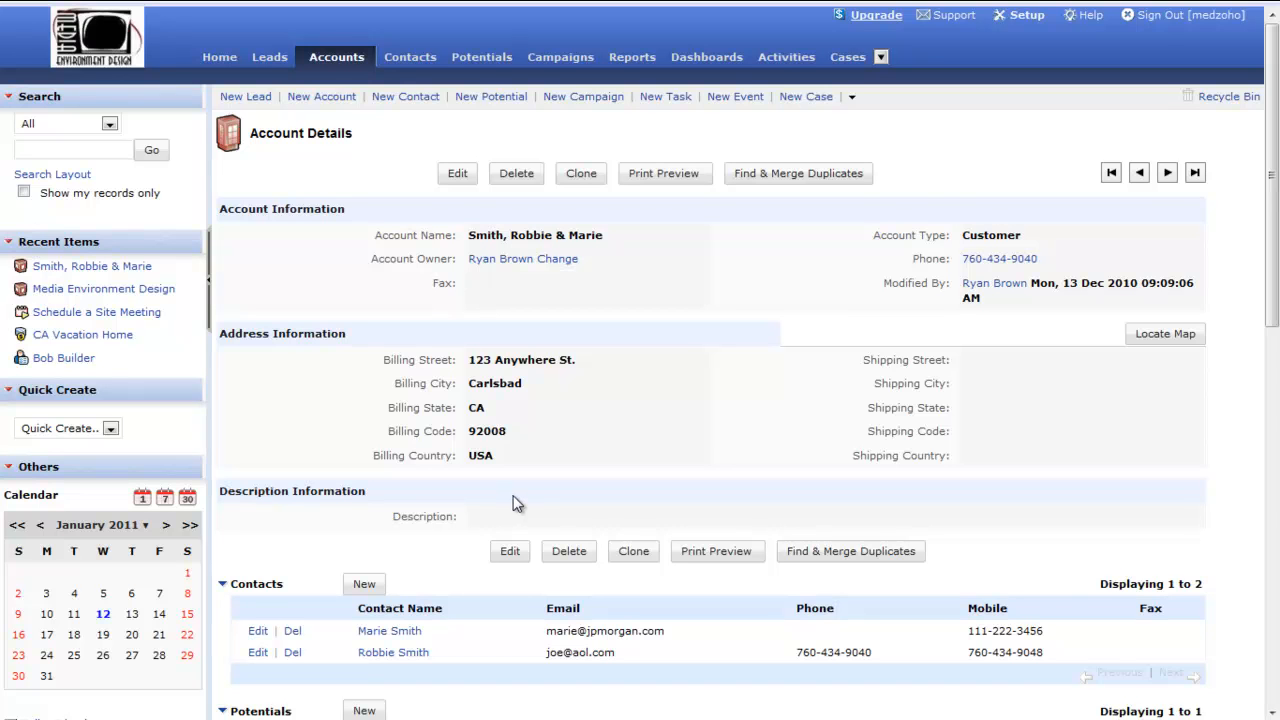
{"action": "mouse_move", "coordinate": [333, 90]}
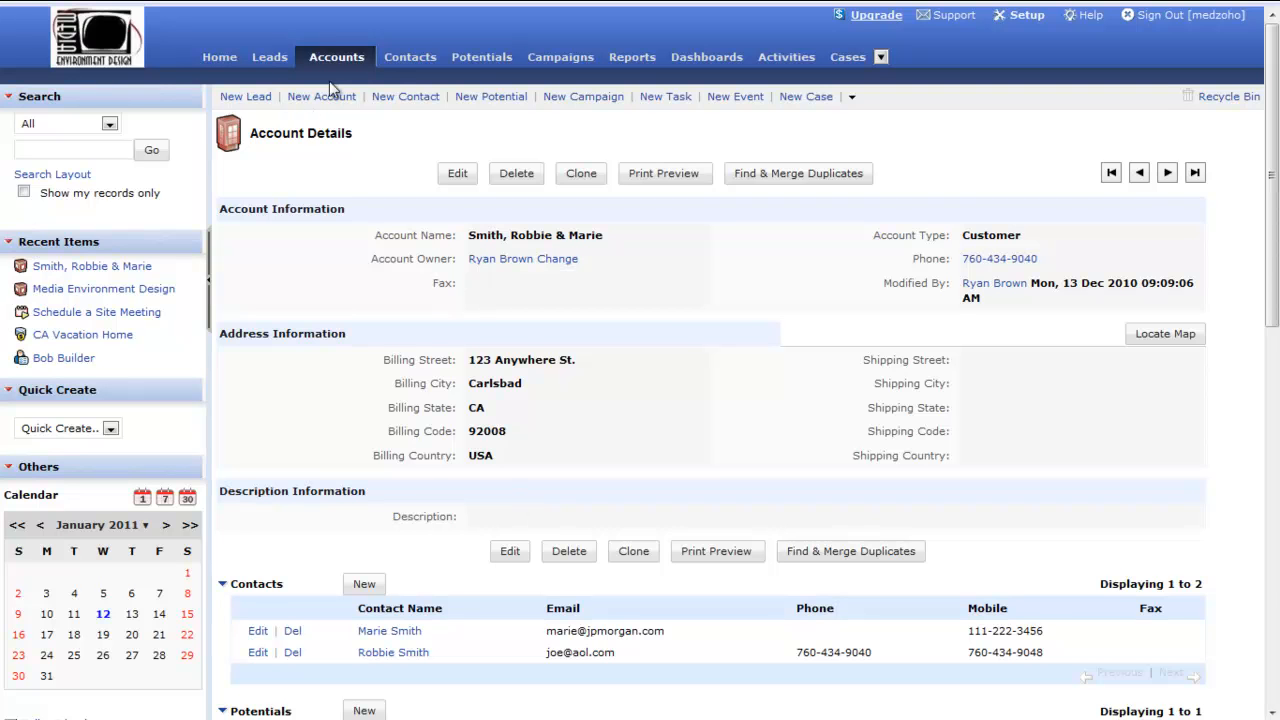
Show the All Accounts list with all ten accounts
{"action": "left_click", "coordinate": [336, 57]}
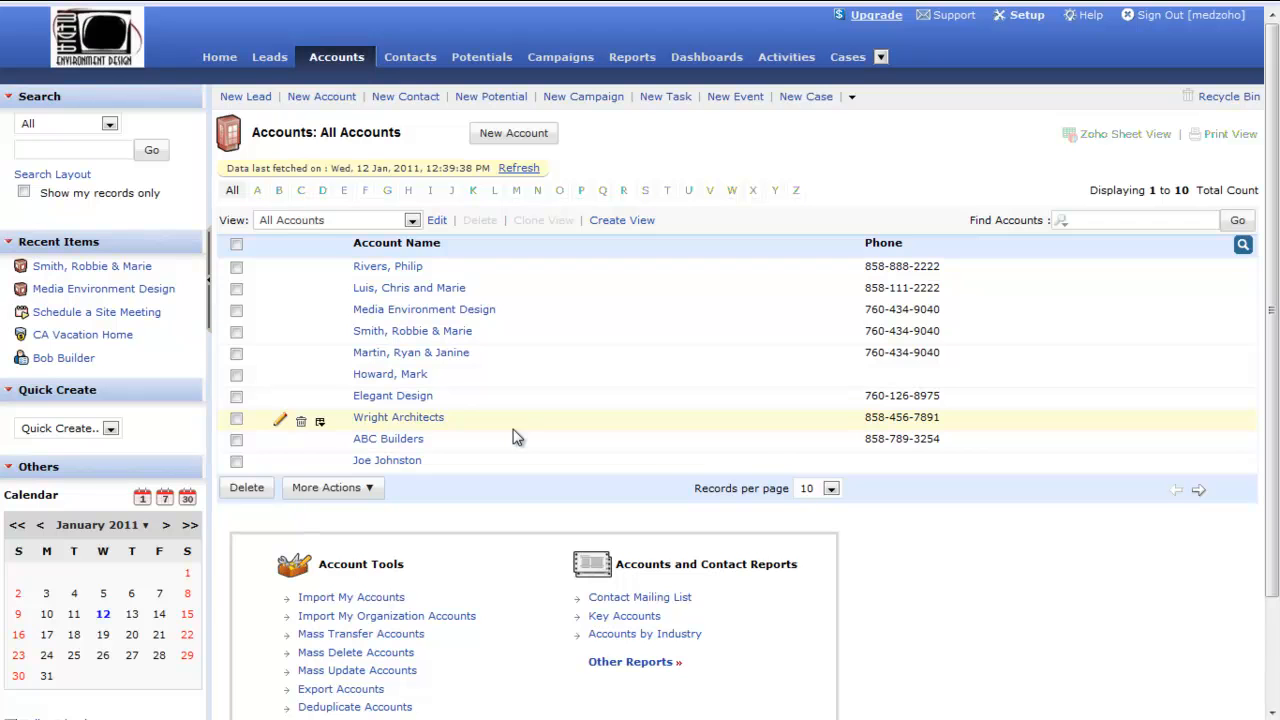
{"action": "mouse_move", "coordinate": [310, 232]}
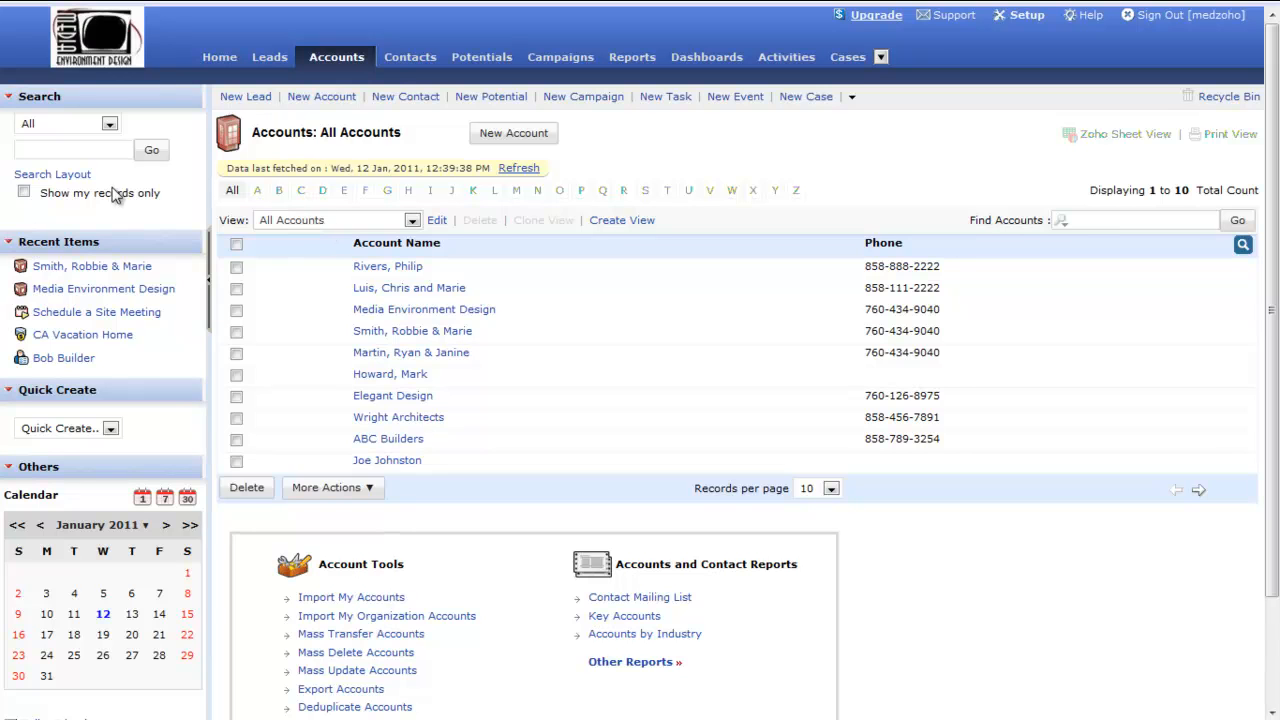
{"action": "left_click", "coordinate": [72, 149]}
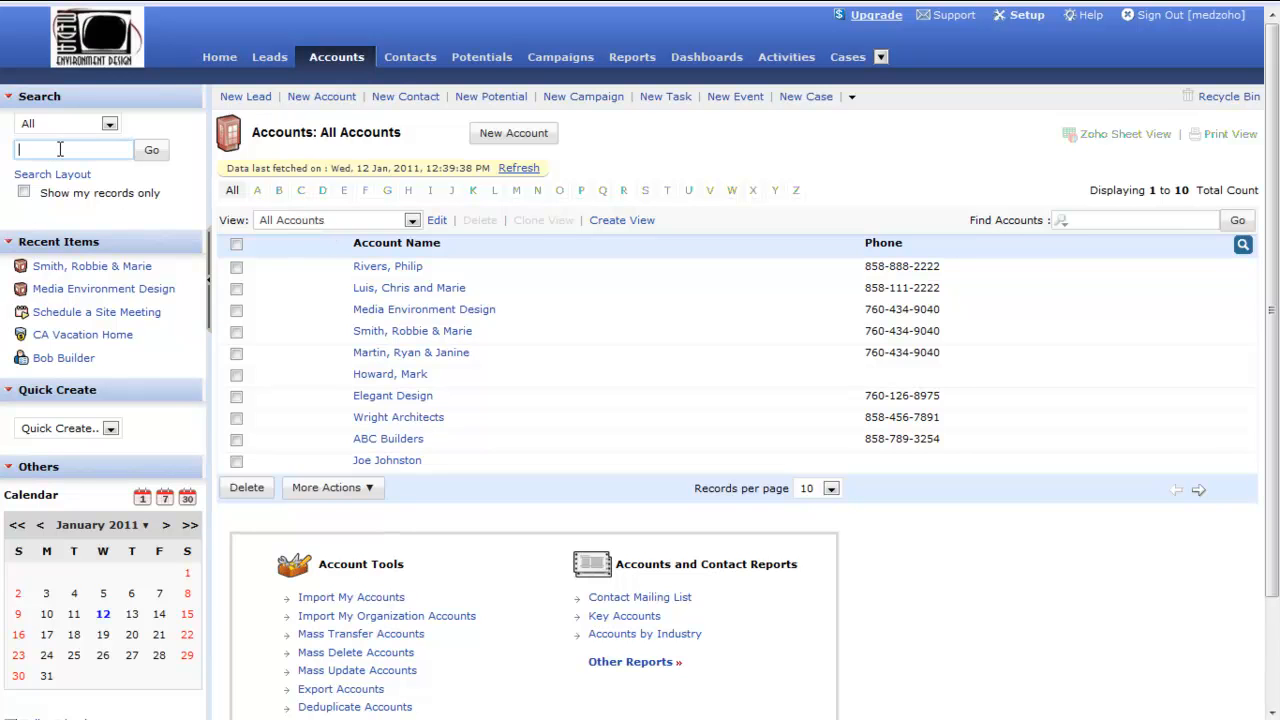
{"action": "left_click", "coordinate": [109, 122]}
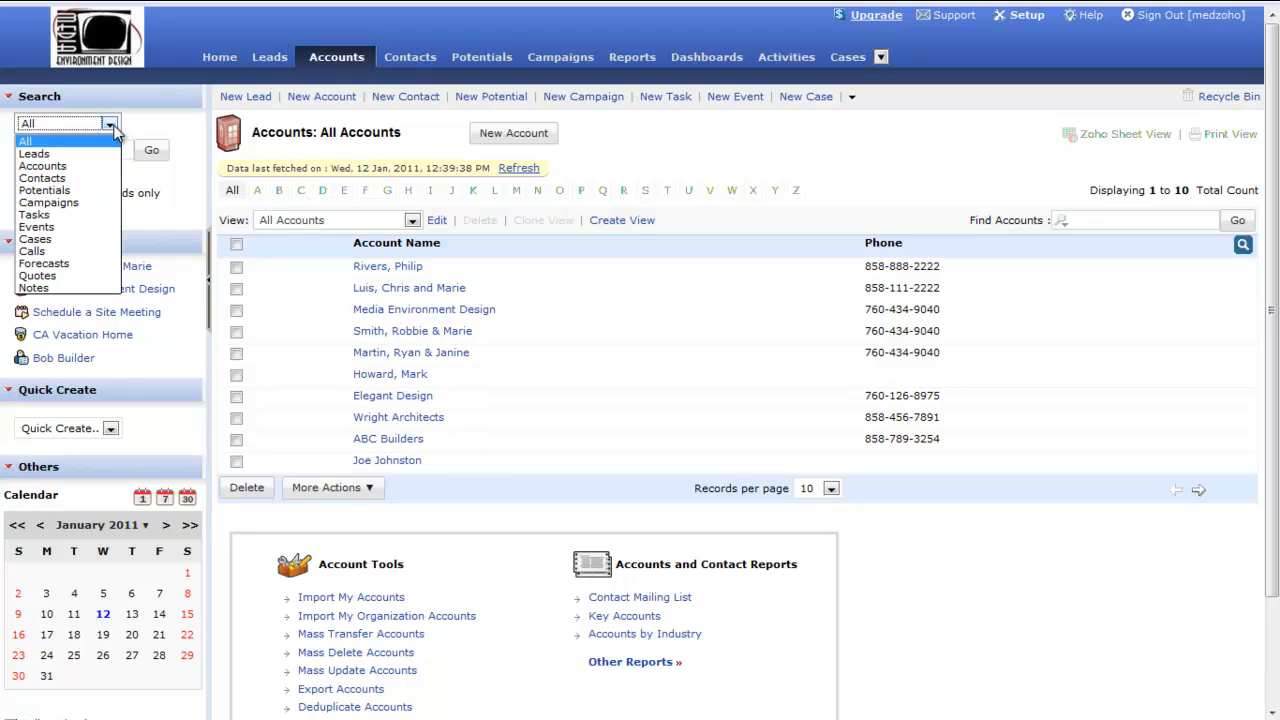
{"action": "mouse_move", "coordinate": [98, 152]}
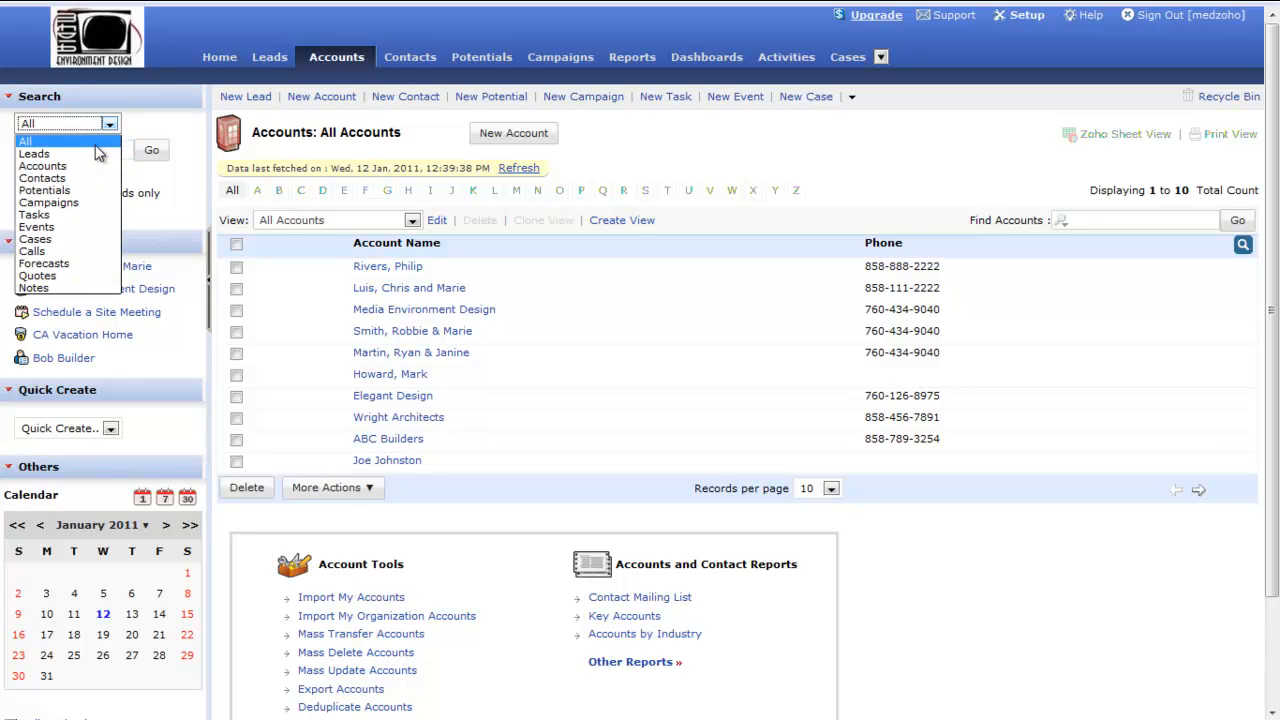
{"action": "mouse_move", "coordinate": [48, 202]}
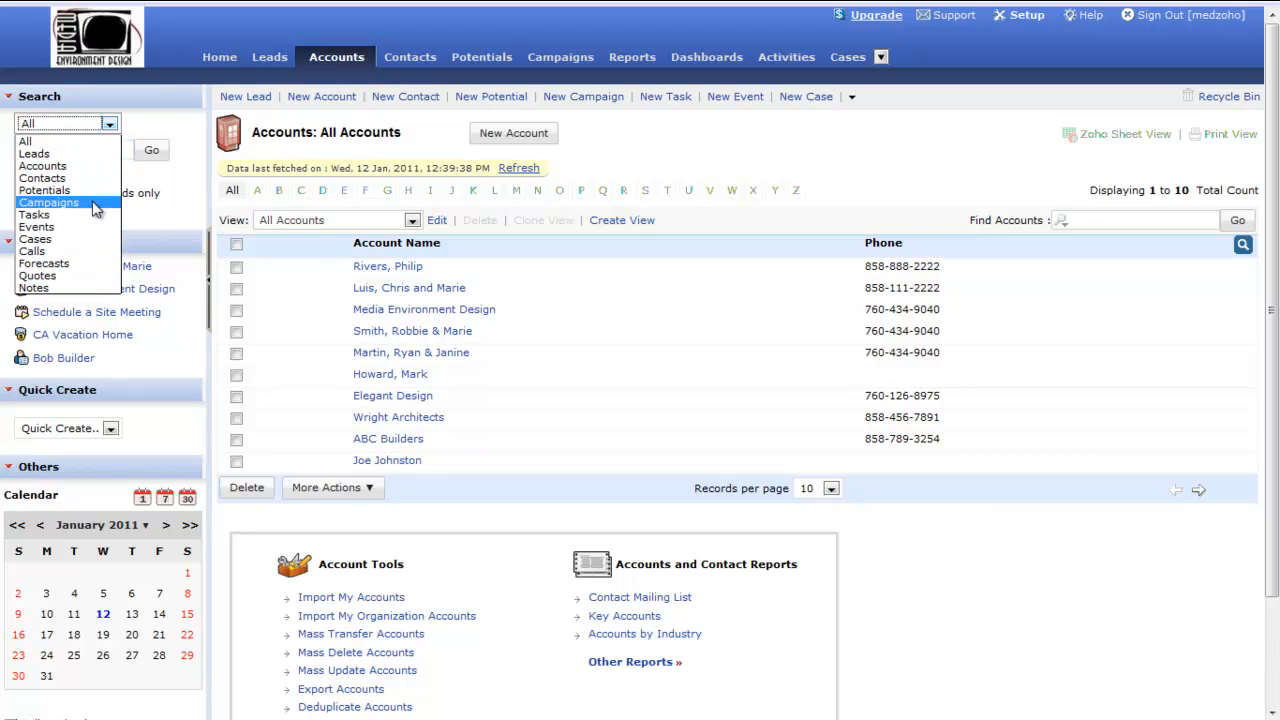
{"action": "mouse_move", "coordinate": [34, 288]}
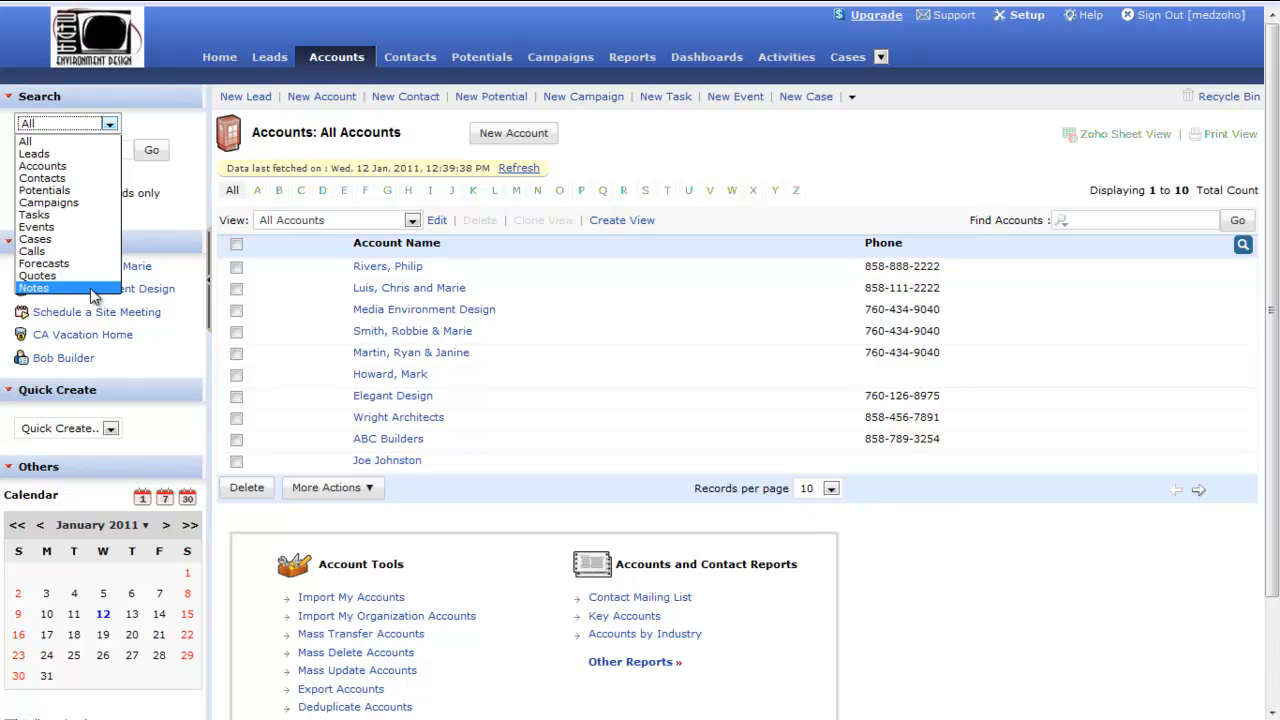
{"action": "mouse_move", "coordinate": [48, 202]}
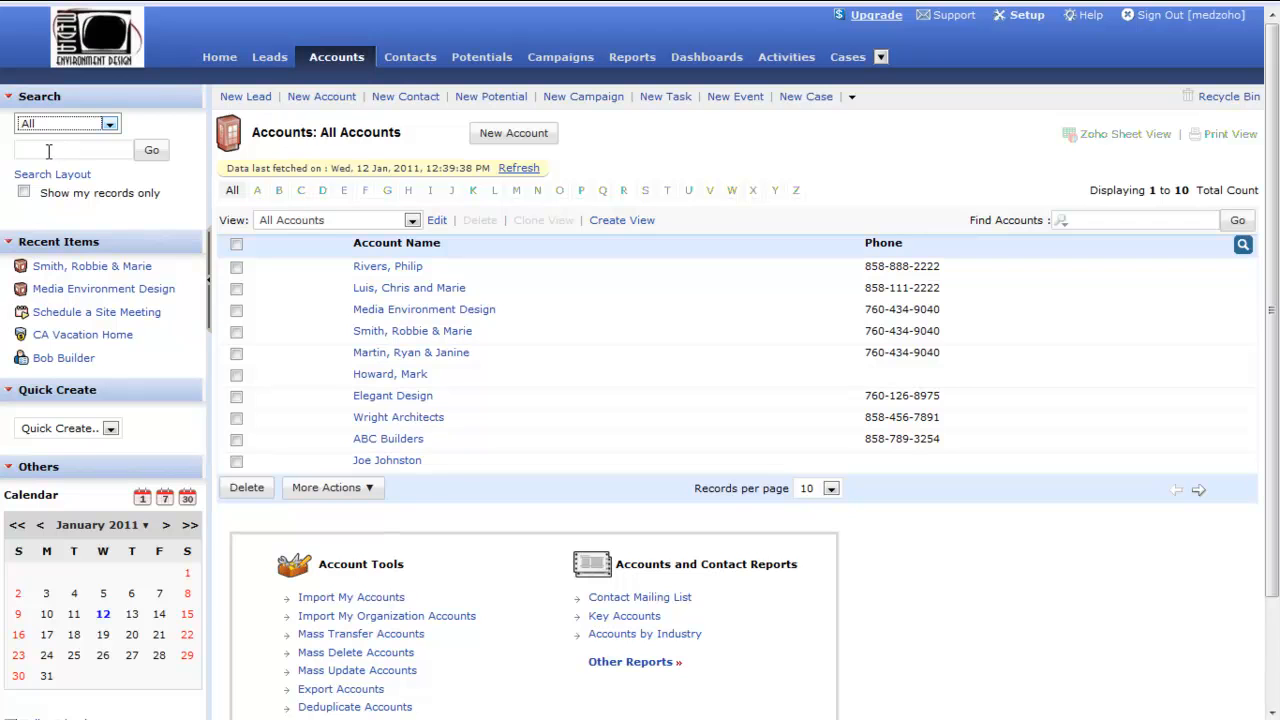
{"action": "mouse_move", "coordinate": [35, 143]}
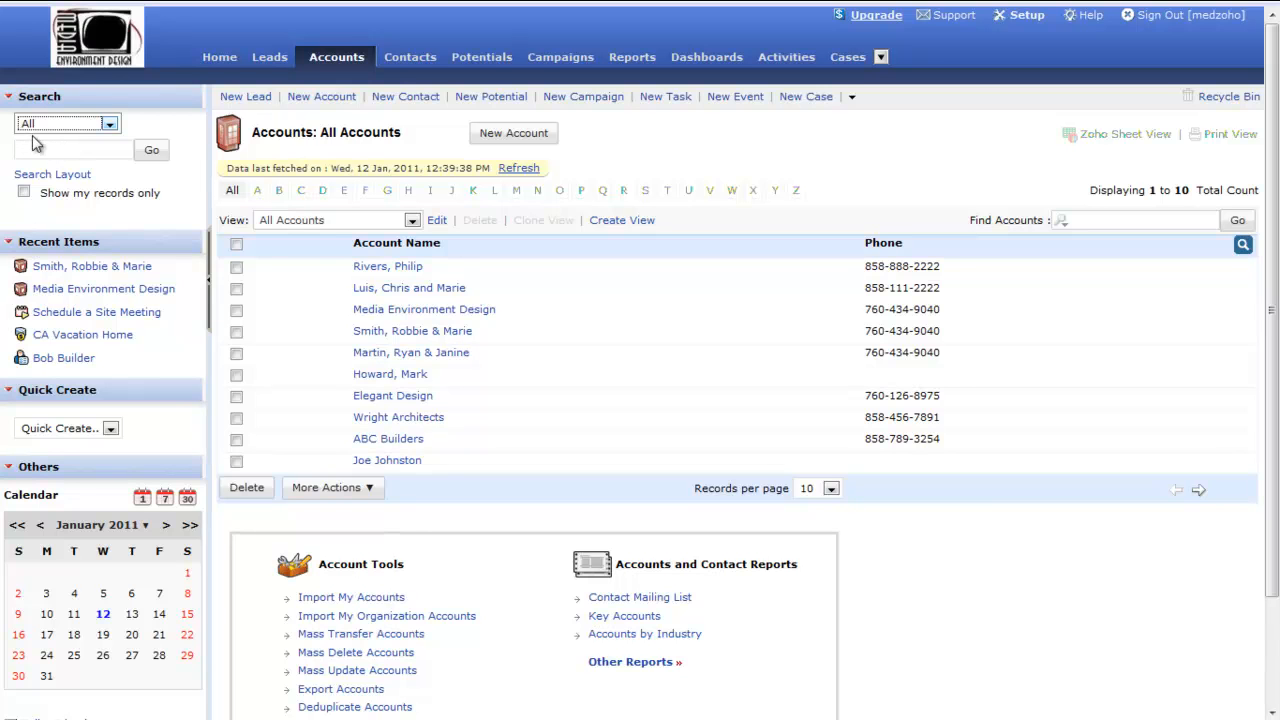
{"action": "left_click", "coordinate": [72, 149]}
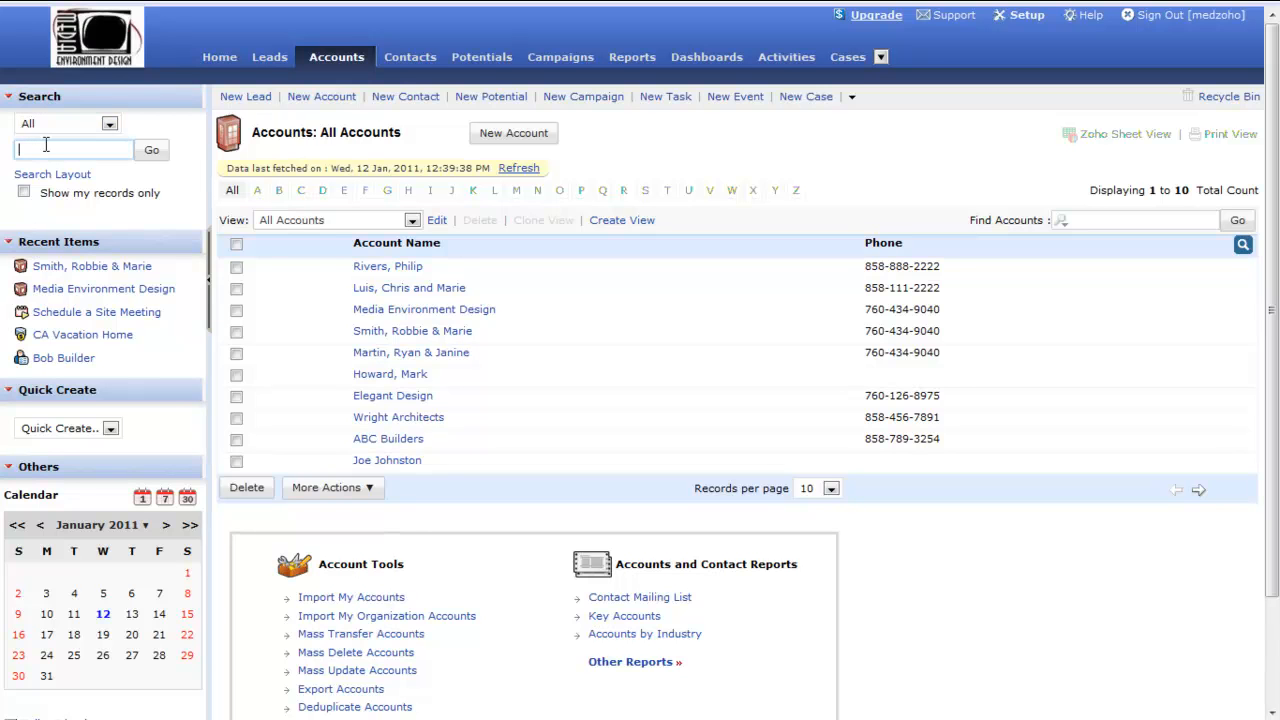
{"action": "type", "text": "robbi"}
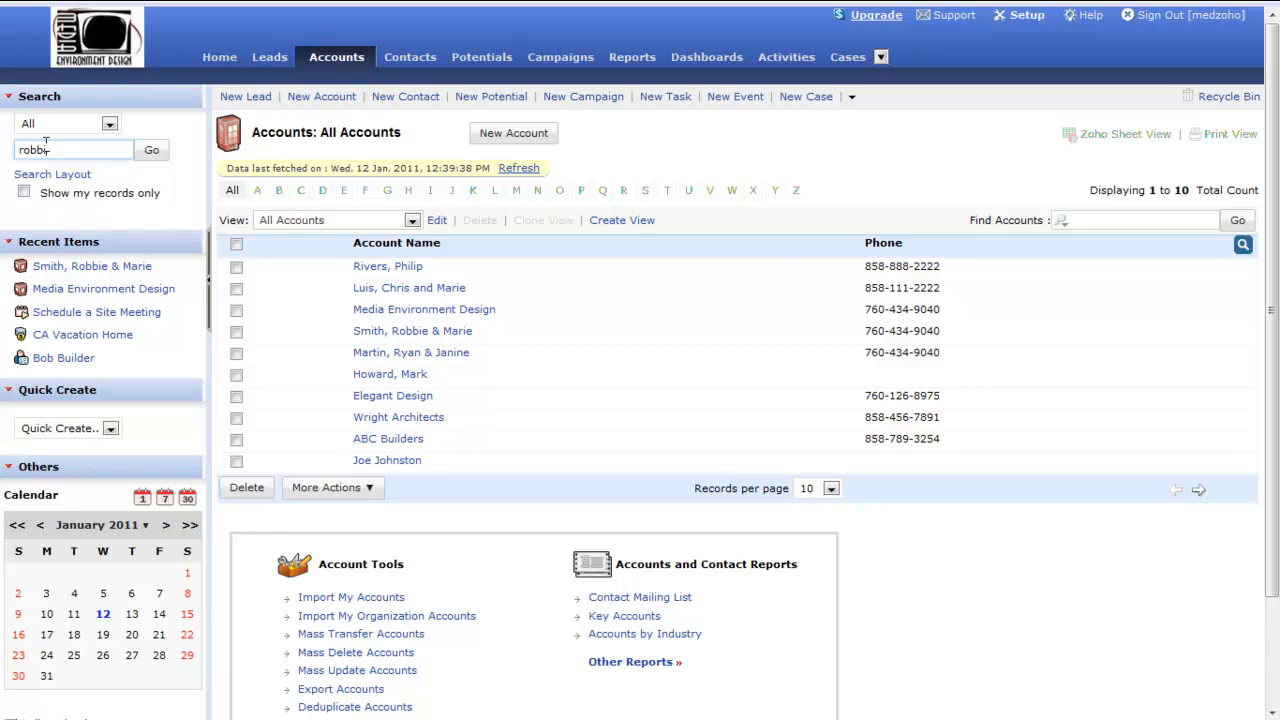
{"action": "left_click", "coordinate": [151, 149]}
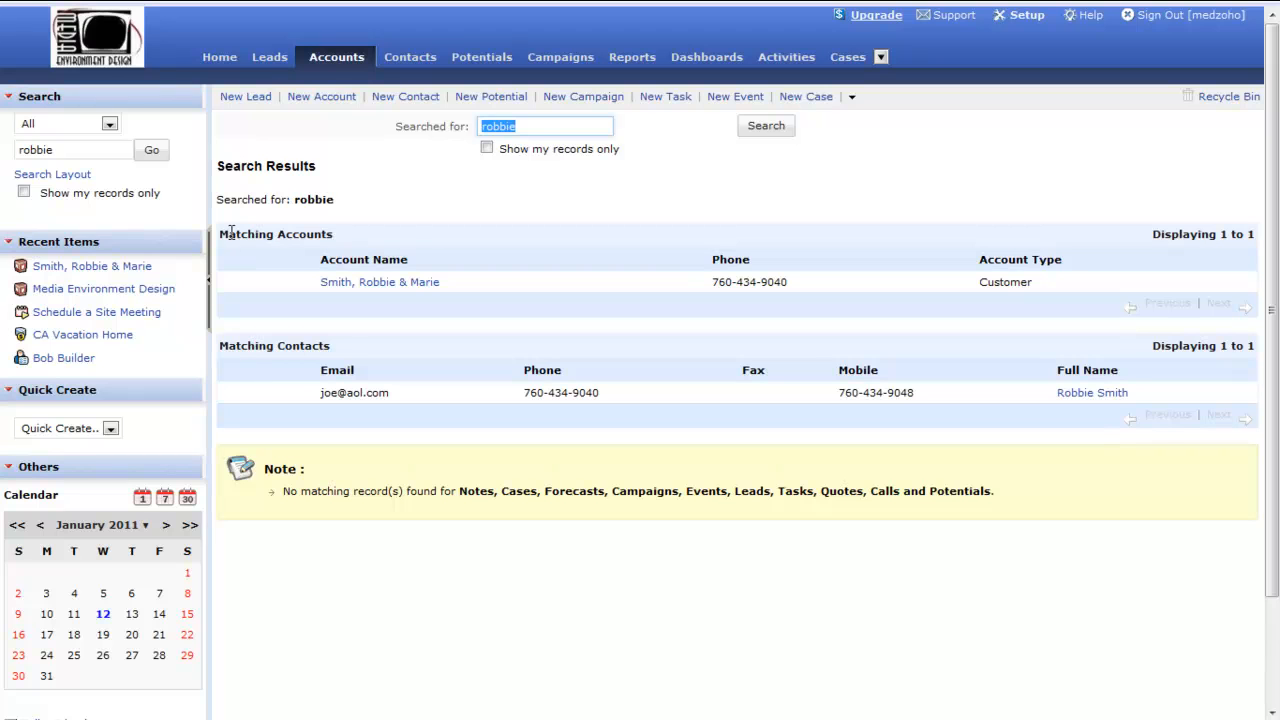
{"action": "mouse_move", "coordinate": [365, 282]}
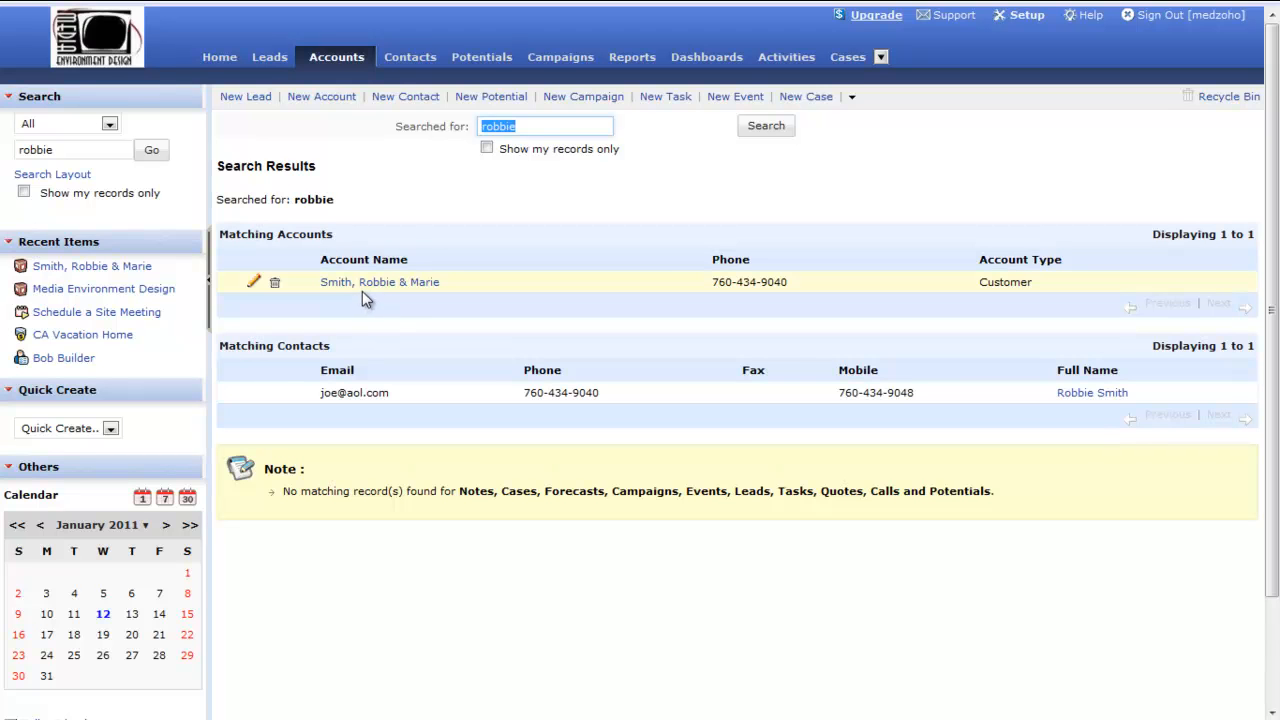
{"action": "mouse_move", "coordinate": [340, 358]}
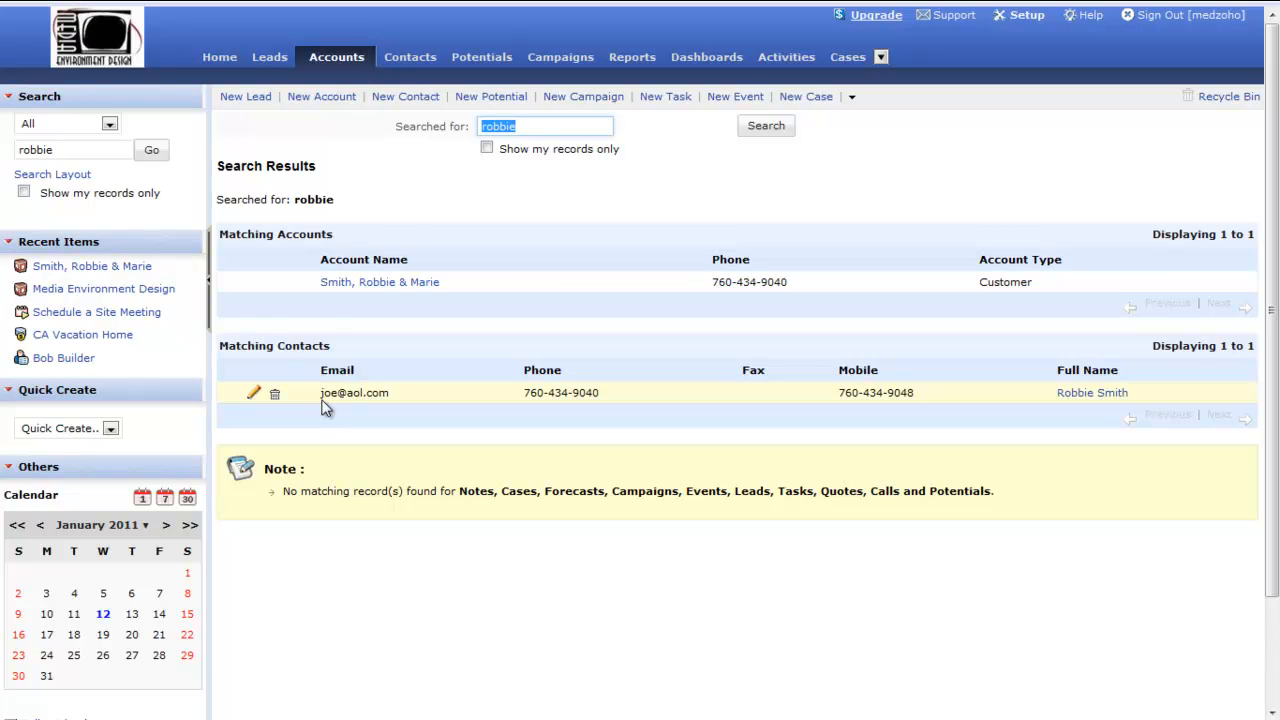
{"action": "mouse_move", "coordinate": [20, 130]}
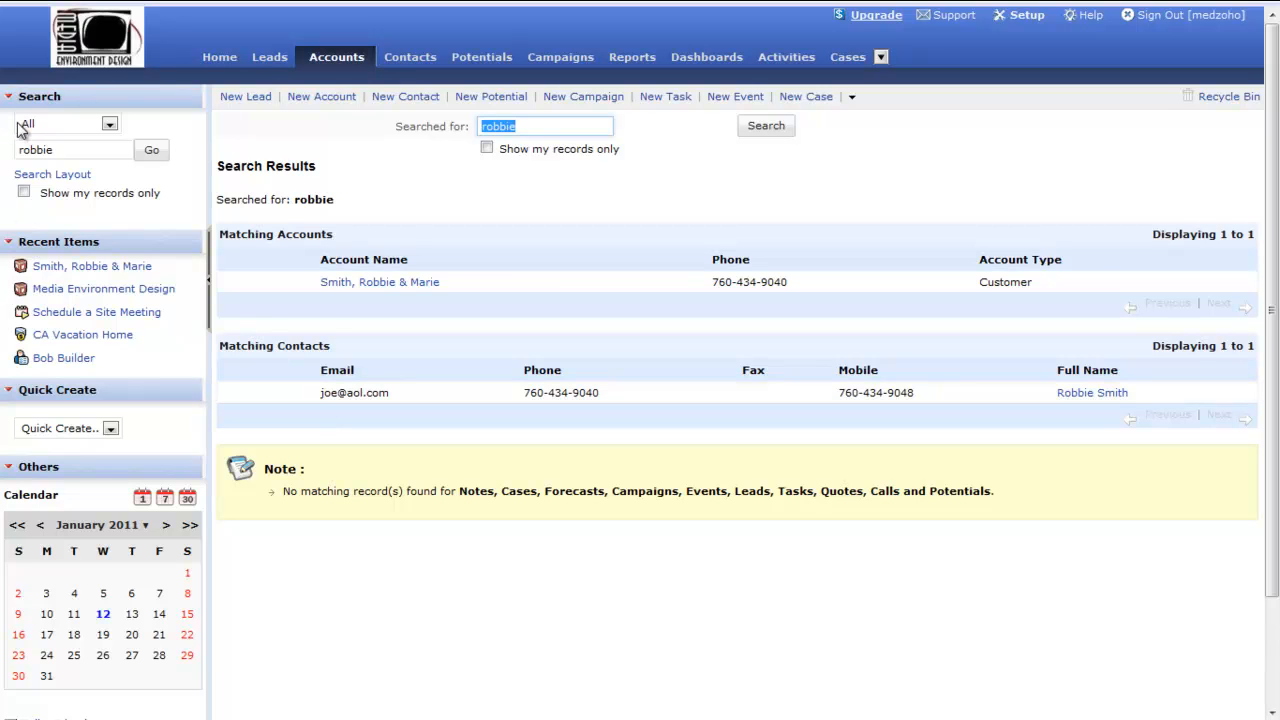
{"action": "mouse_move", "coordinate": [648, 365]}
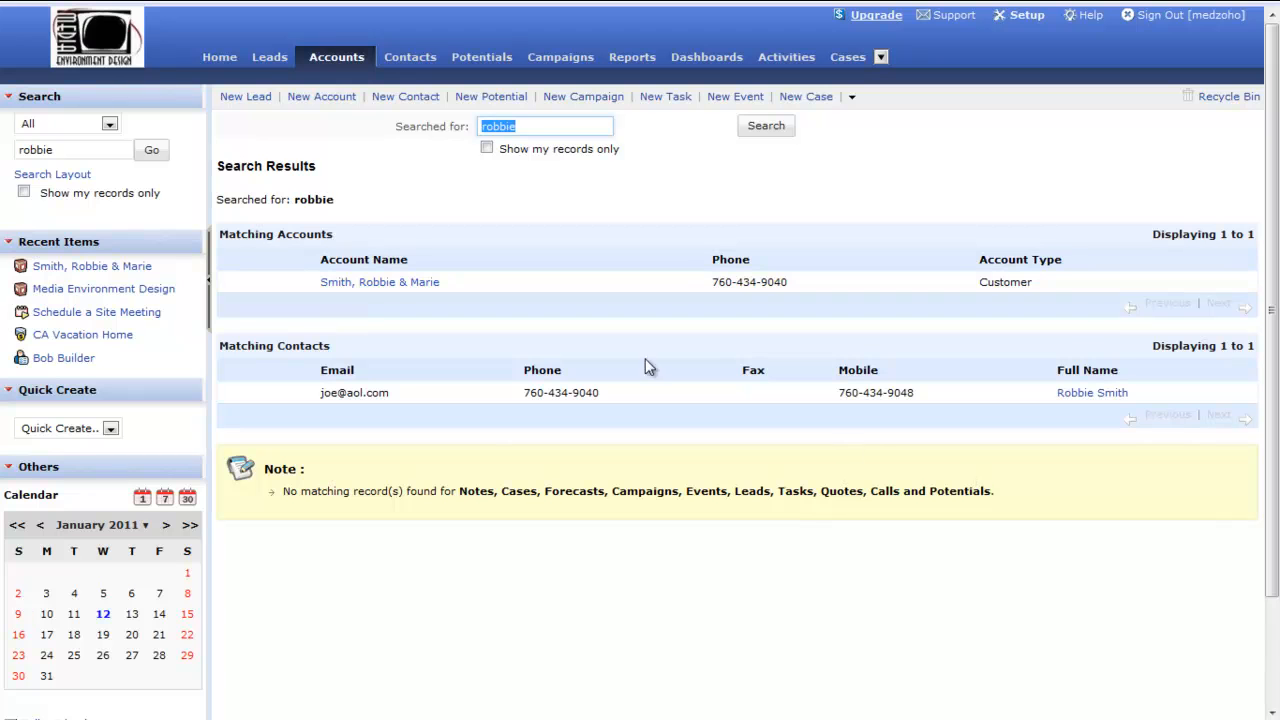
Rerun the search as 'rob' and review the note, case, account and contact results
{"action": "left_click", "coordinate": [72, 149]}
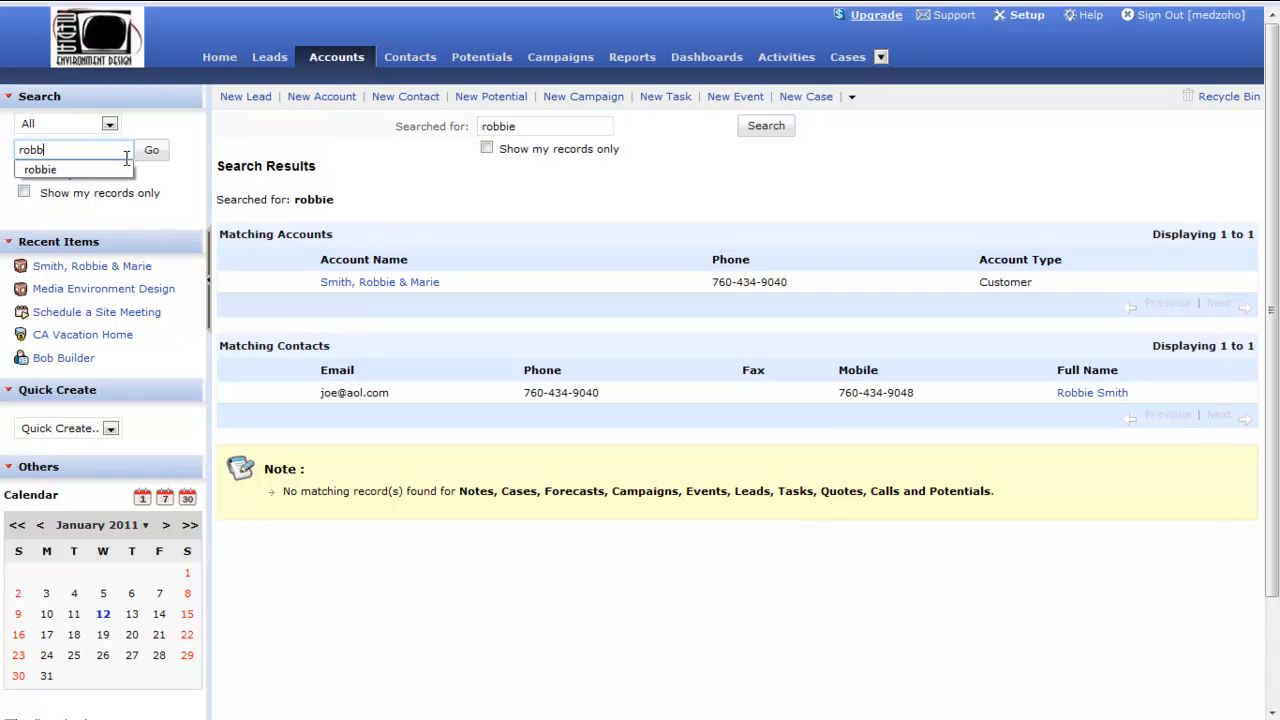
{"action": "key", "text": "Backspace"}
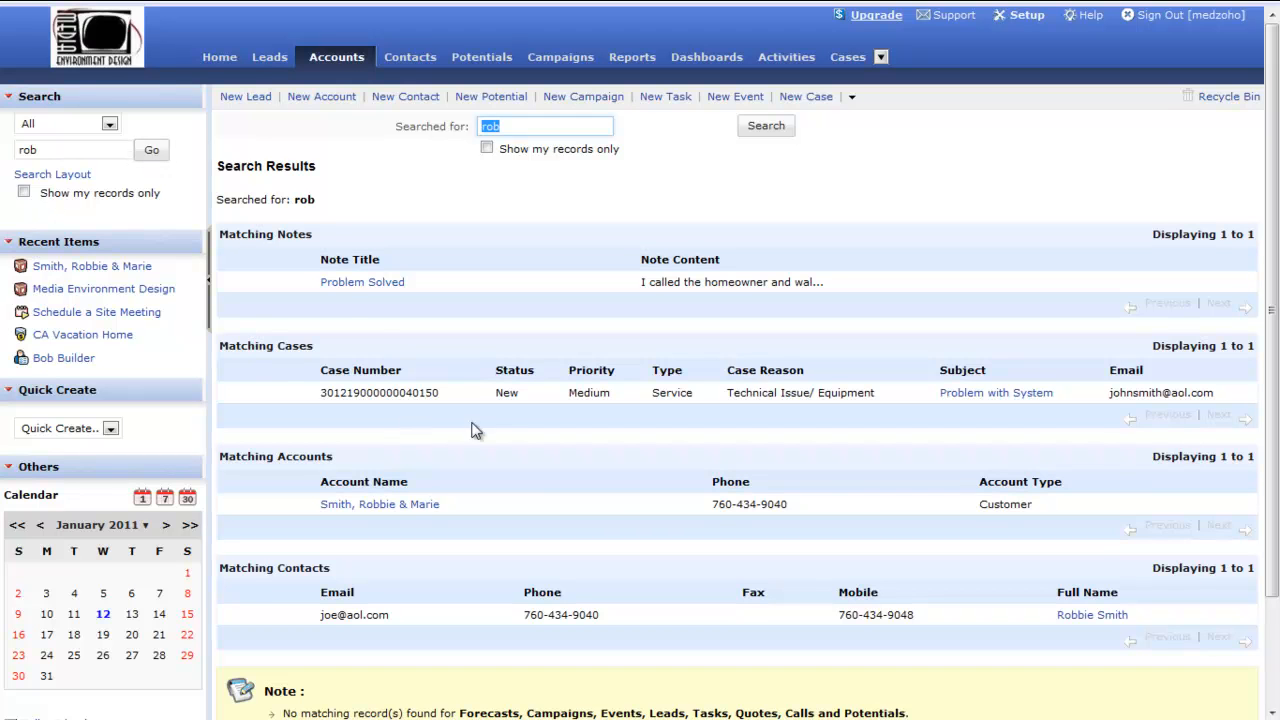
{"action": "mouse_move", "coordinate": [658, 365]}
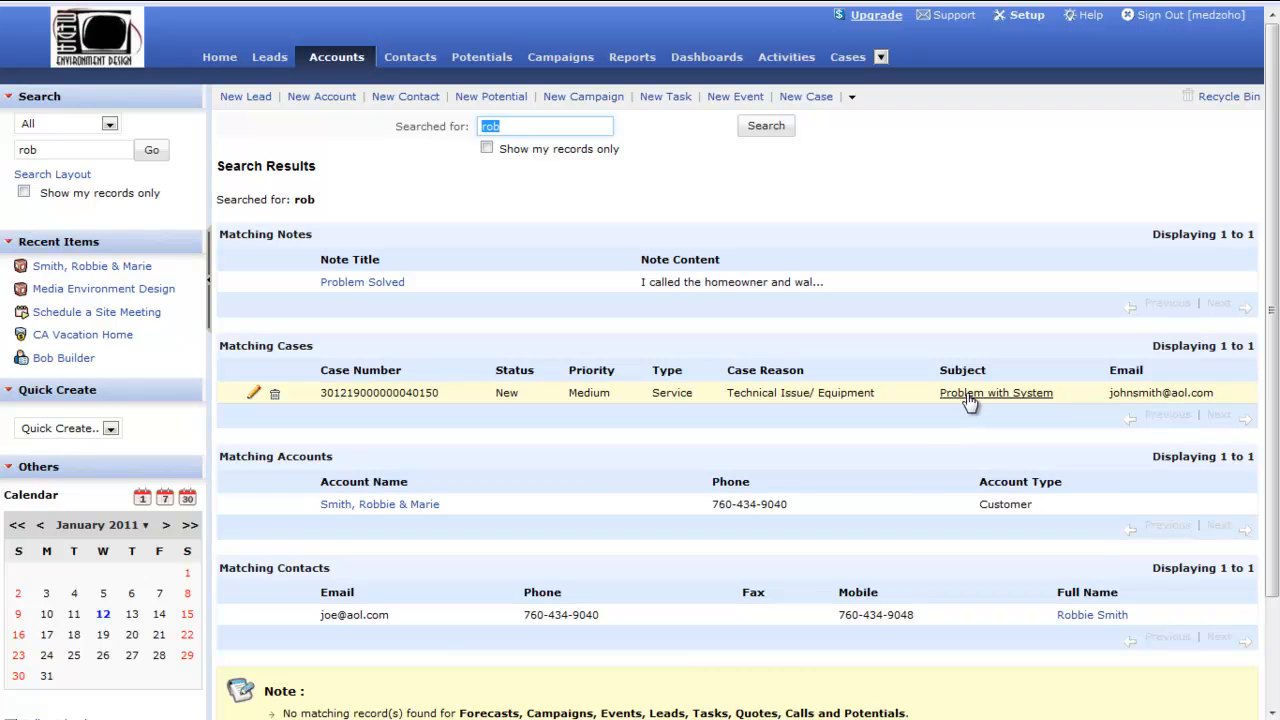
{"action": "scroll", "scroll_direction": "down", "scroll_amount": 3}
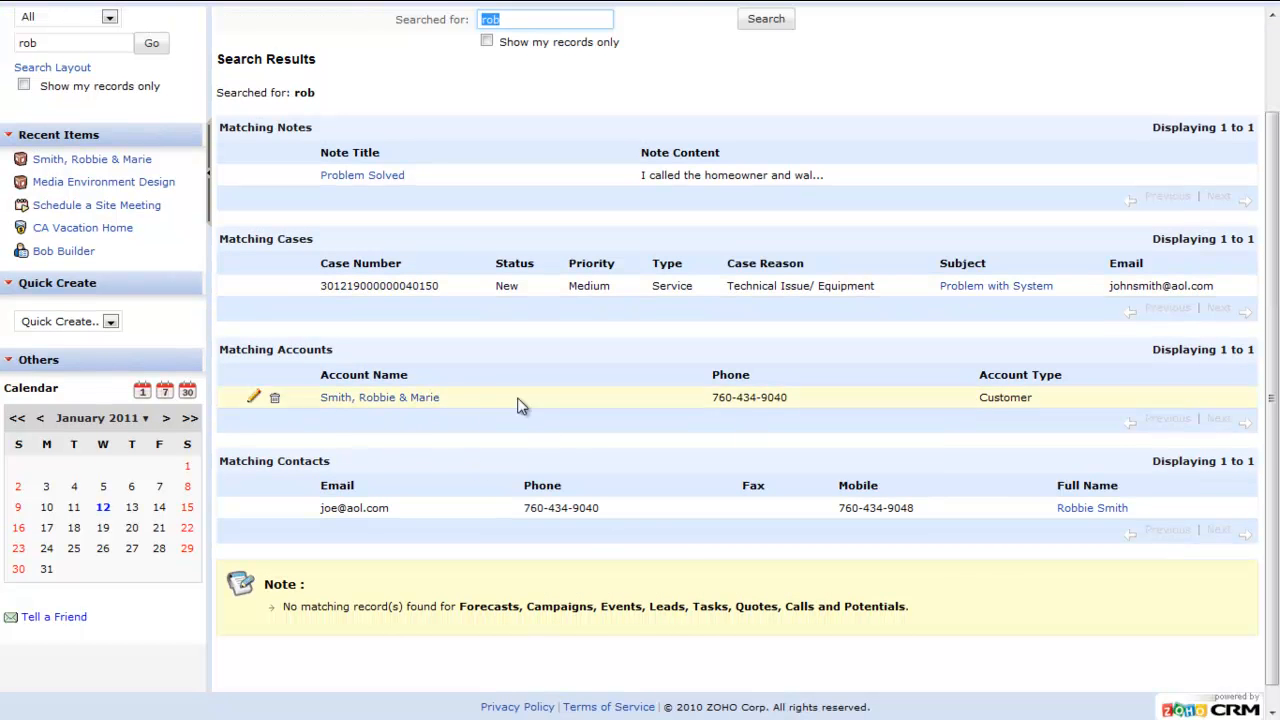
{"action": "scroll", "scroll_direction": "up", "scroll_amount": 3}
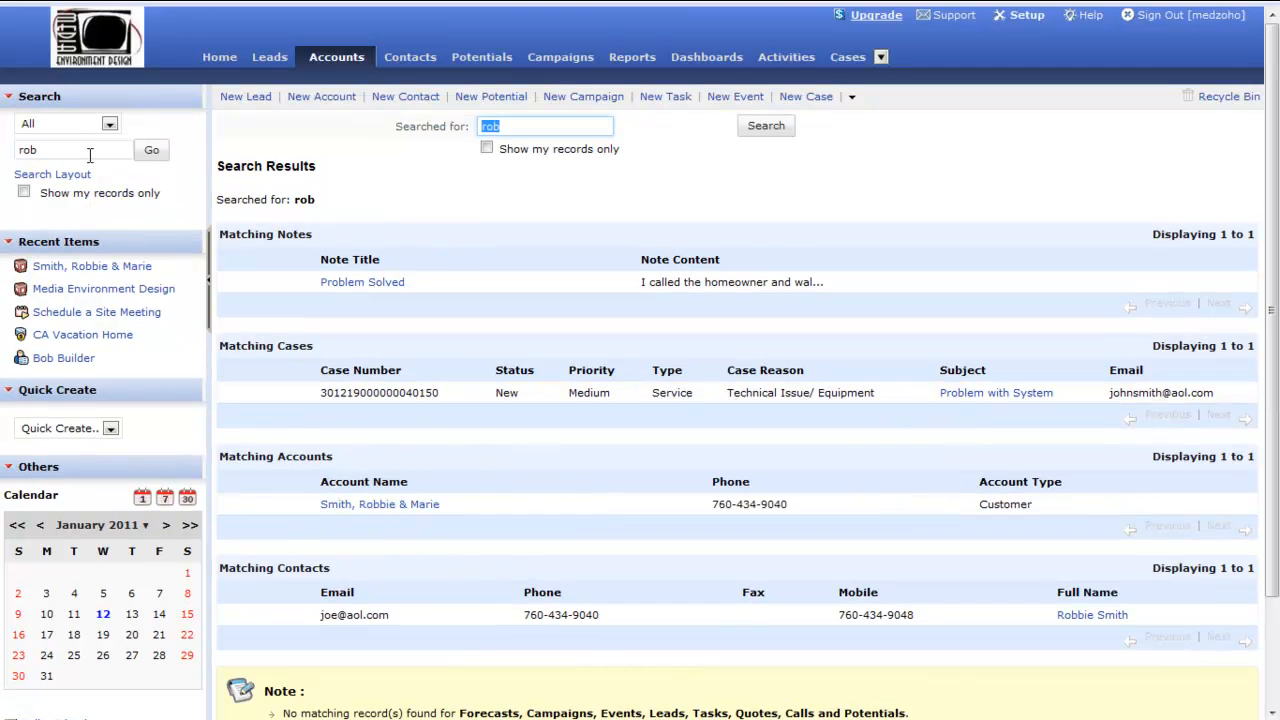
{"action": "type", "text": "smith"}
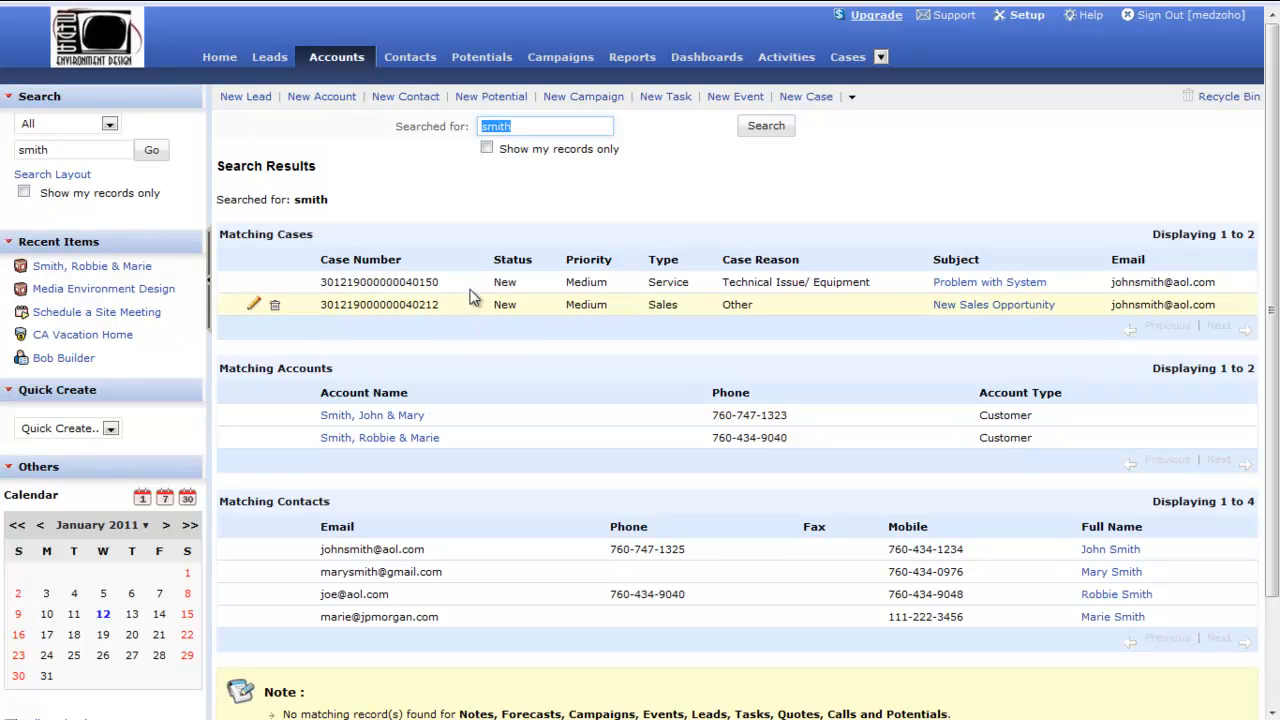
{"action": "mouse_move", "coordinate": [1163, 282]}
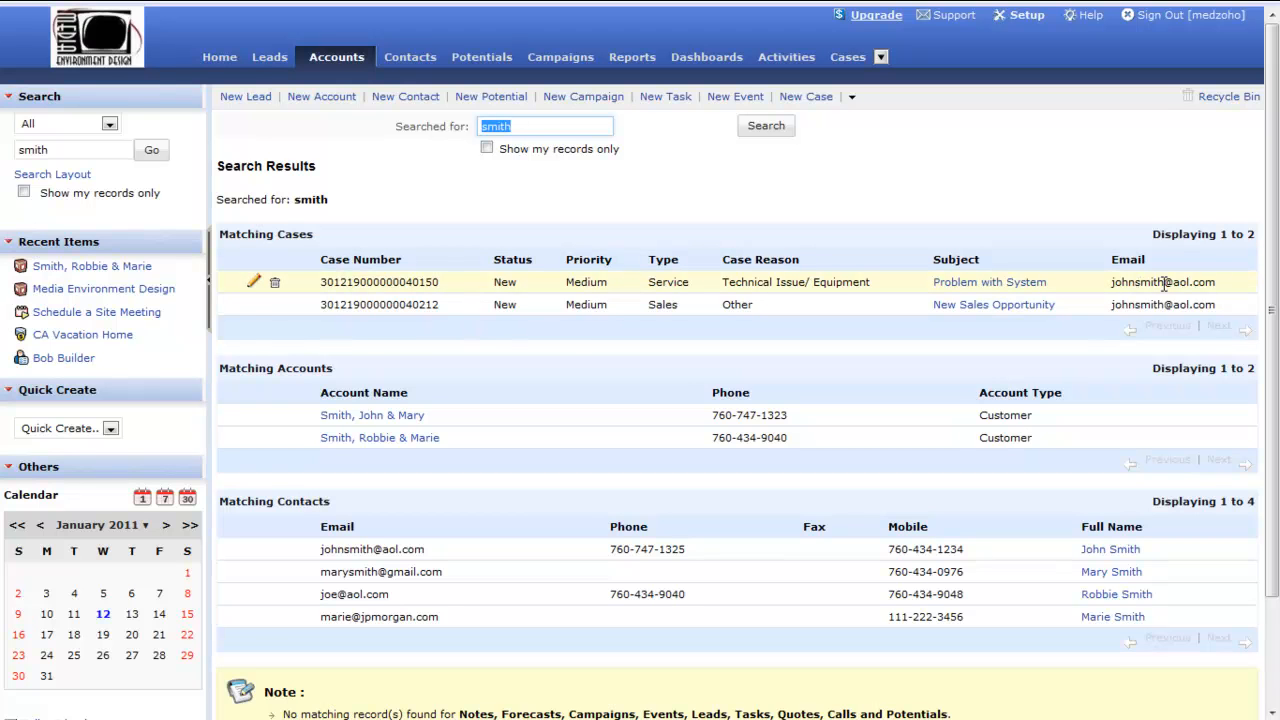
{"action": "mouse_move", "coordinate": [1127, 611]}
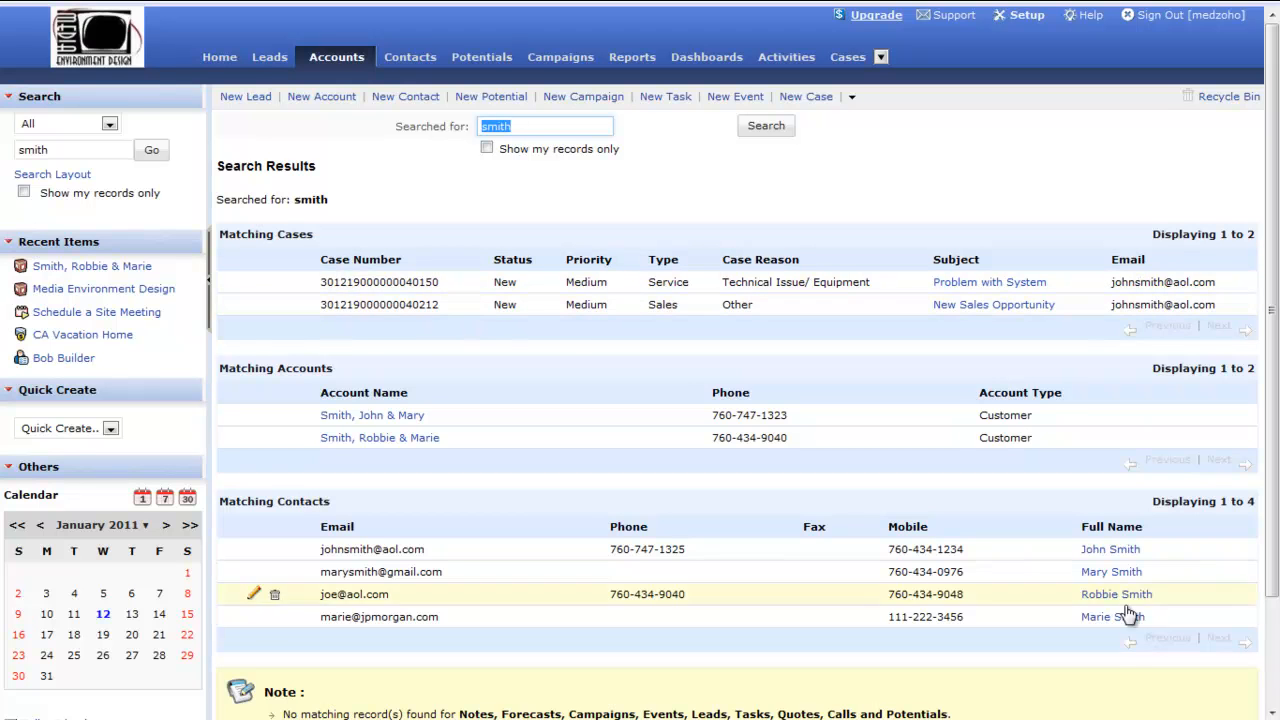
{"action": "mouse_move", "coordinate": [1145, 571]}
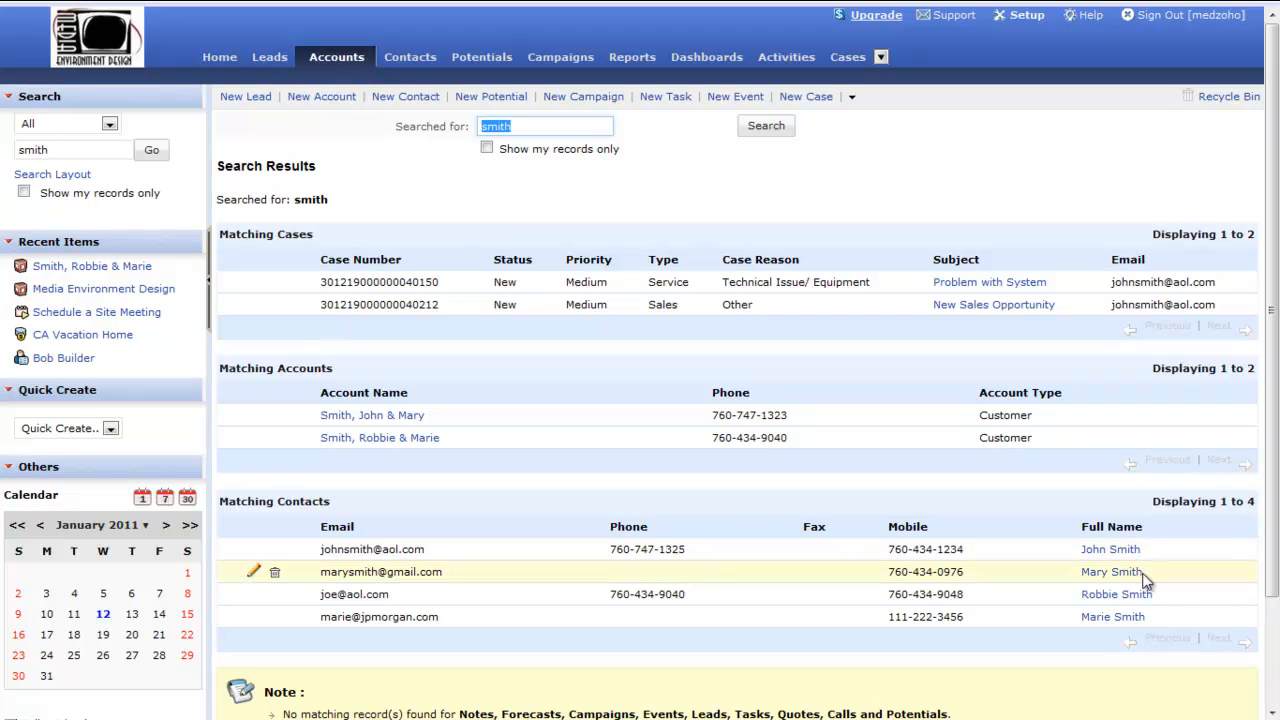
{"action": "mouse_move", "coordinate": [1258, 610]}
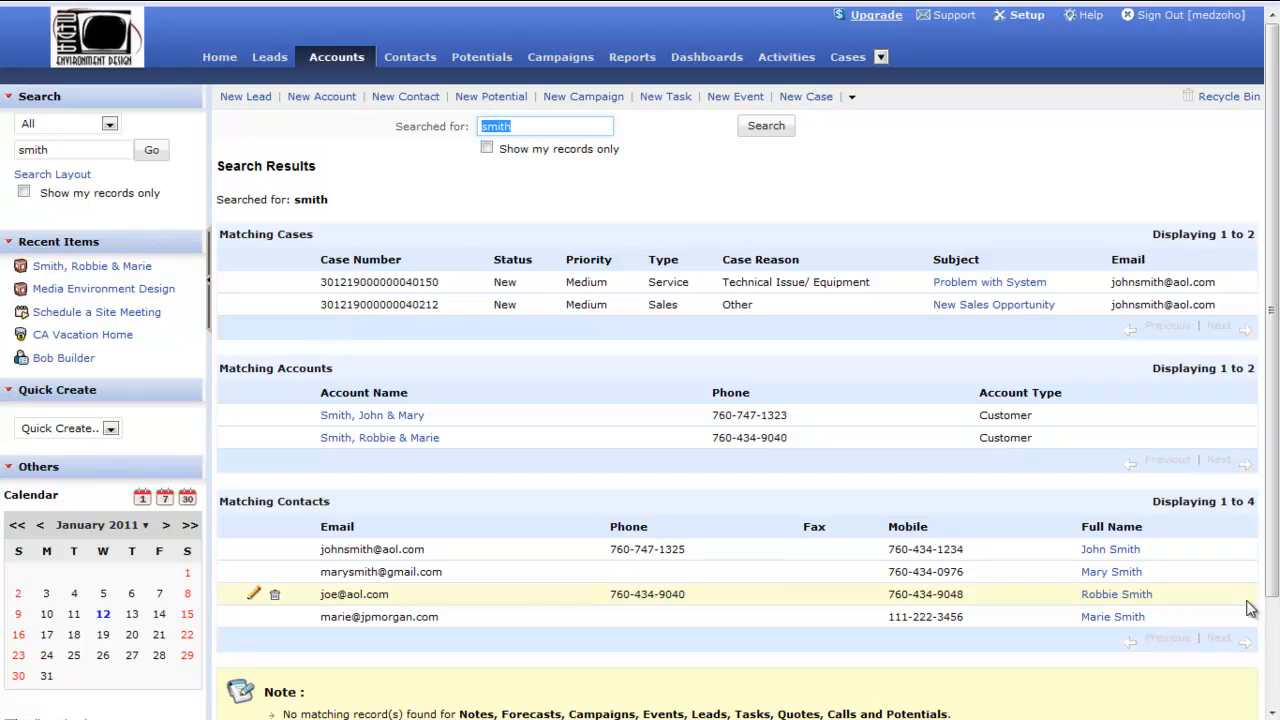
{"action": "mouse_move", "coordinate": [455, 165]}
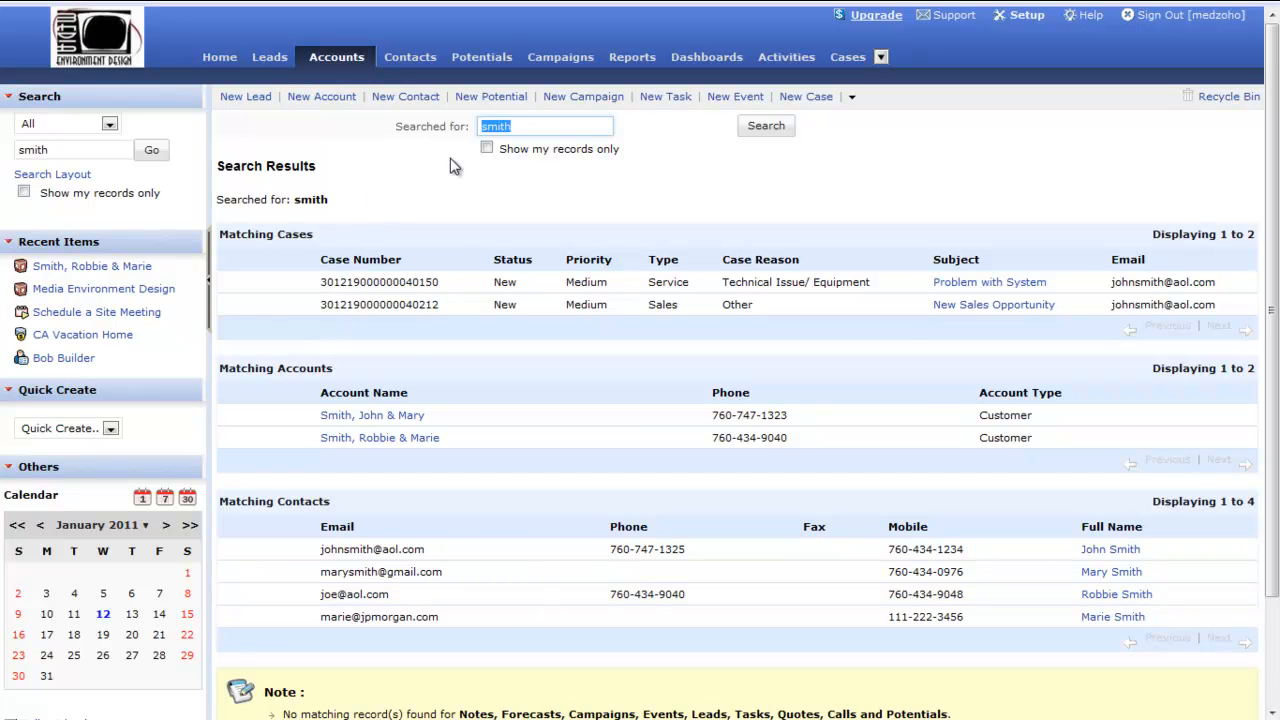
{"action": "mouse_move", "coordinate": [315, 110]}
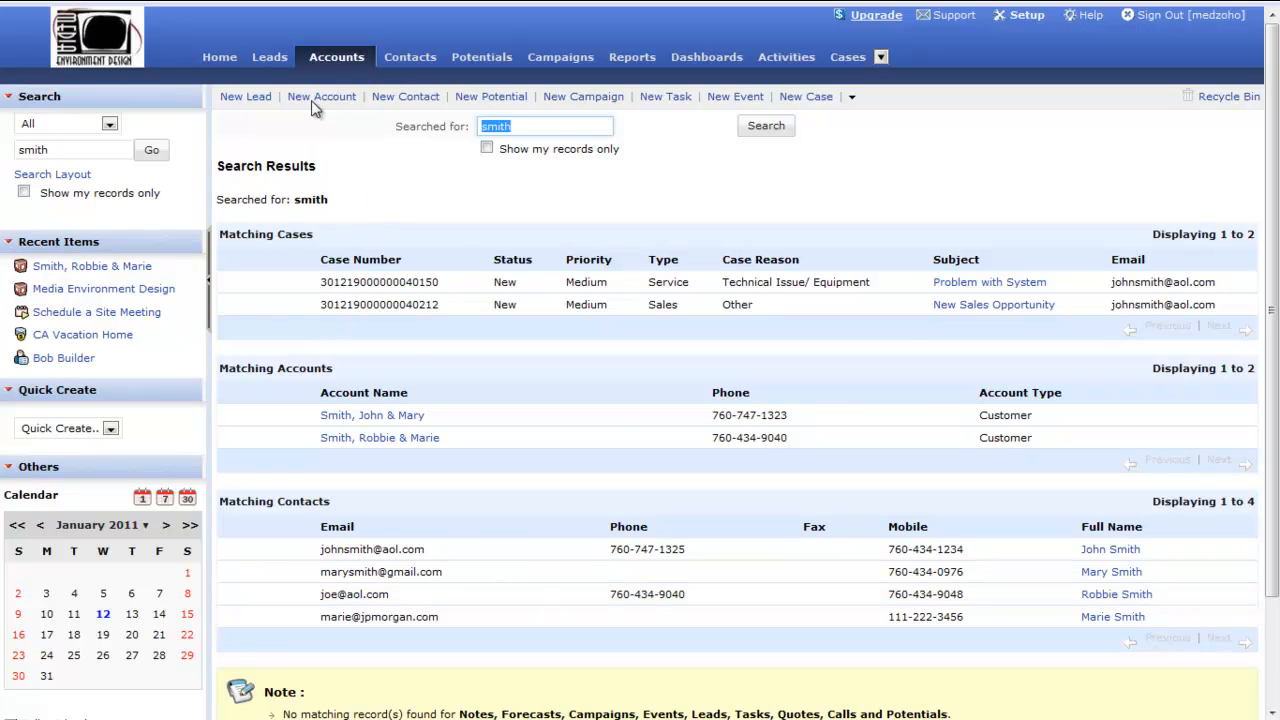
Return to All Accounts and open the saved views dropdown
{"action": "left_click", "coordinate": [336, 57]}
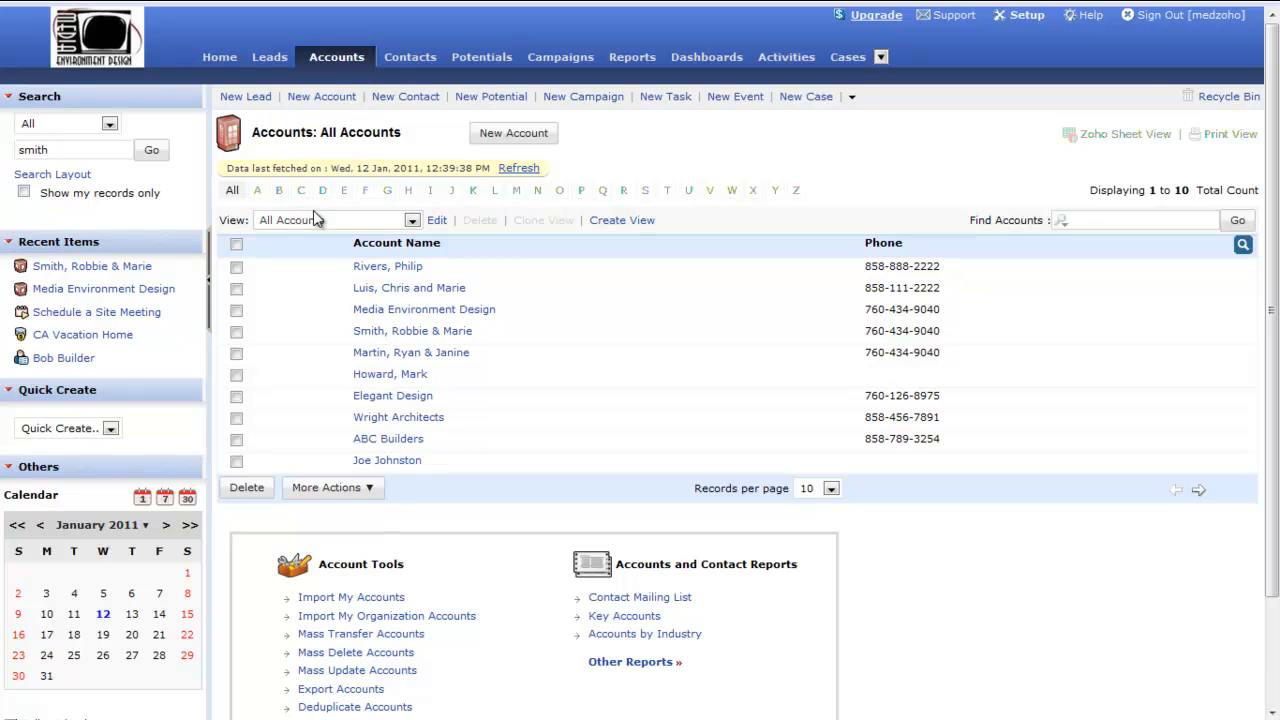
{"action": "mouse_move", "coordinate": [352, 238]}
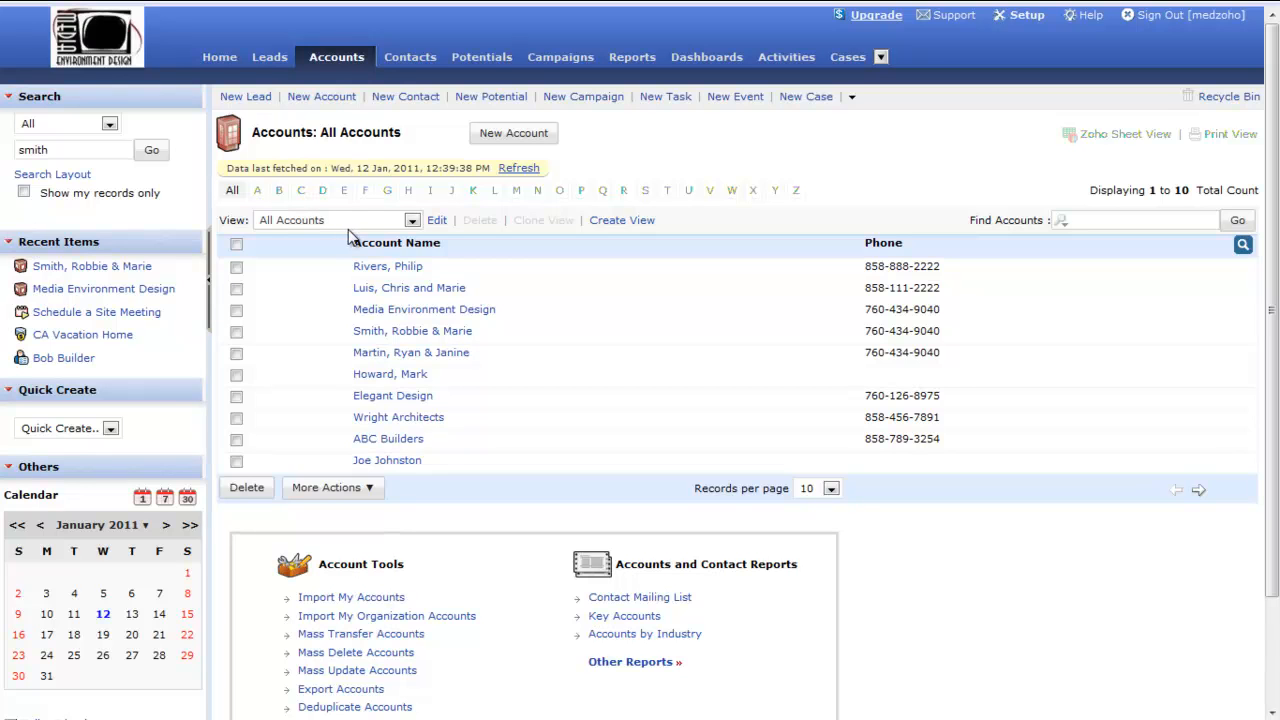
{"action": "mouse_move", "coordinate": [353, 237]}
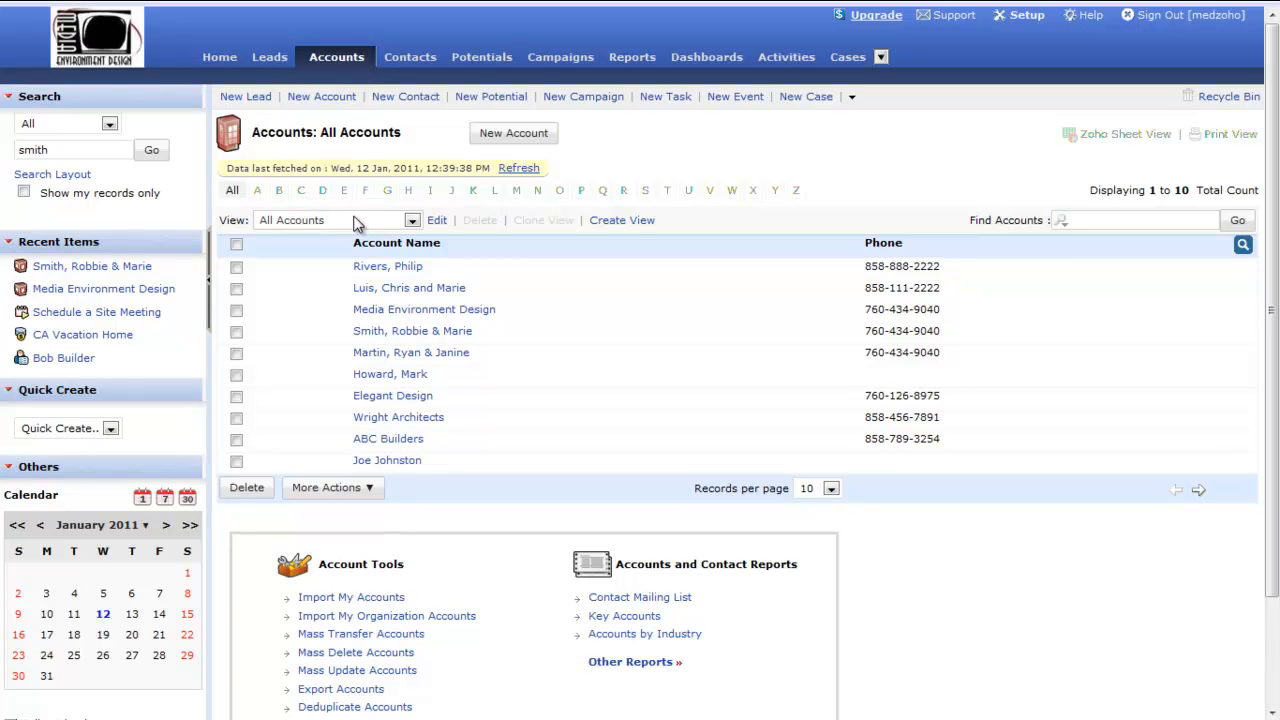
{"action": "left_click", "coordinate": [410, 220]}
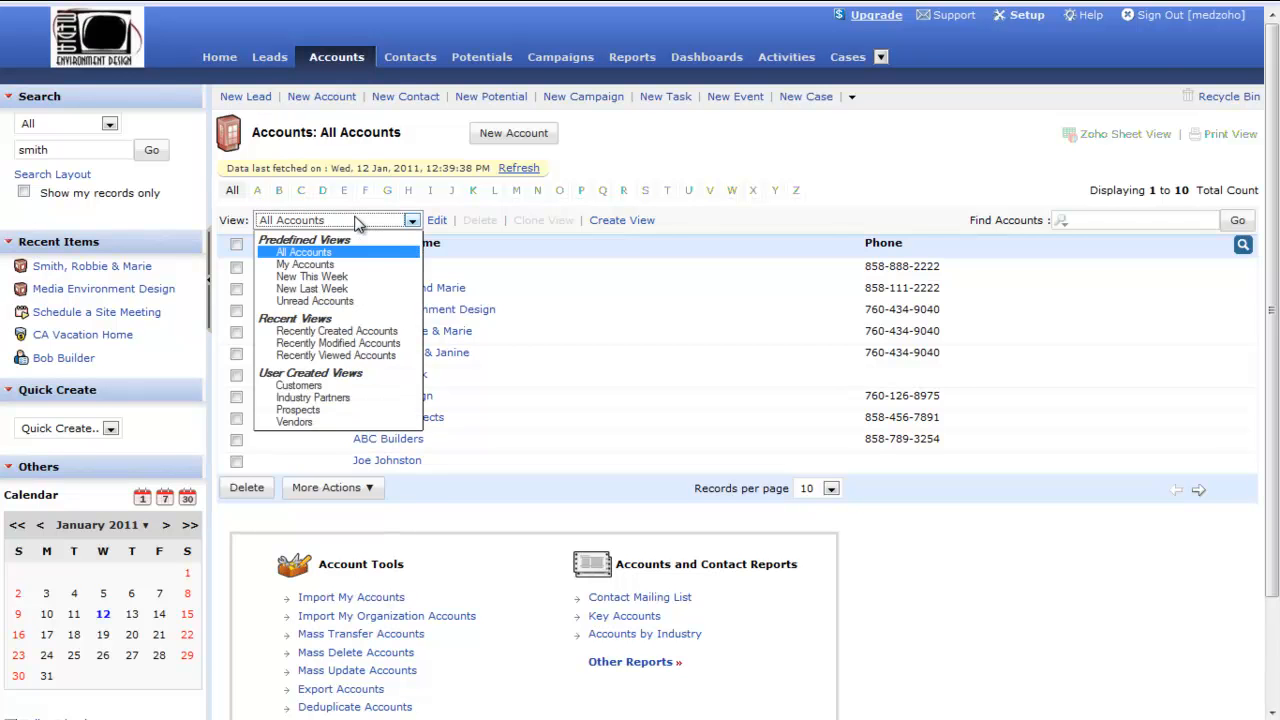
{"action": "mouse_move", "coordinate": [352, 252]}
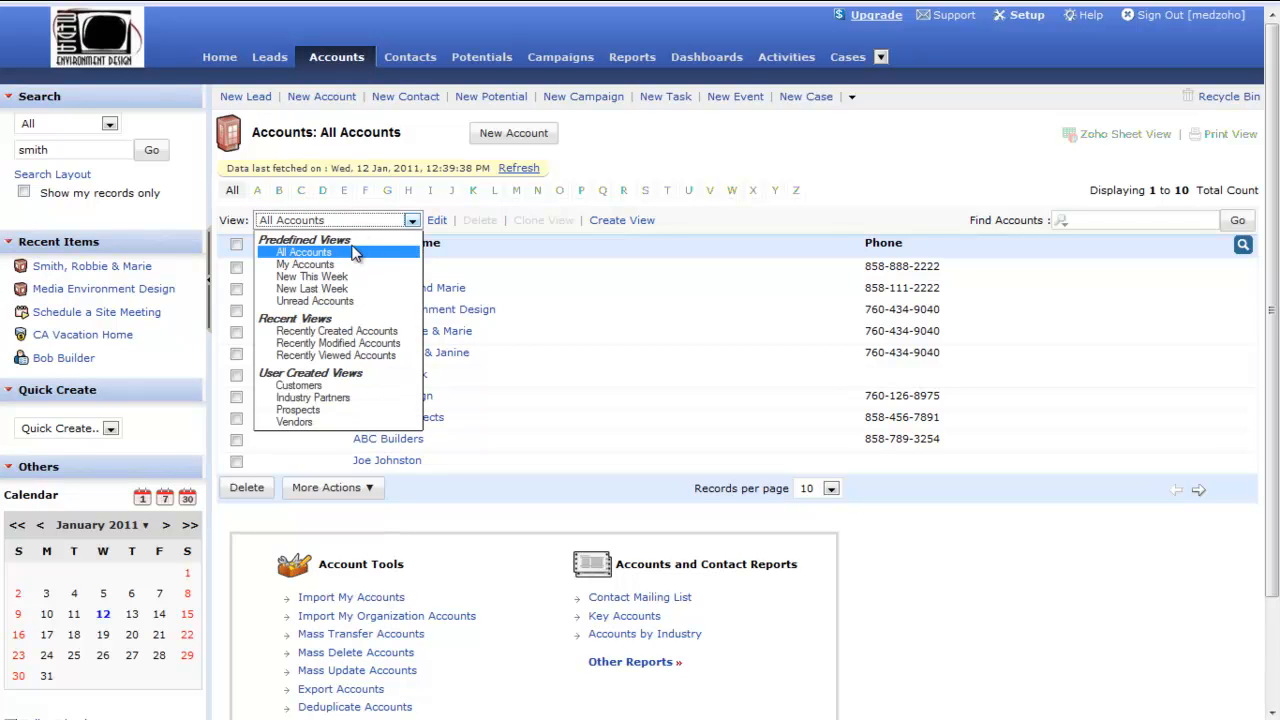
{"action": "mouse_move", "coordinate": [338, 343]}
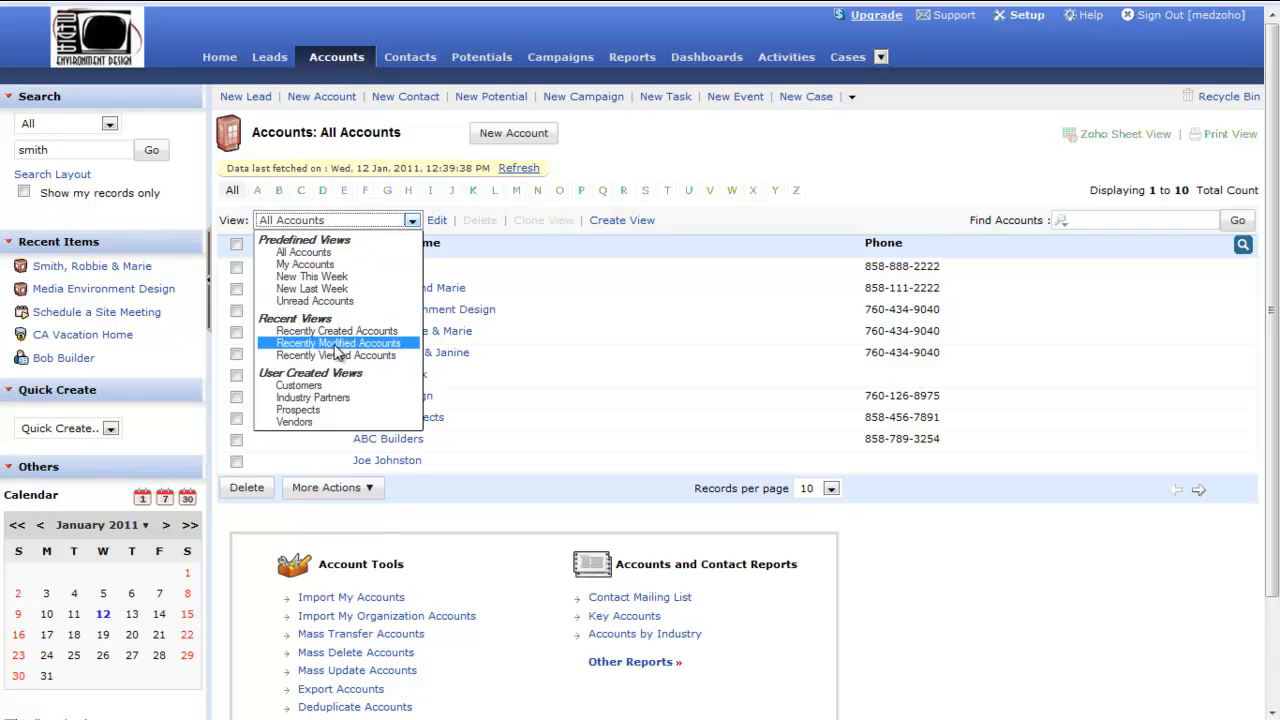
{"action": "mouse_move", "coordinate": [298, 385]}
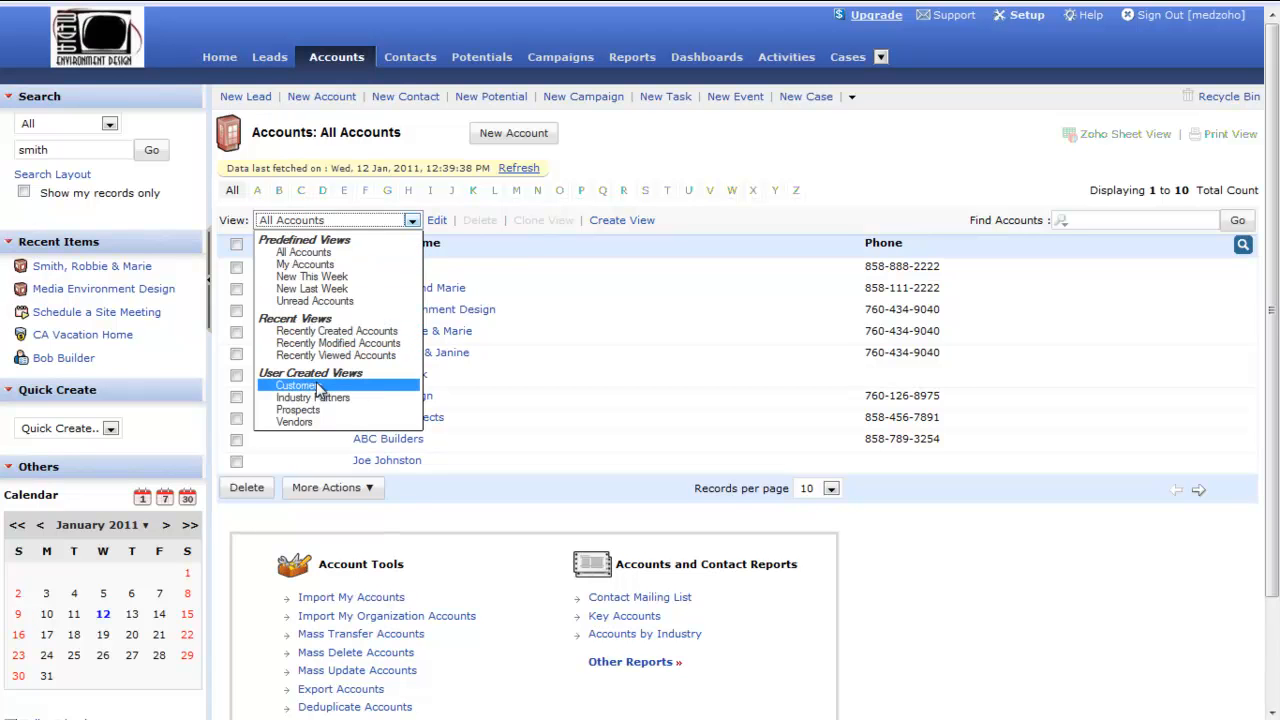
{"action": "mouse_move", "coordinate": [294, 421]}
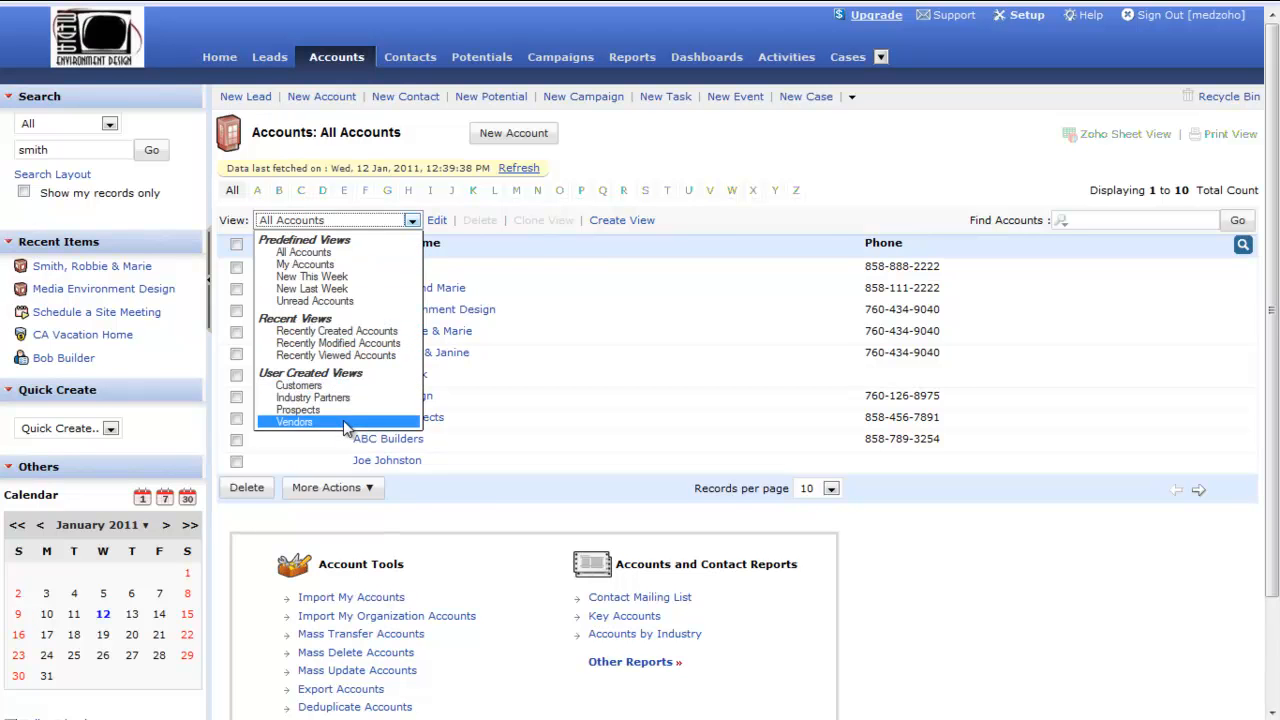
{"action": "mouse_move", "coordinate": [299, 386]}
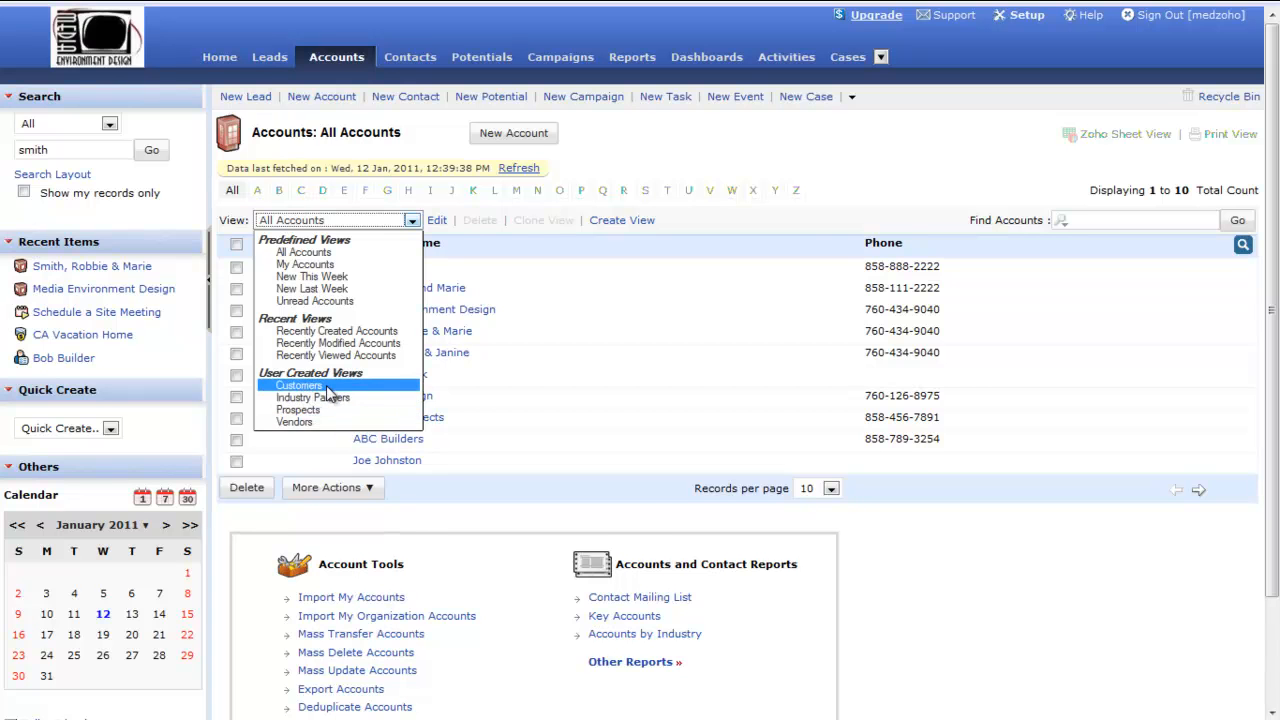
Filter accounts to the Customers view, leaving the two Smith accounts
{"action": "left_click", "coordinate": [299, 385]}
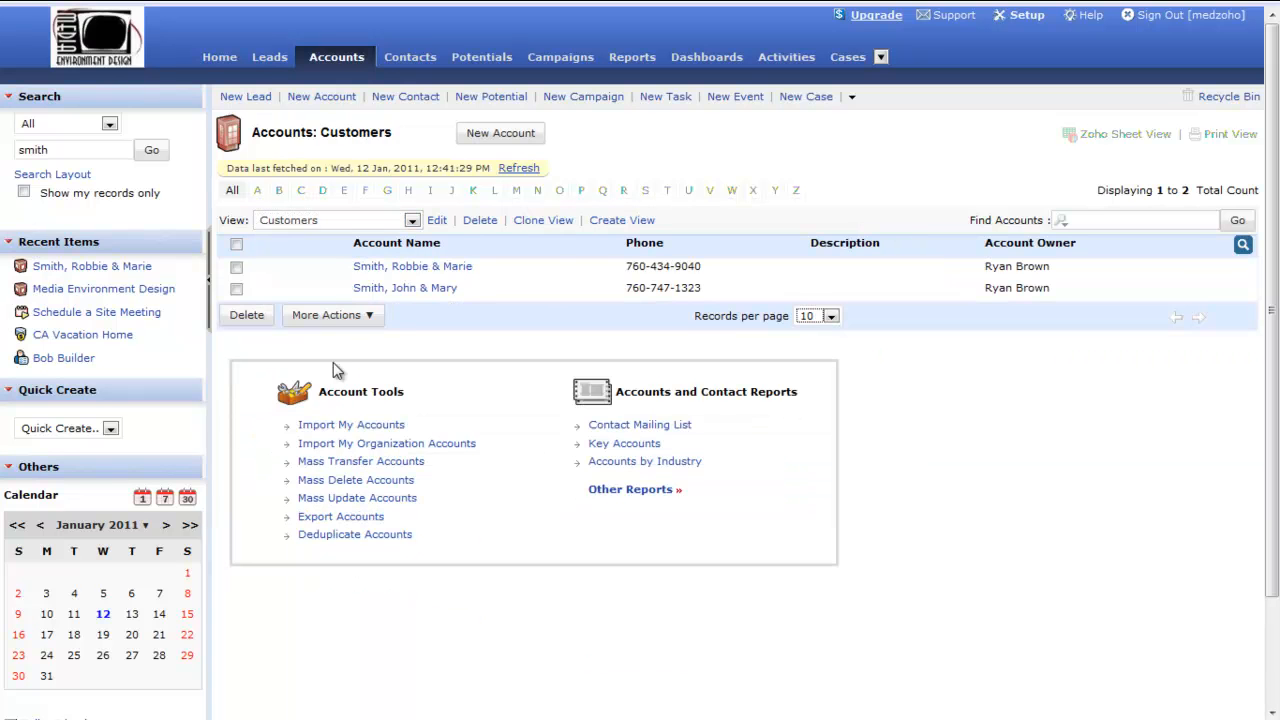
{"action": "mouse_move", "coordinate": [315, 240]}
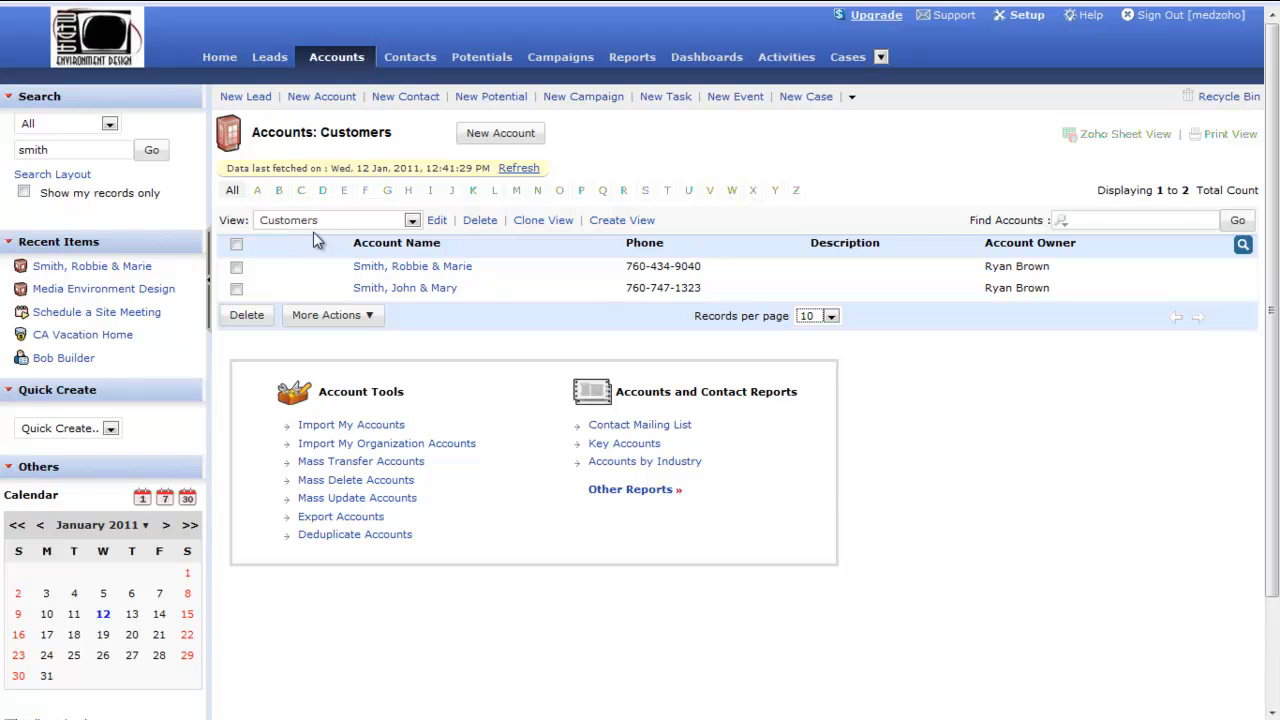
{"action": "mouse_move", "coordinate": [663, 288]}
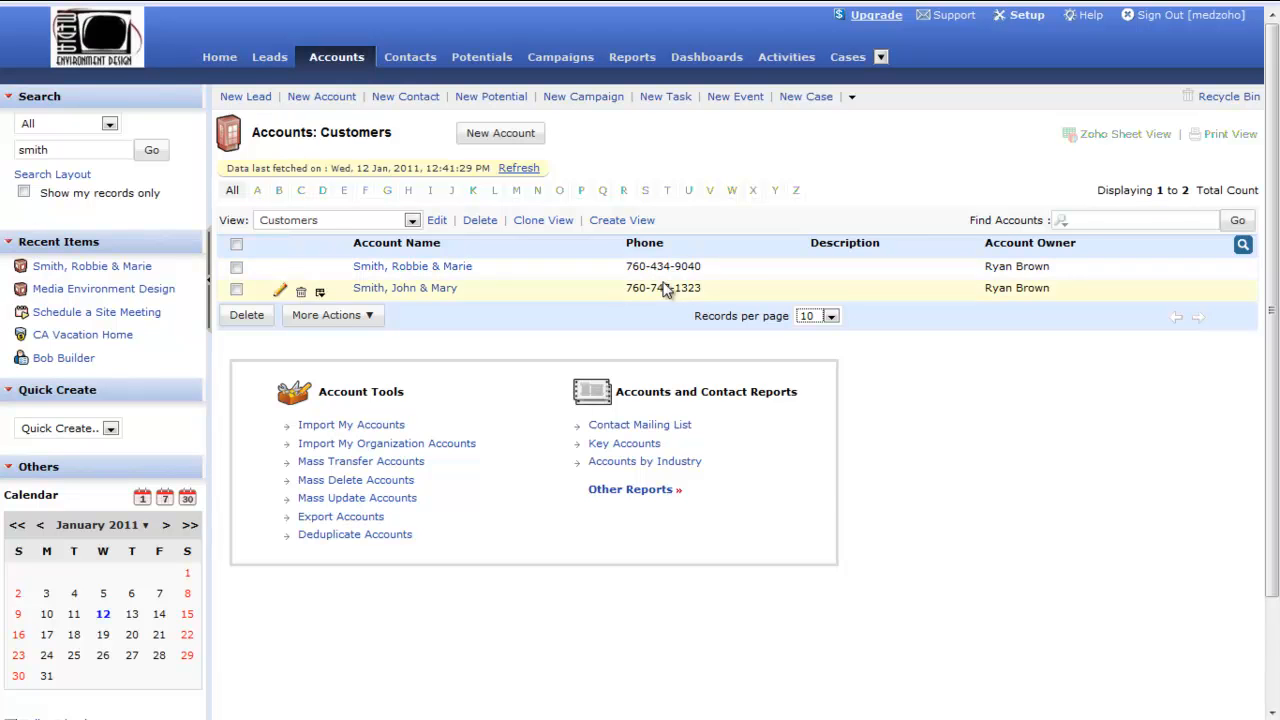
{"action": "mouse_move", "coordinate": [1018, 266]}
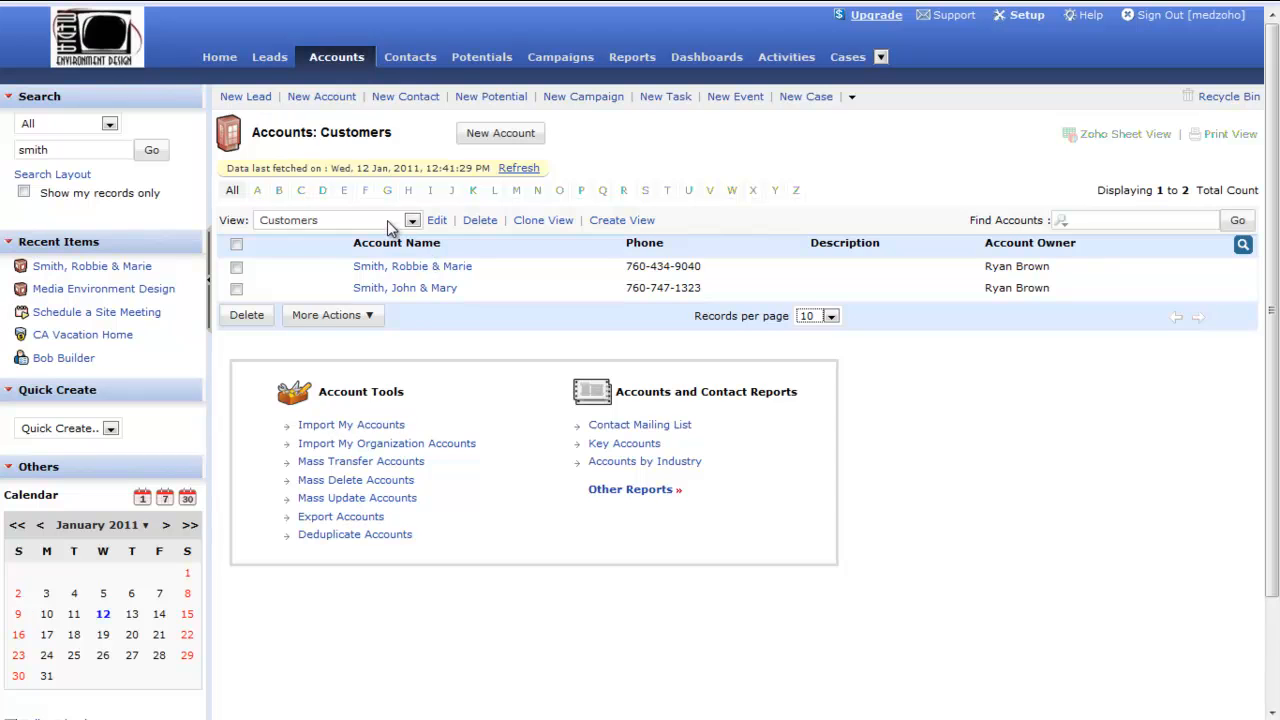
Switch to the Industry Partners view: Elegant Design, Wright Architects, ABC Builders
{"action": "left_click", "coordinate": [411, 220]}
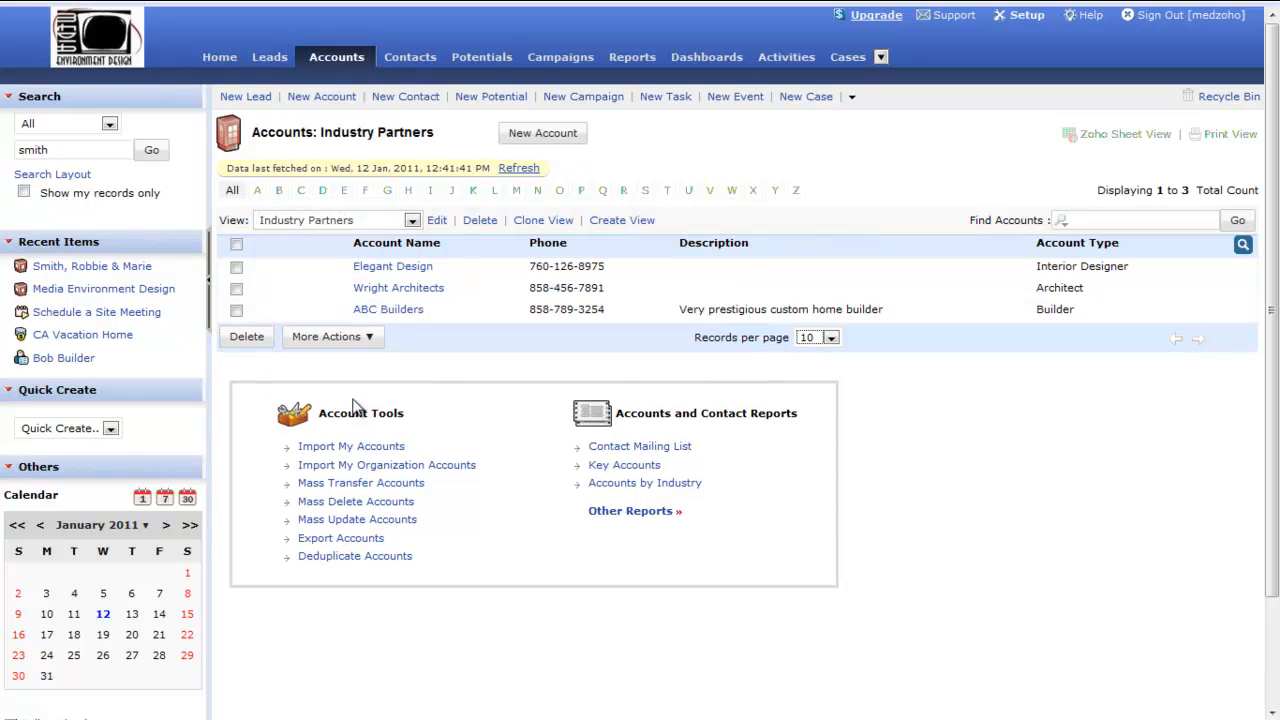
{"action": "mouse_move", "coordinate": [710, 309]}
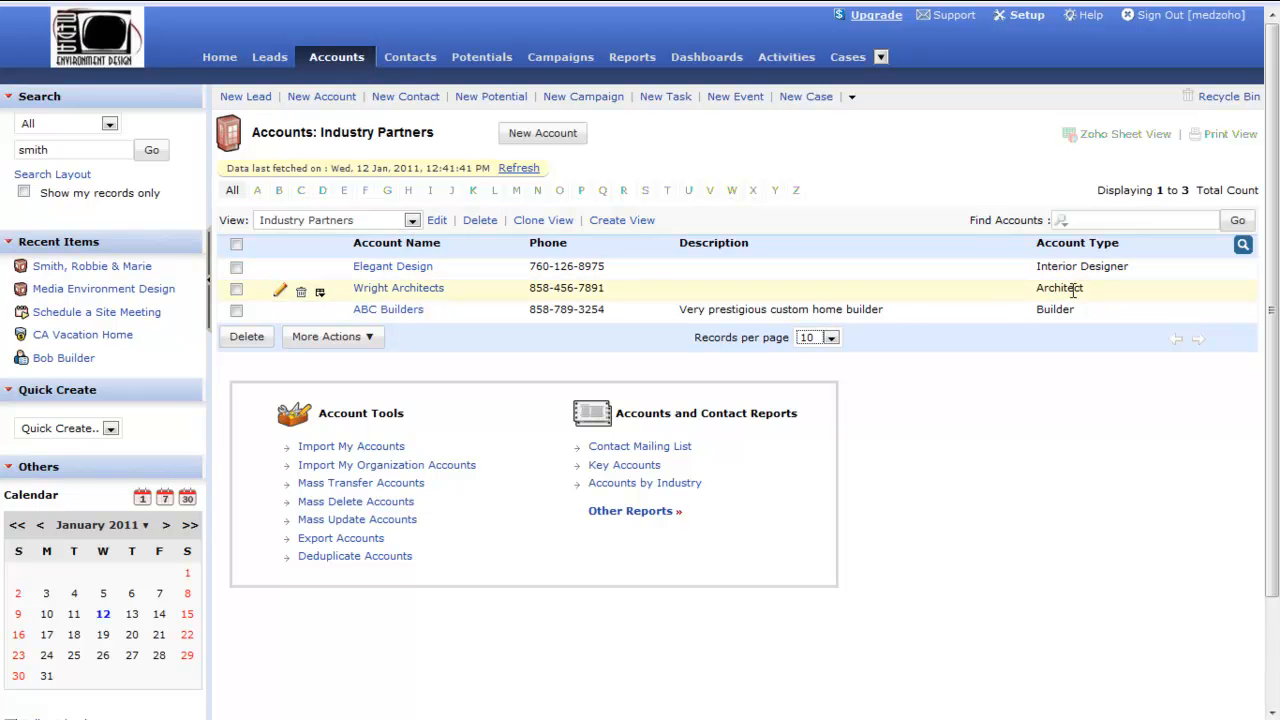
{"action": "mouse_move", "coordinate": [1088, 328]}
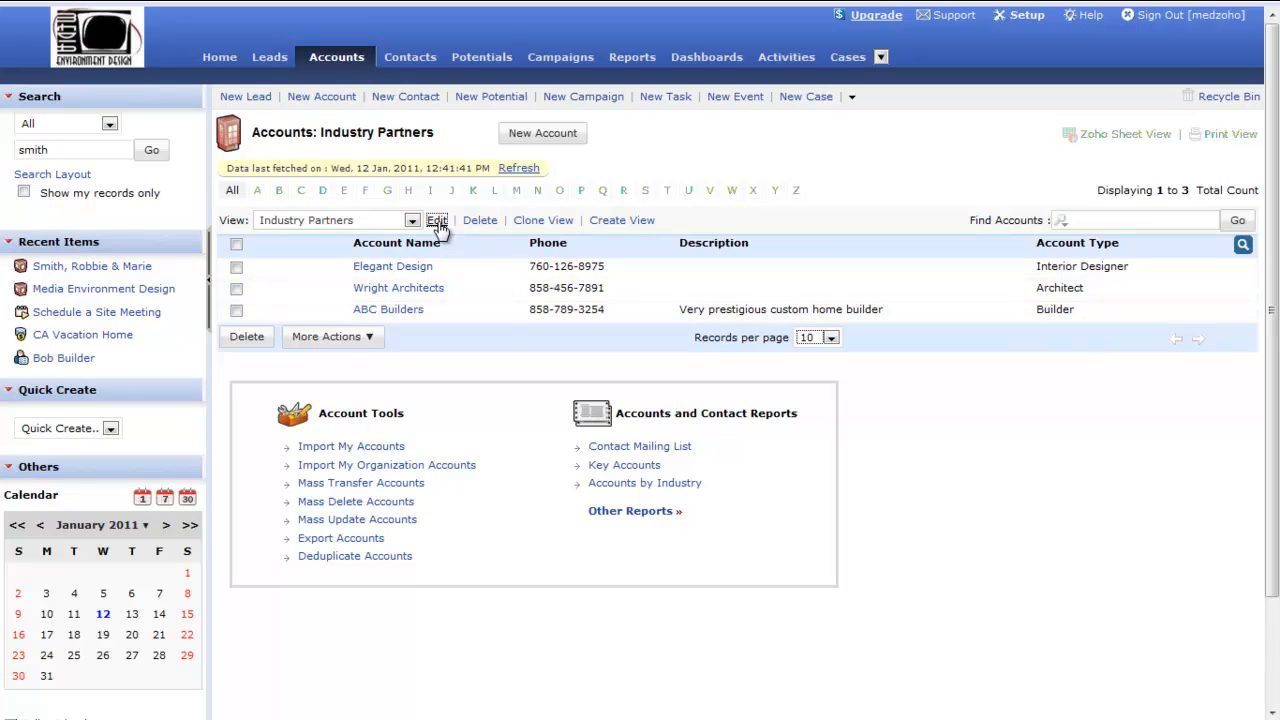
Review the Industry Partners view's filter criteria, columns and accessibility settings
{"action": "left_click", "coordinate": [436, 220]}
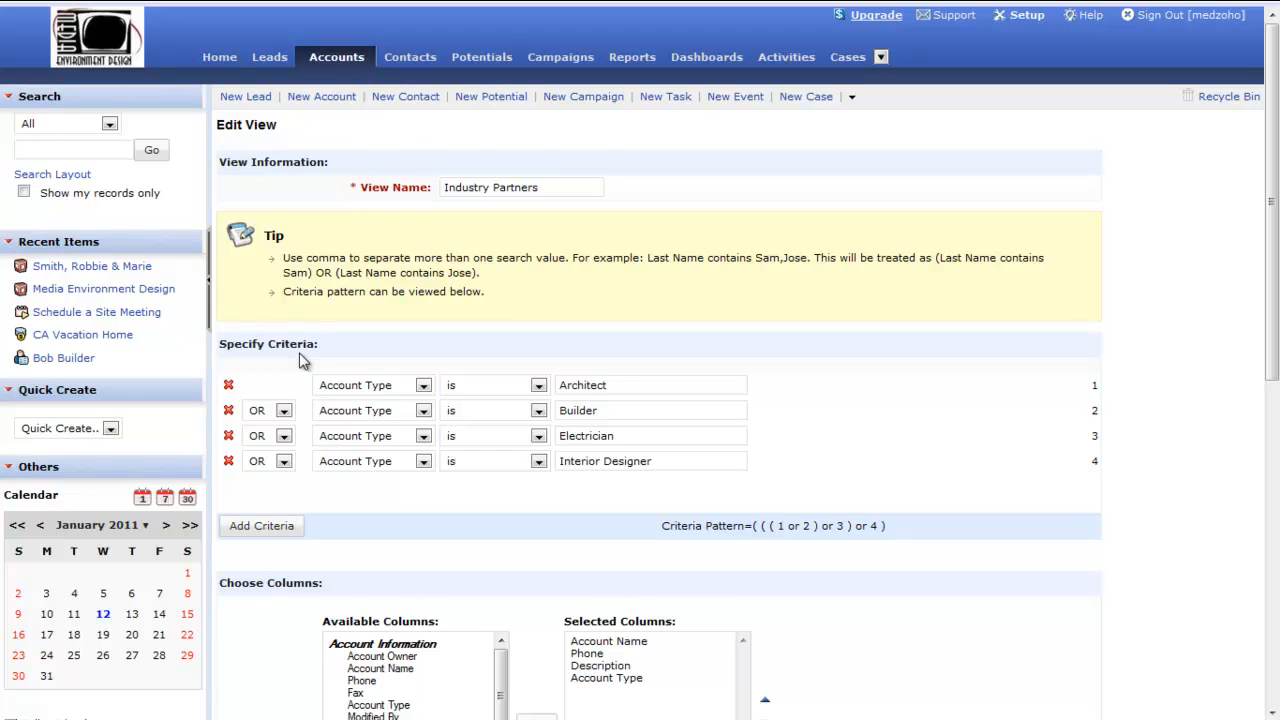
{"action": "mouse_move", "coordinate": [392, 400]}
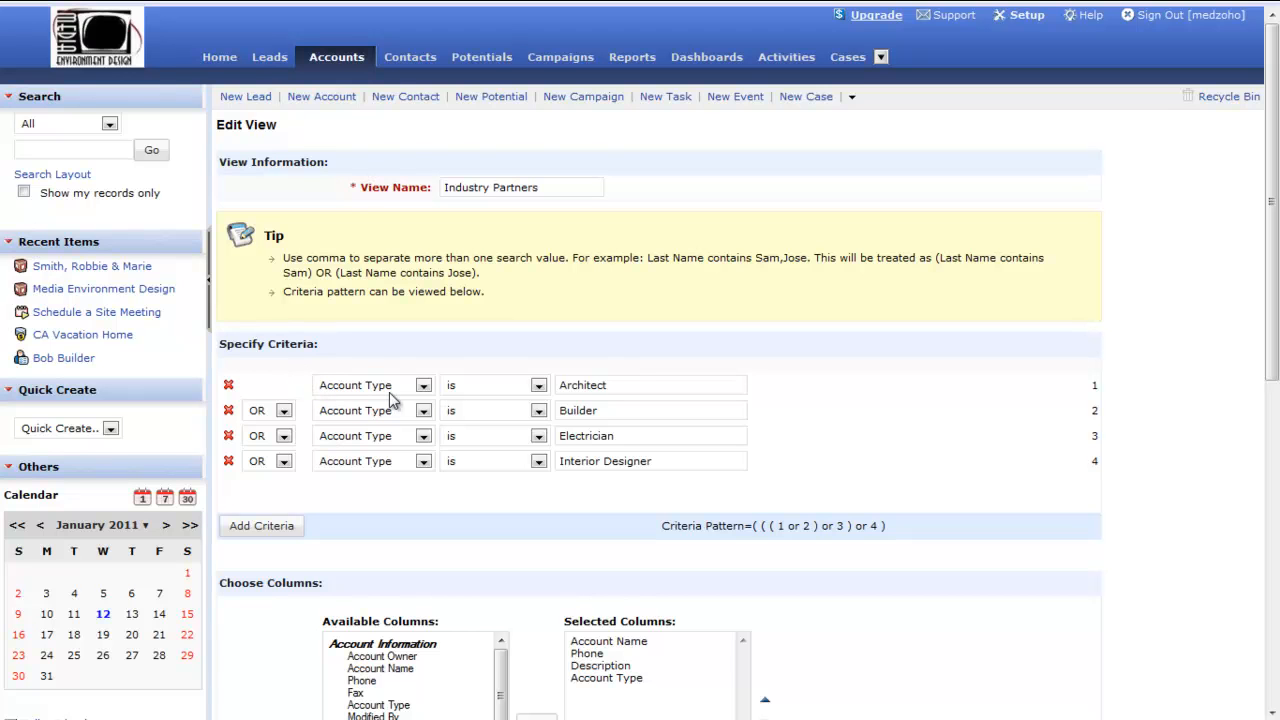
{"action": "mouse_move", "coordinate": [280, 428]}
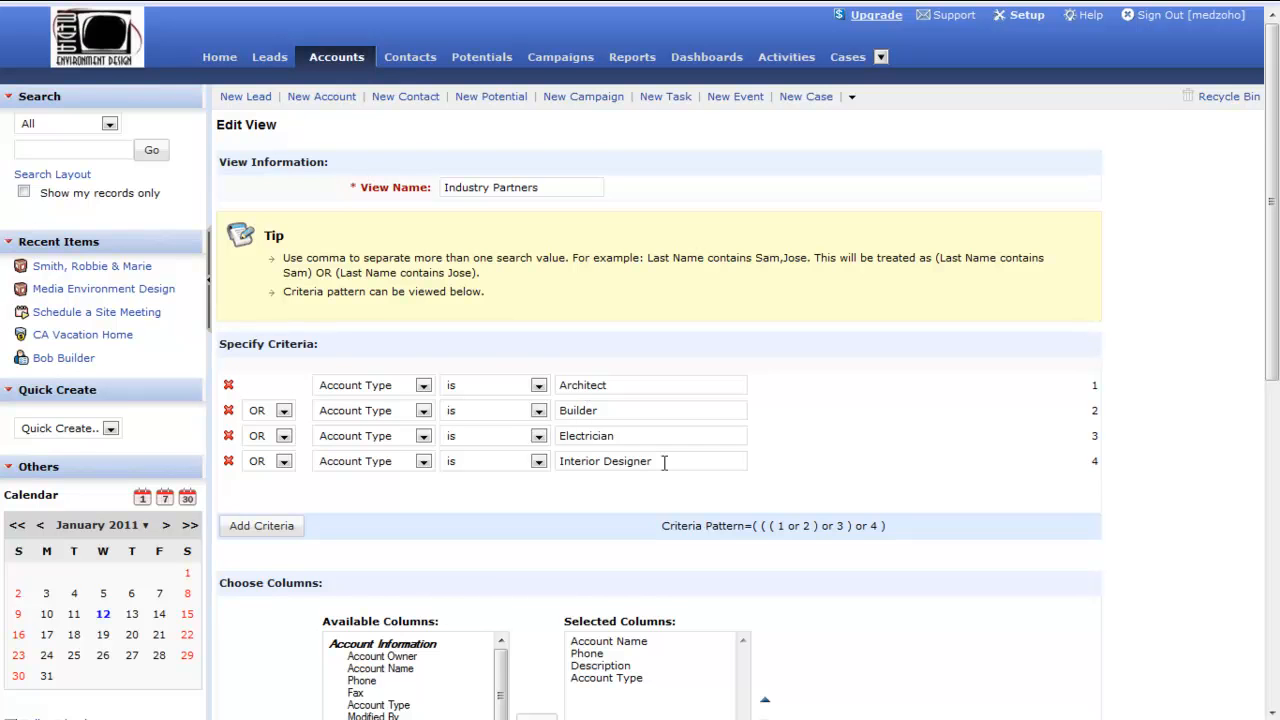
{"action": "scroll", "scroll_direction": "down", "scroll_amount": 3}
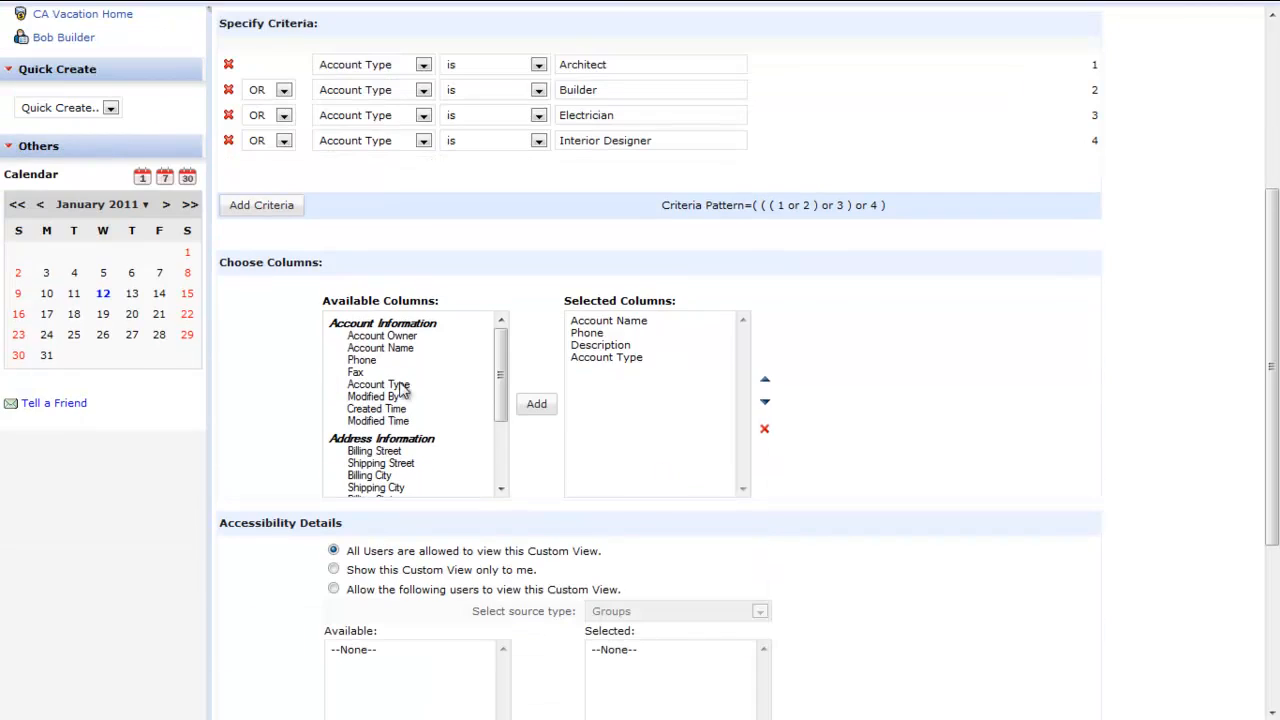
{"action": "mouse_move", "coordinate": [610, 378]}
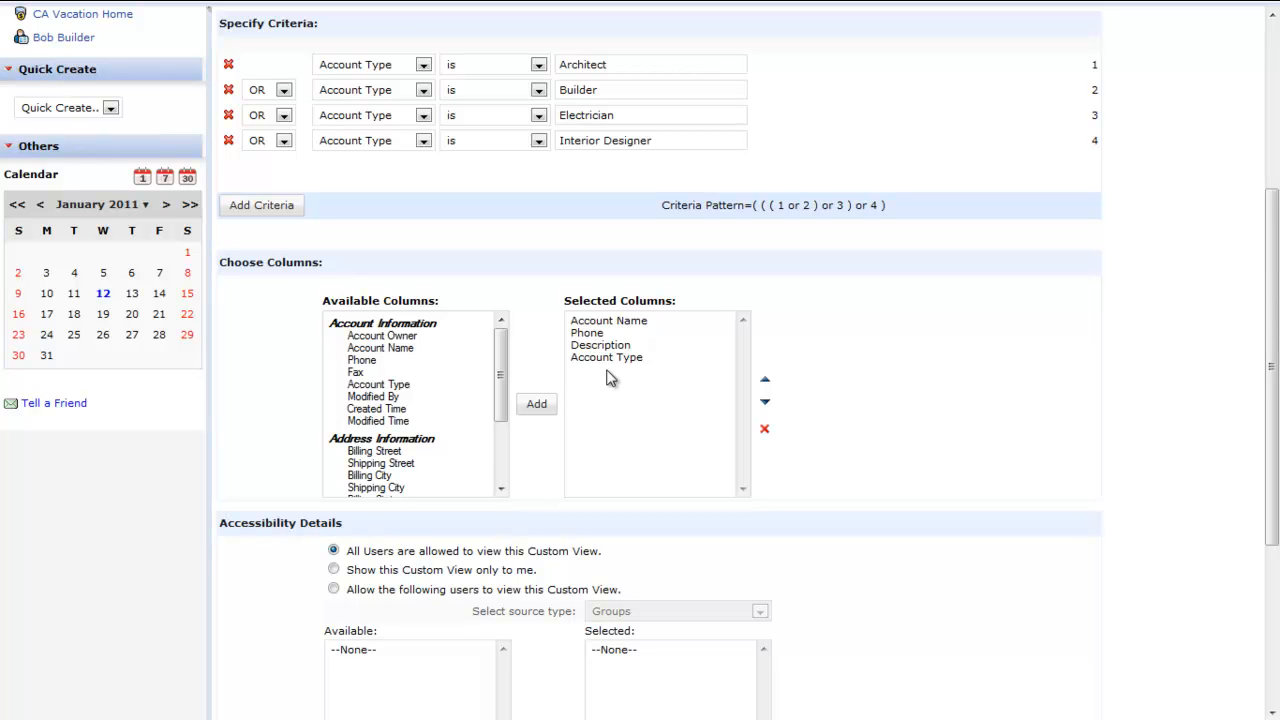
{"action": "mouse_move", "coordinate": [1063, 385]}
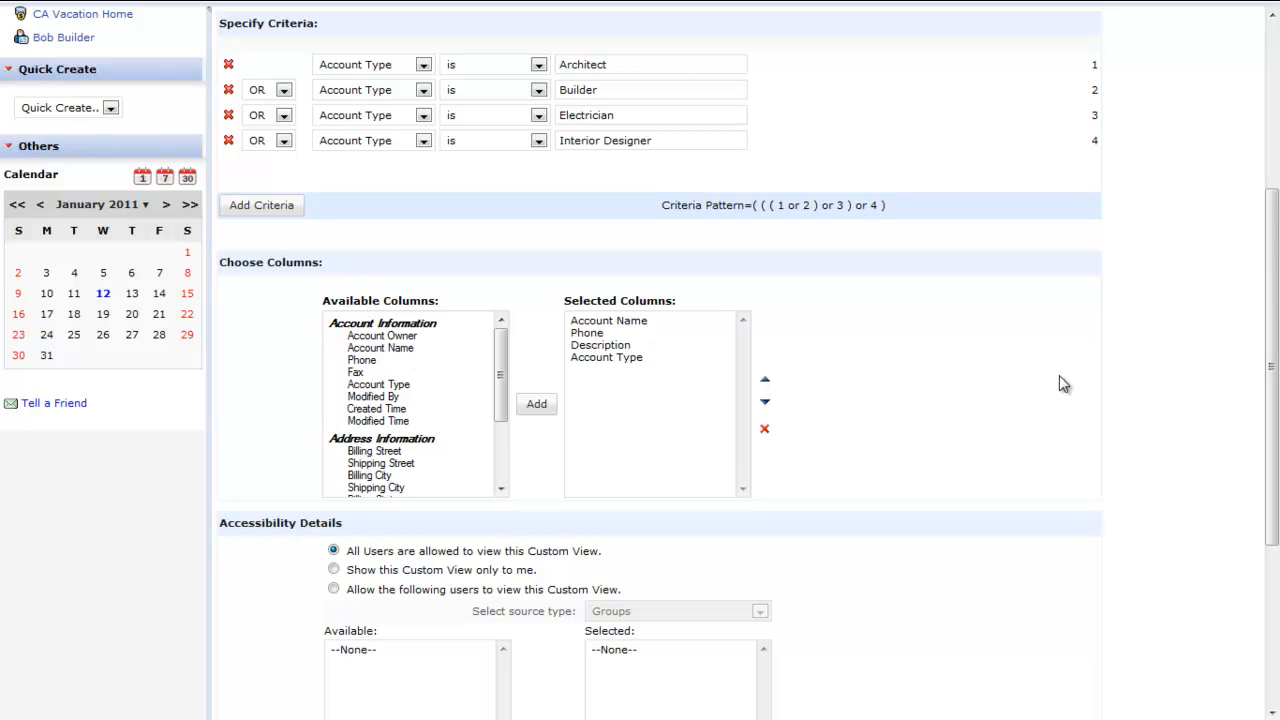
{"action": "scroll", "scroll_direction": "down", "scroll_amount": 3}
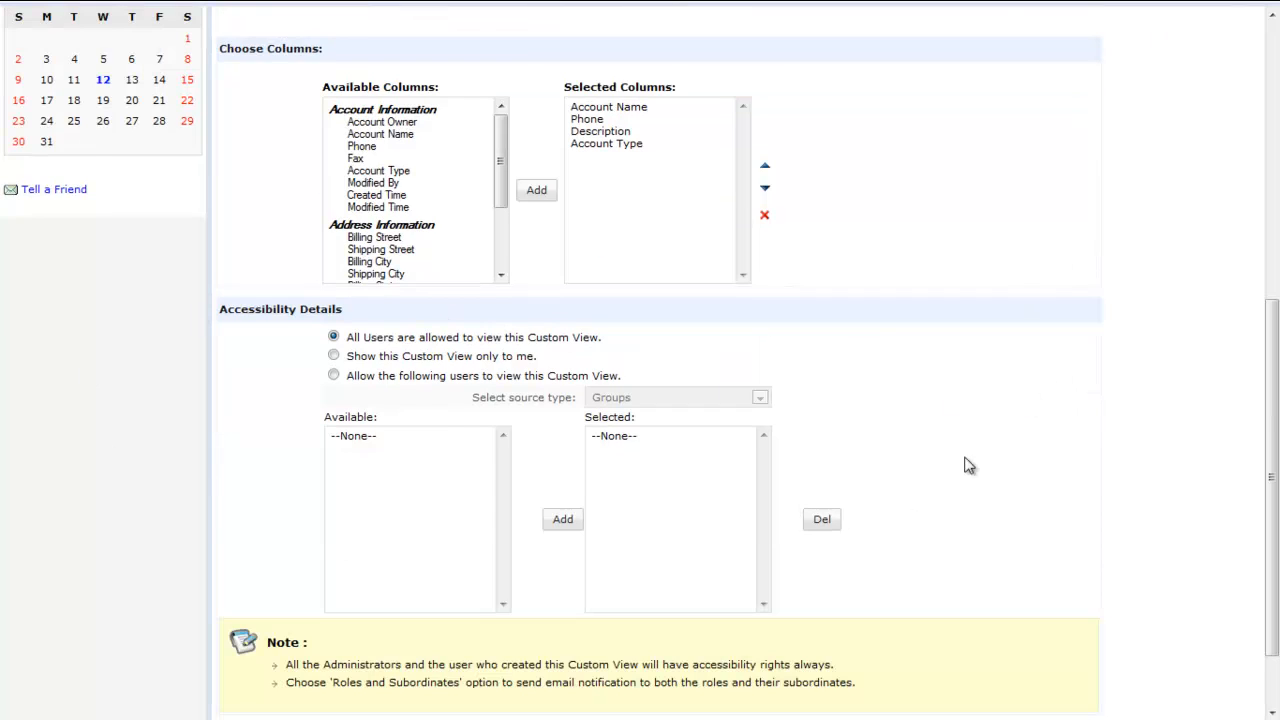
{"action": "mouse_move", "coordinate": [418, 456]}
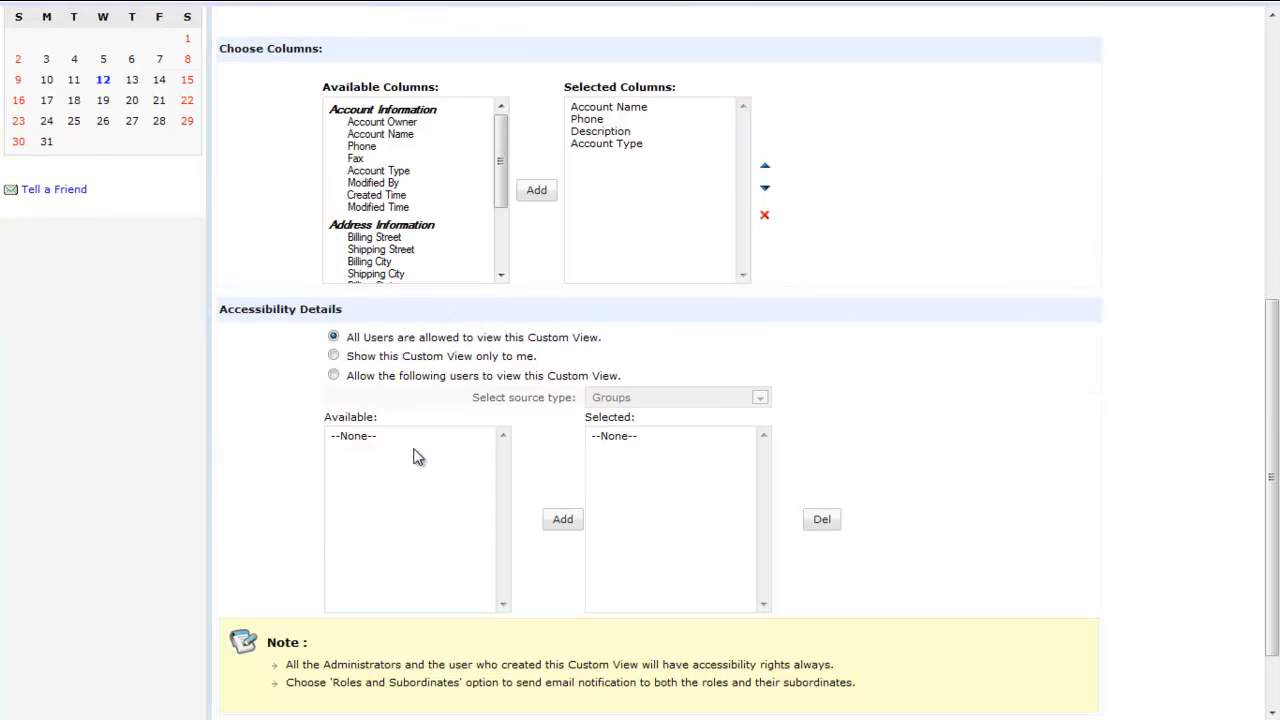
{"action": "mouse_move", "coordinate": [437, 457]}
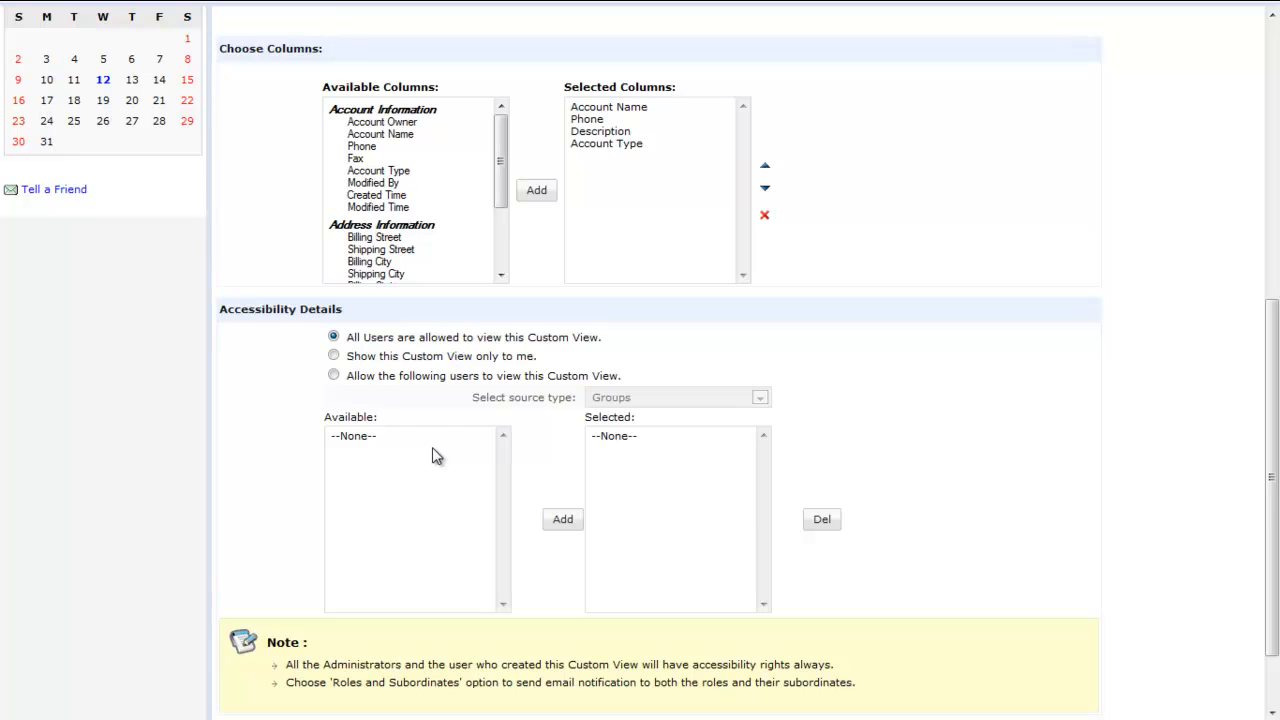
{"action": "scroll", "scroll_direction": "down", "scroll_amount": 3}
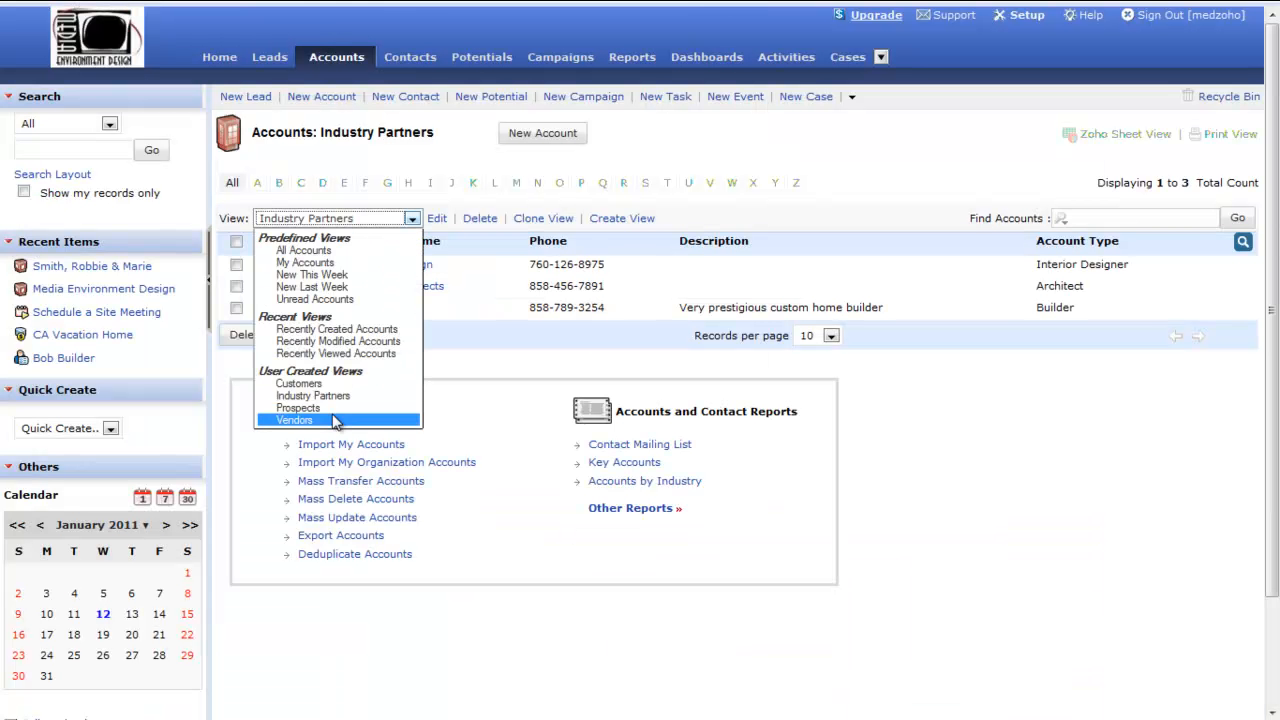
Check the Vendors view, then switch the Accounts list to the Prospects view
{"action": "left_click", "coordinate": [295, 419]}
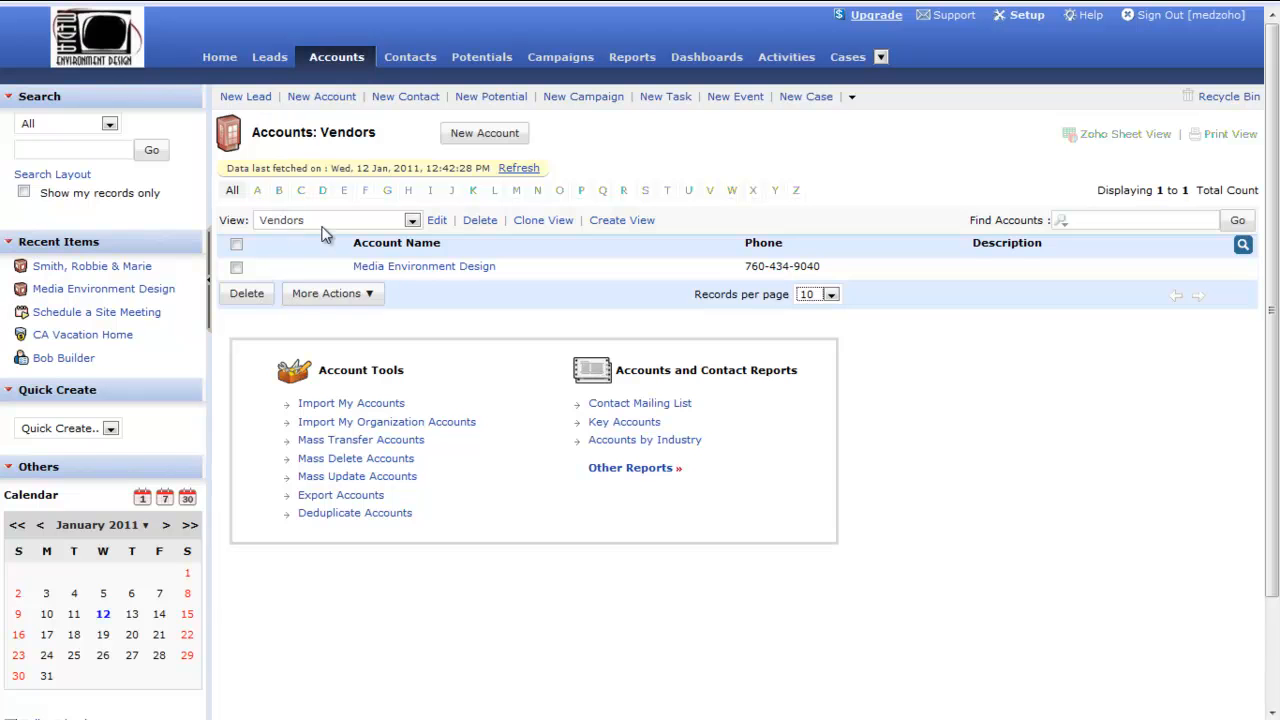
{"action": "left_click", "coordinate": [411, 220]}
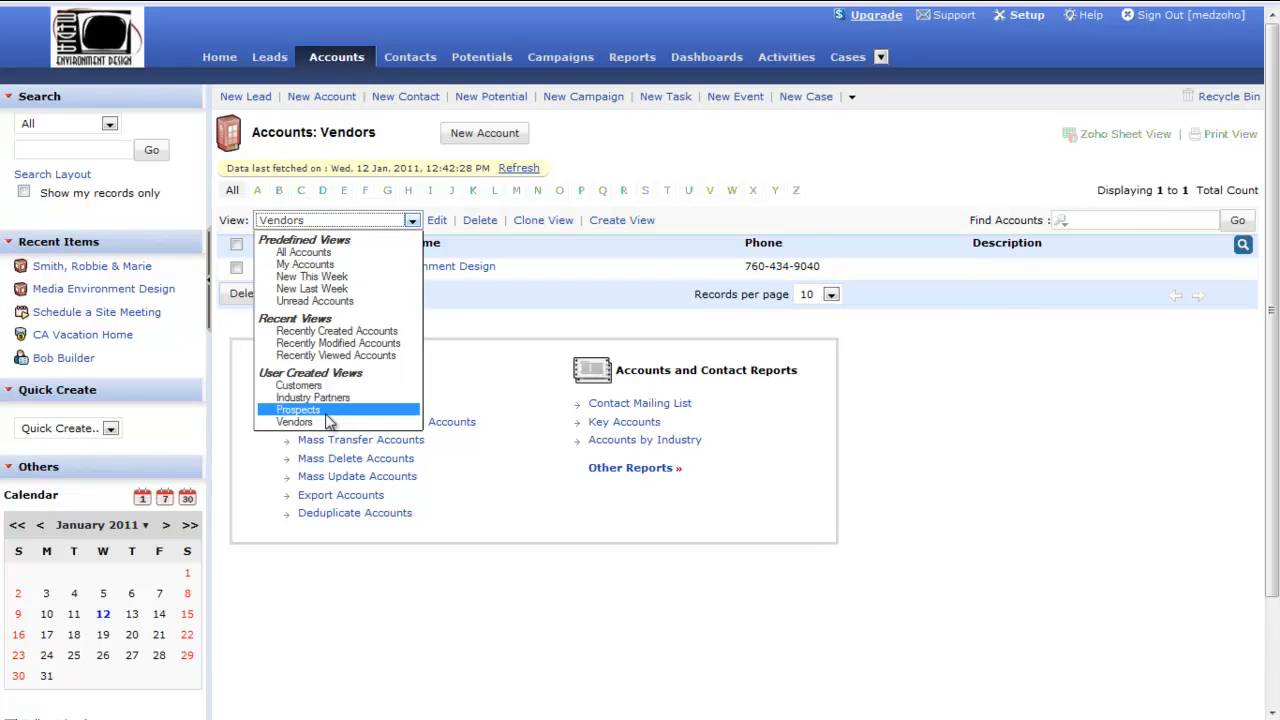
{"action": "left_click", "coordinate": [298, 410]}
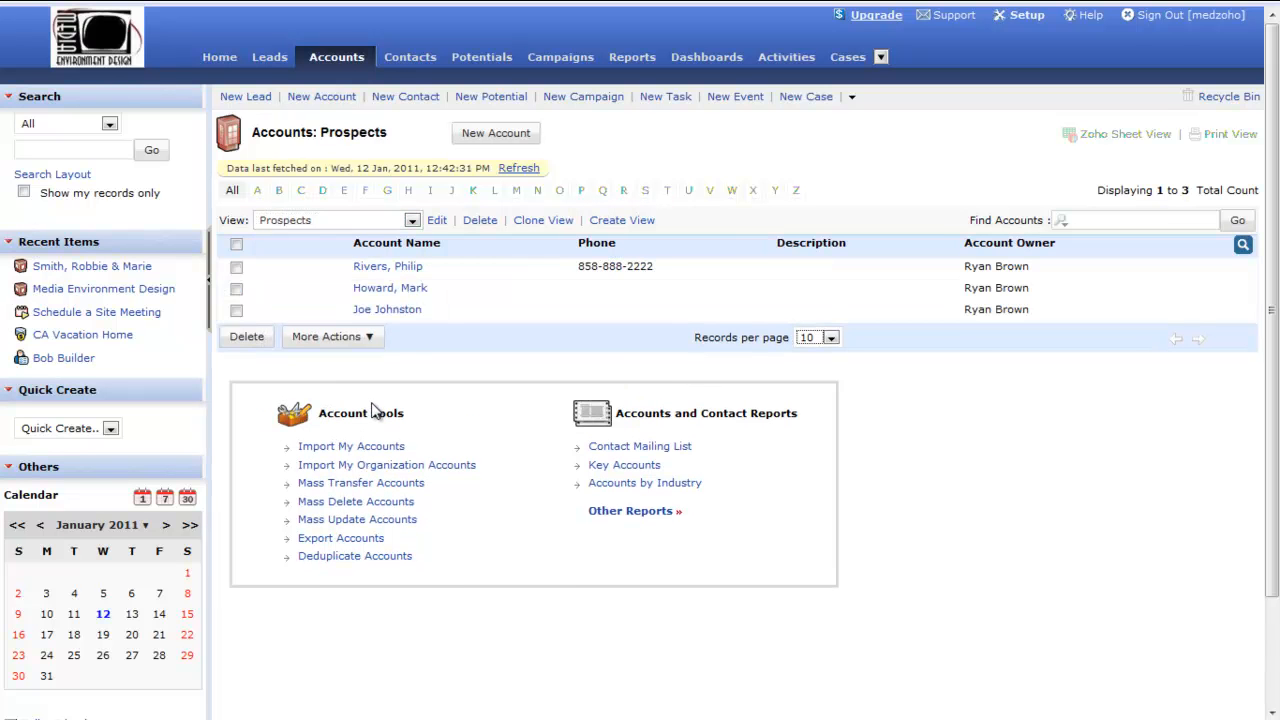
{"action": "mouse_move", "coordinate": [378, 408]}
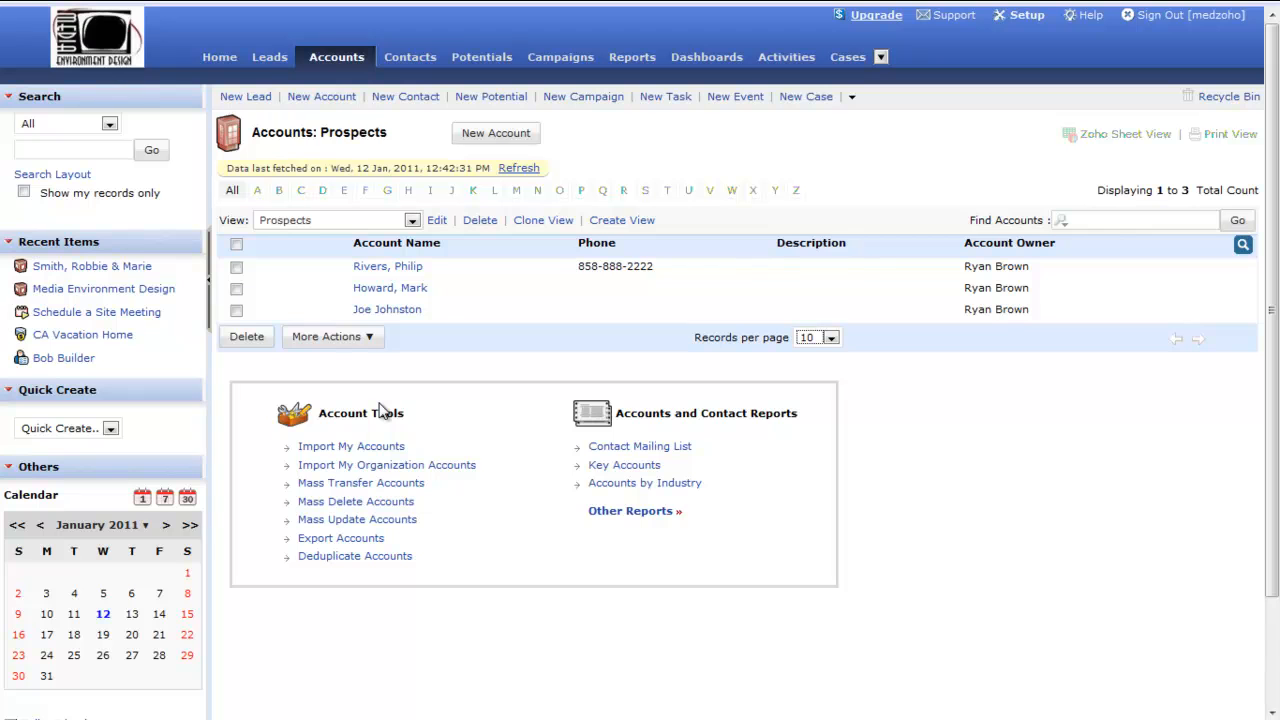
{"action": "mouse_move", "coordinate": [393, 390]}
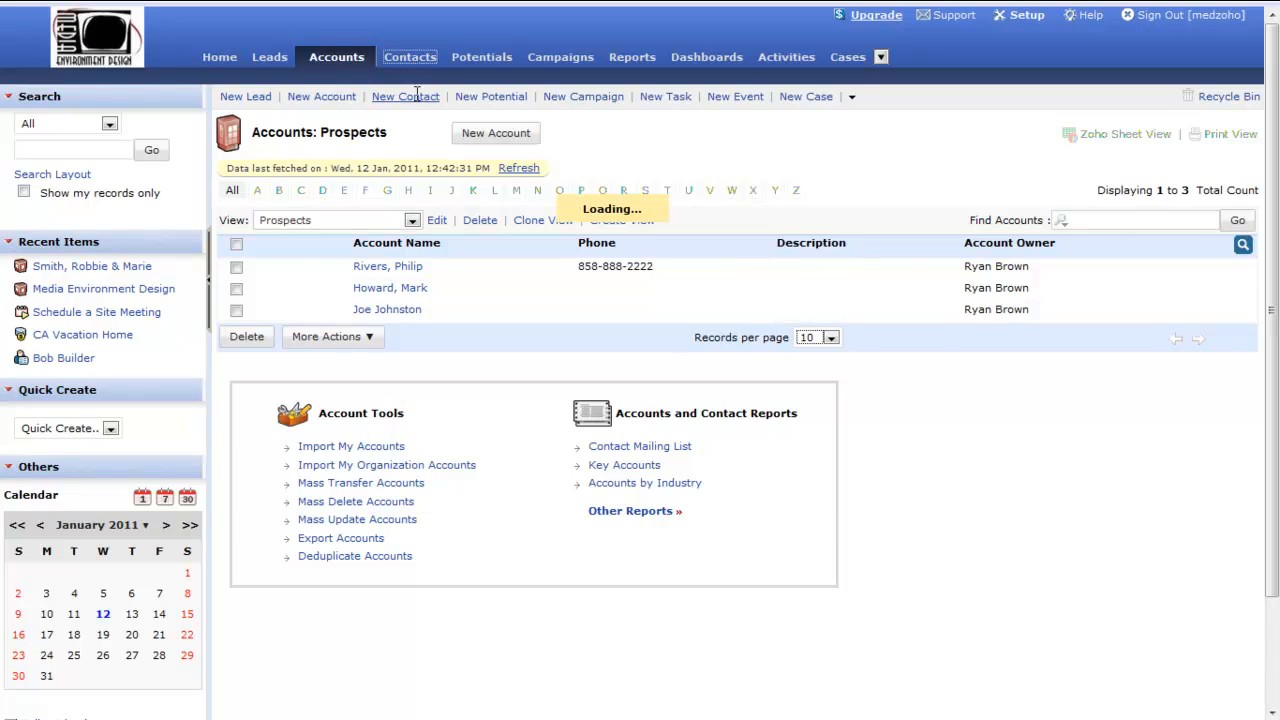
Open the Contacts module in its All Contacts view
{"action": "left_click", "coordinate": [409, 57]}
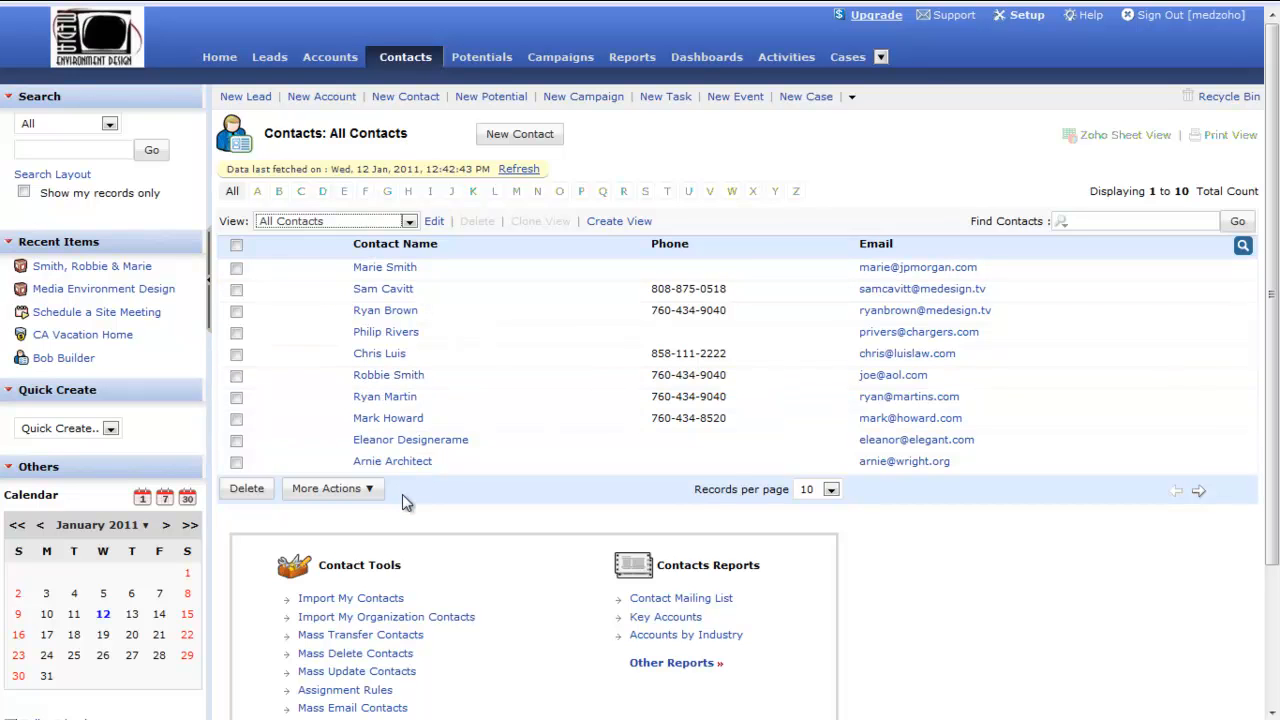
{"action": "left_click", "coordinate": [408, 221]}
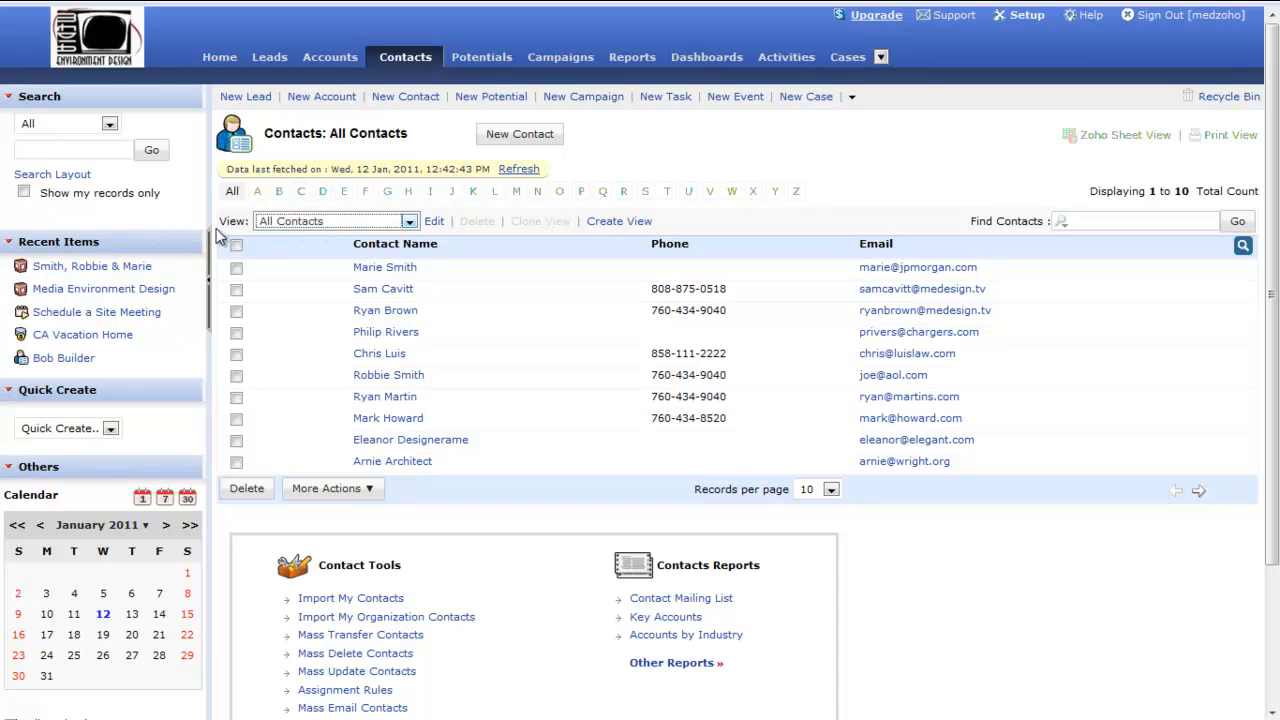
{"action": "mouse_move", "coordinate": [303, 237]}
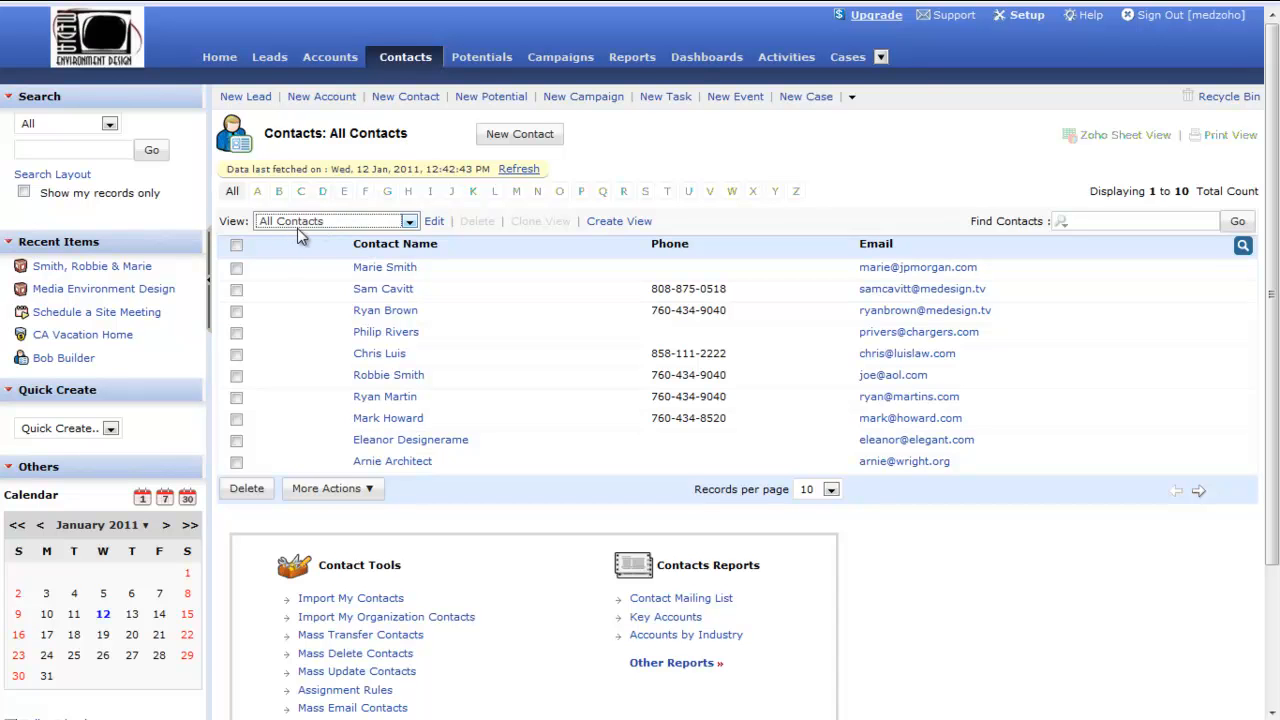
{"action": "mouse_move", "coordinate": [594, 48]}
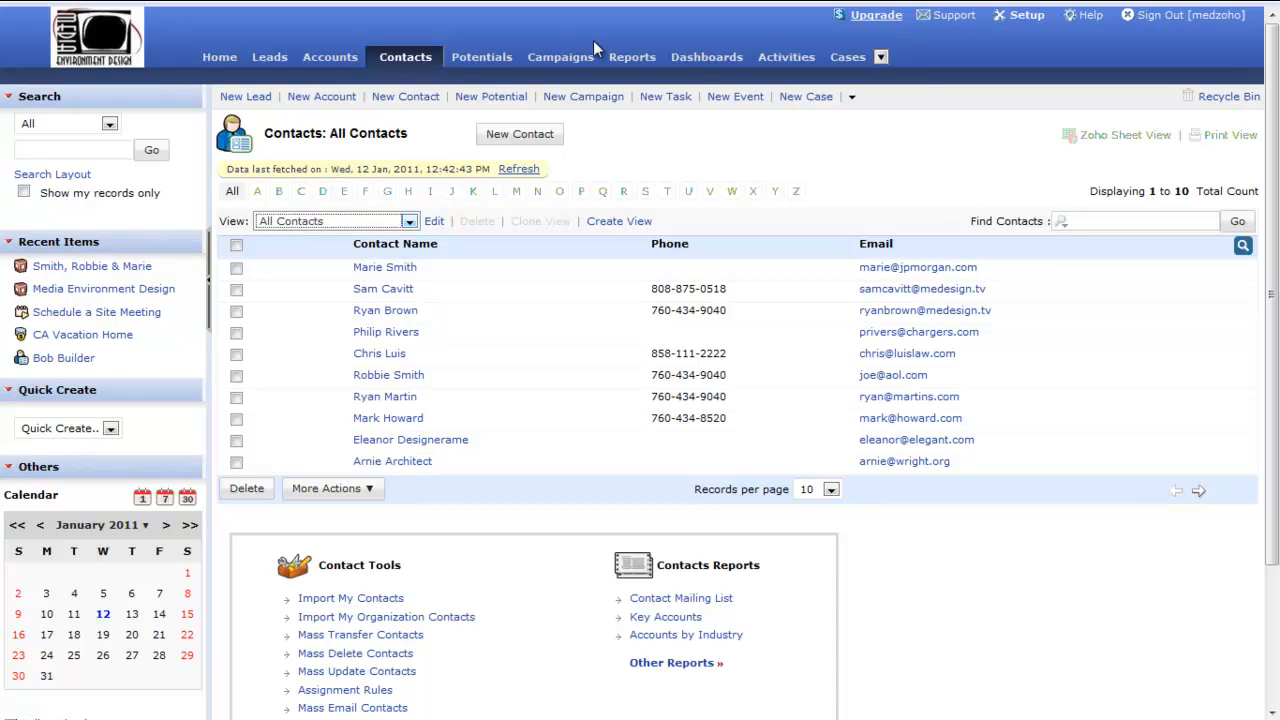
{"action": "mouse_move", "coordinate": [800, 50]}
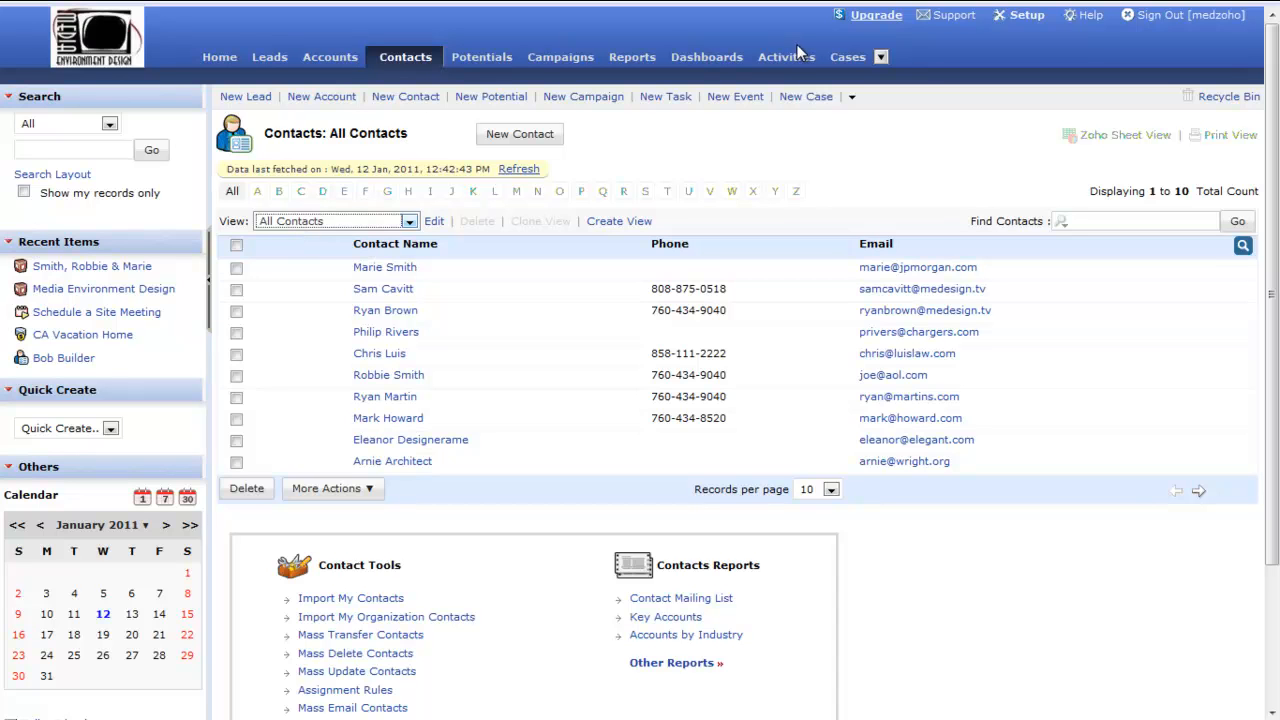
{"action": "mouse_move", "coordinate": [750, 47]}
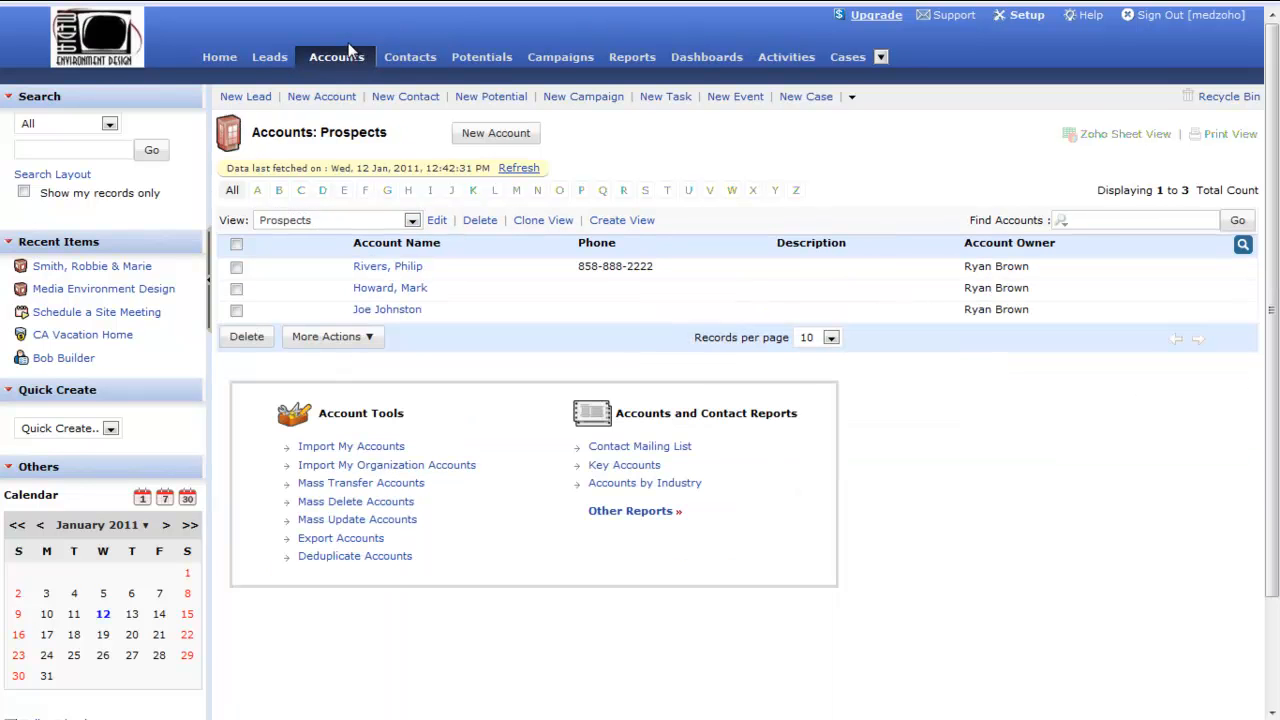
{"action": "mouse_move", "coordinate": [91, 266]}
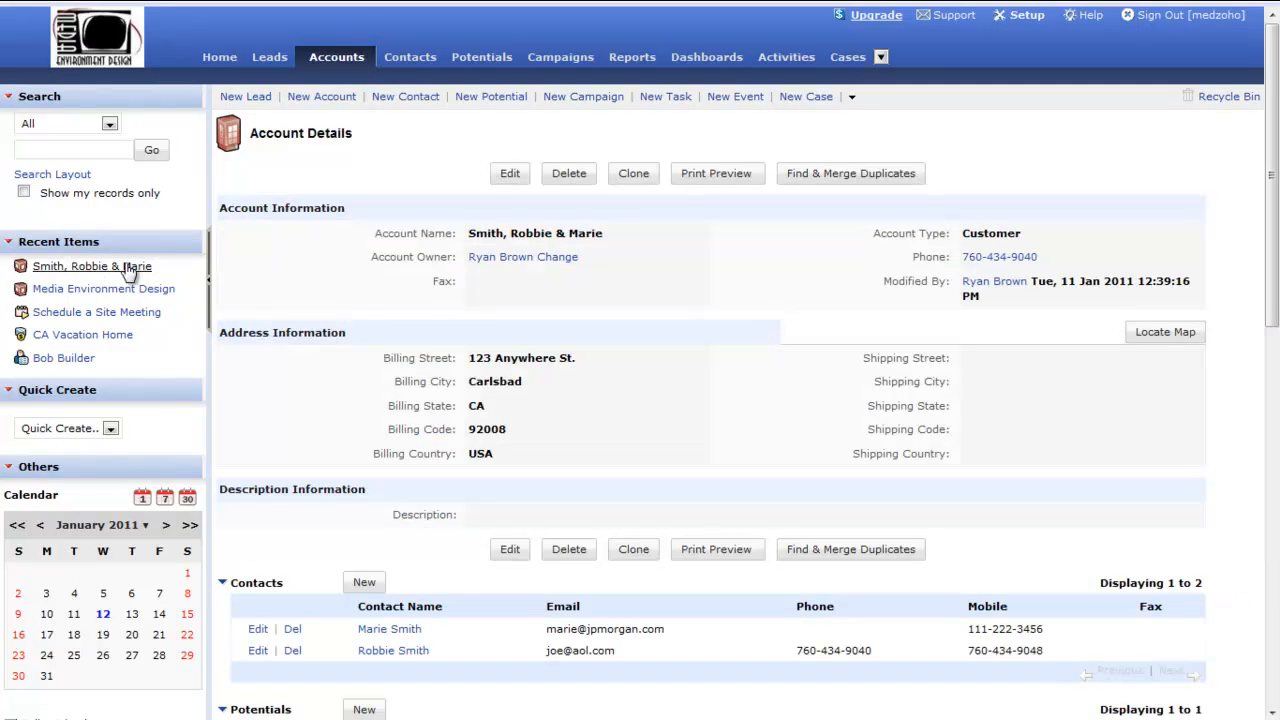
{"action": "mouse_move", "coordinate": [716, 173]}
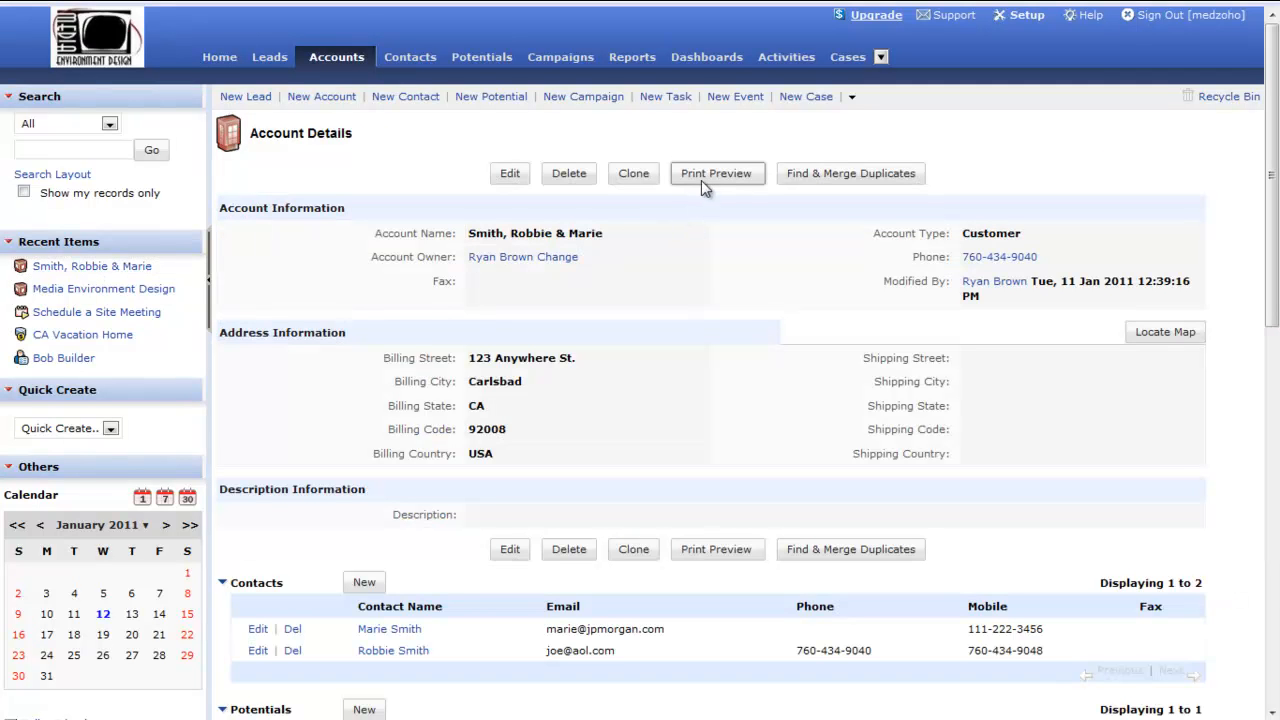
{"action": "mouse_move", "coordinate": [740, 182]}
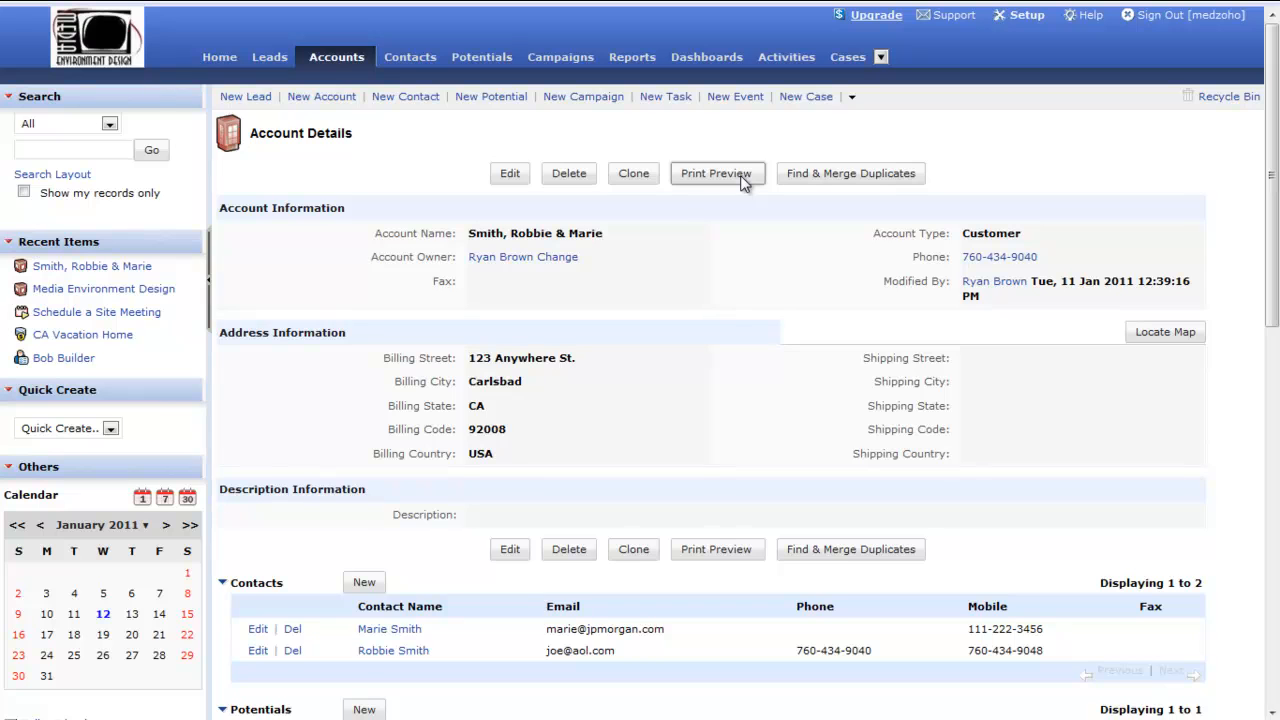
{"action": "left_click", "coordinate": [716, 173]}
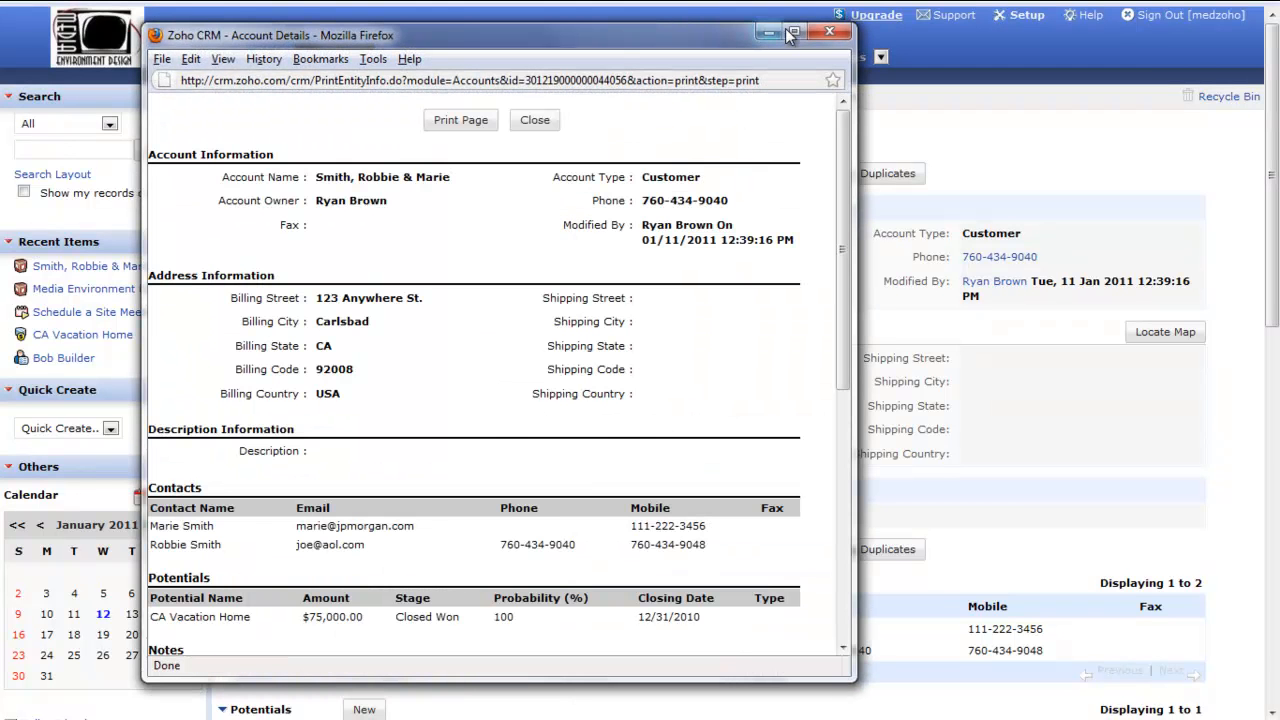
{"action": "left_click", "coordinate": [793, 32]}
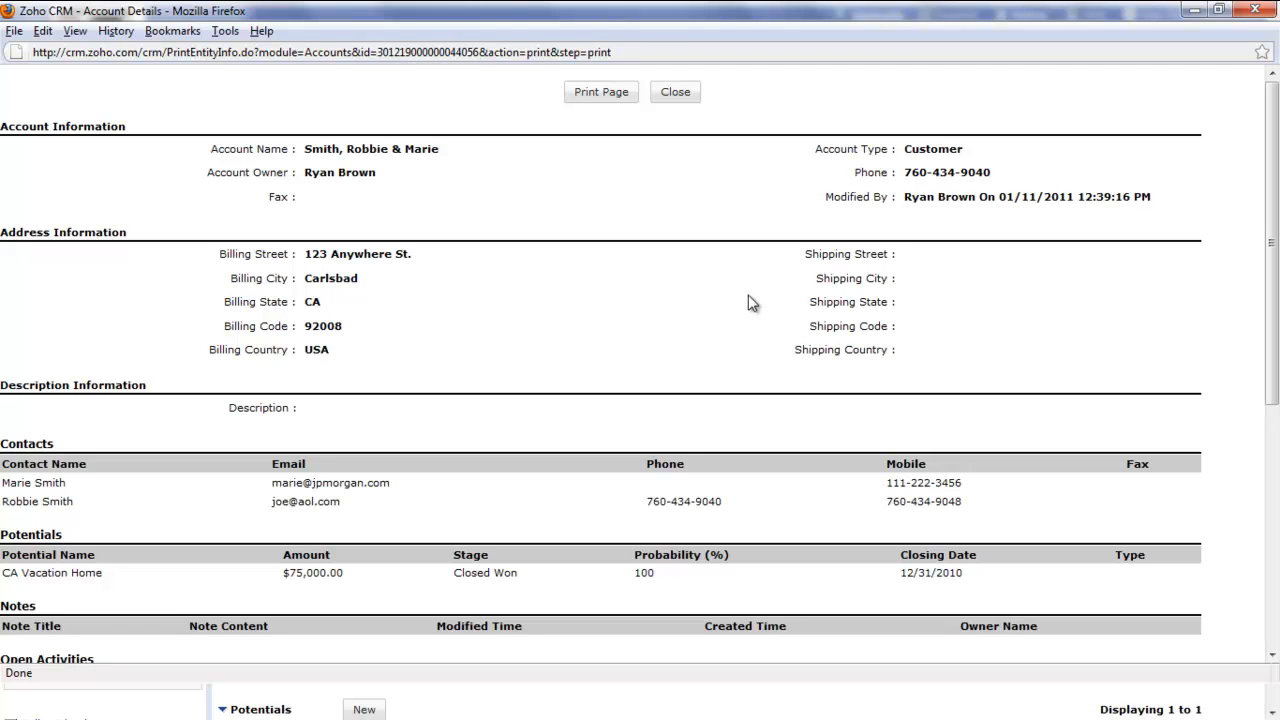
{"action": "mouse_move", "coordinate": [357, 400]}
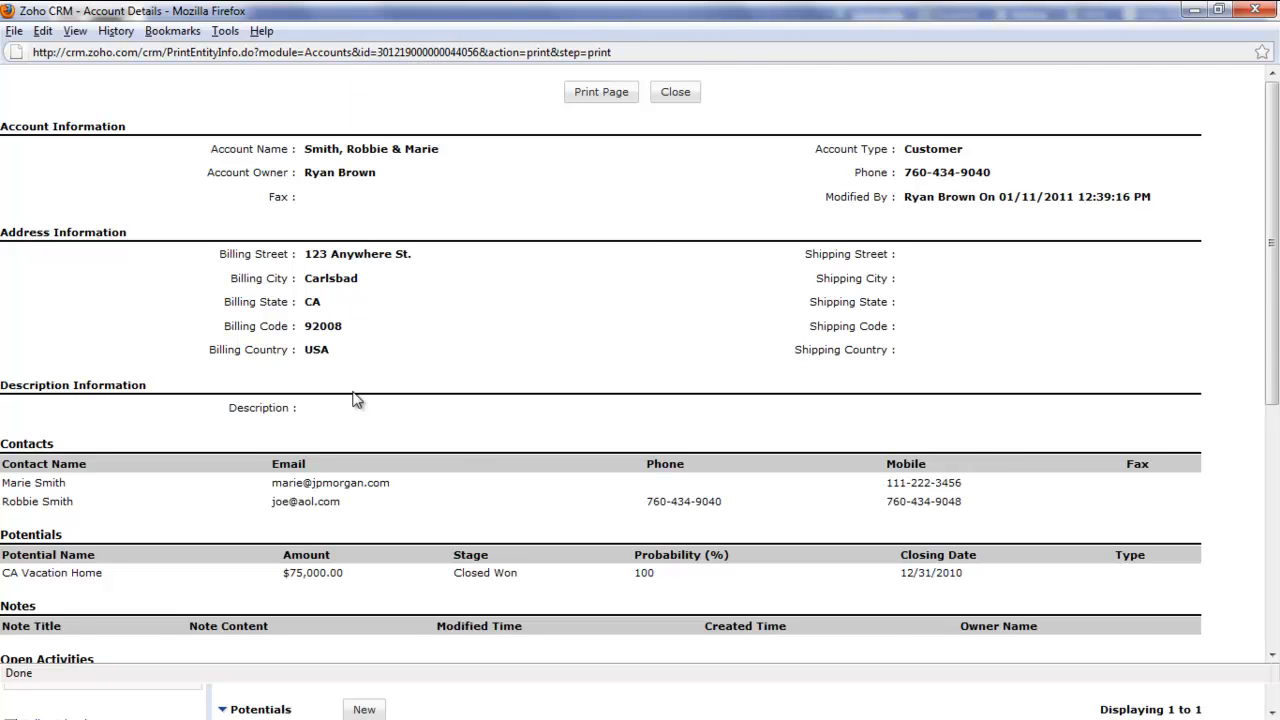
{"action": "scroll", "scroll_direction": "down", "scroll_amount": 3}
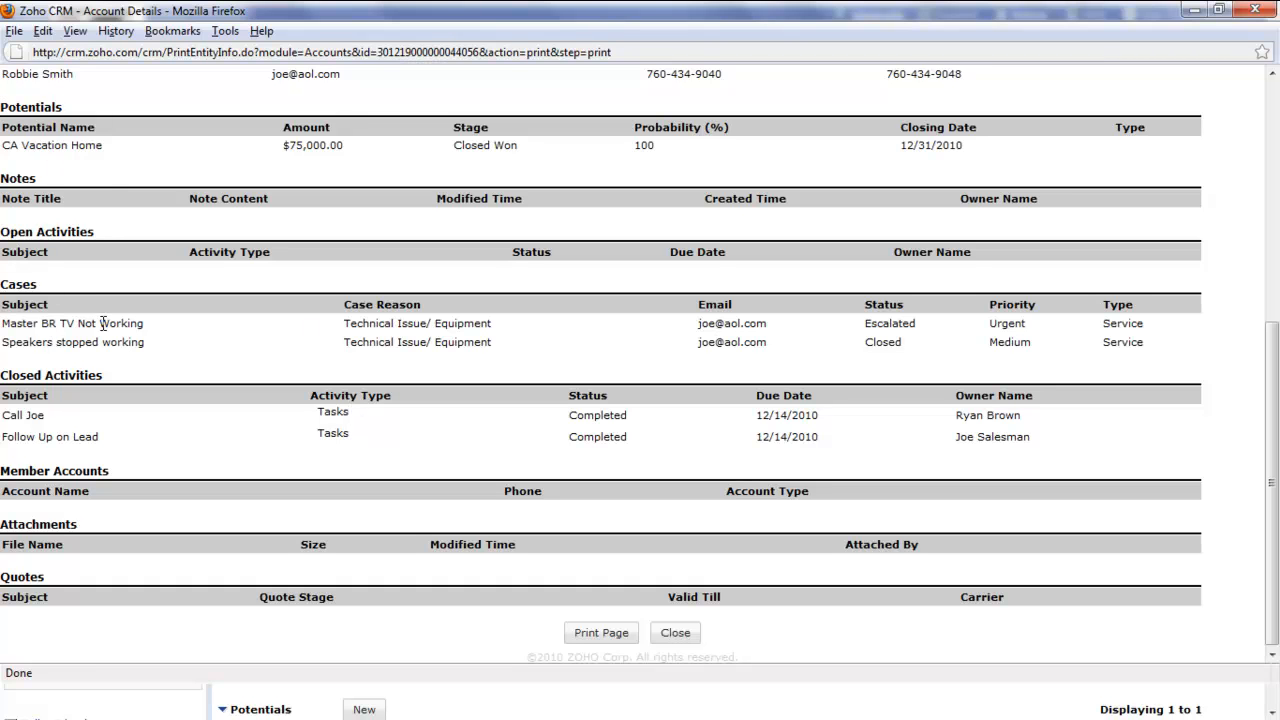
{"action": "mouse_move", "coordinate": [1207, 320]}
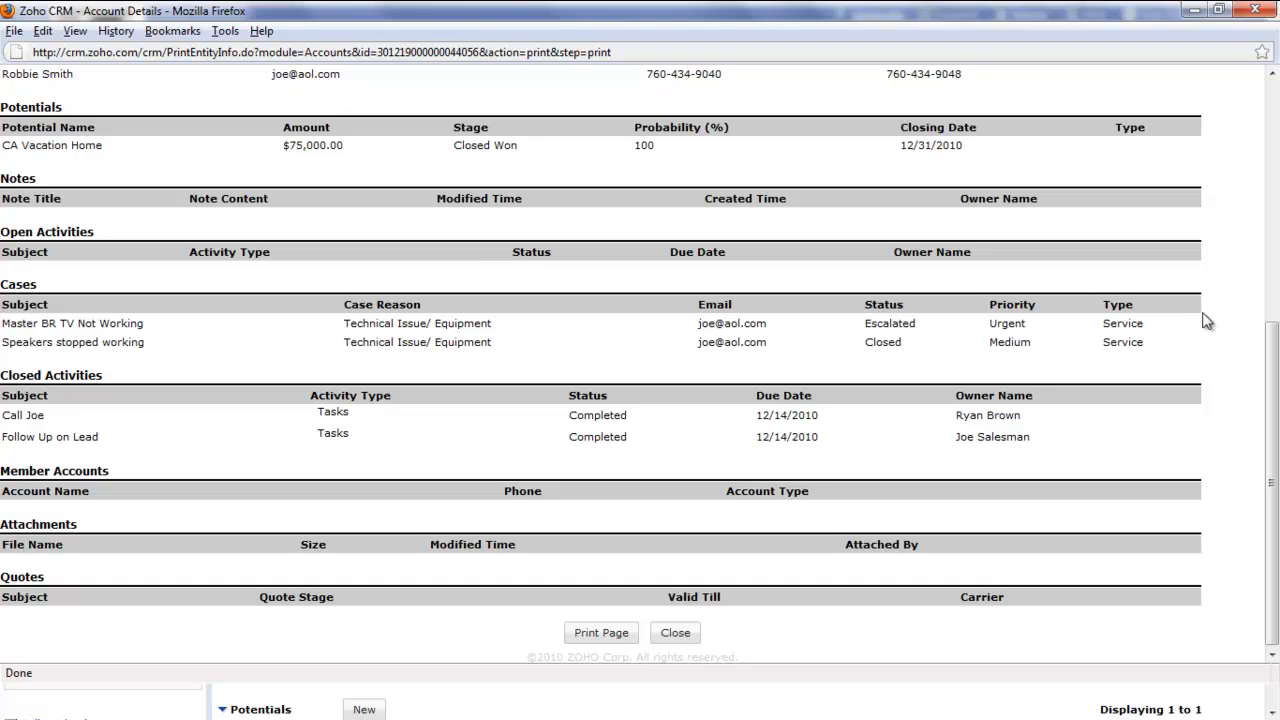
{"action": "mouse_move", "coordinate": [107, 388]}
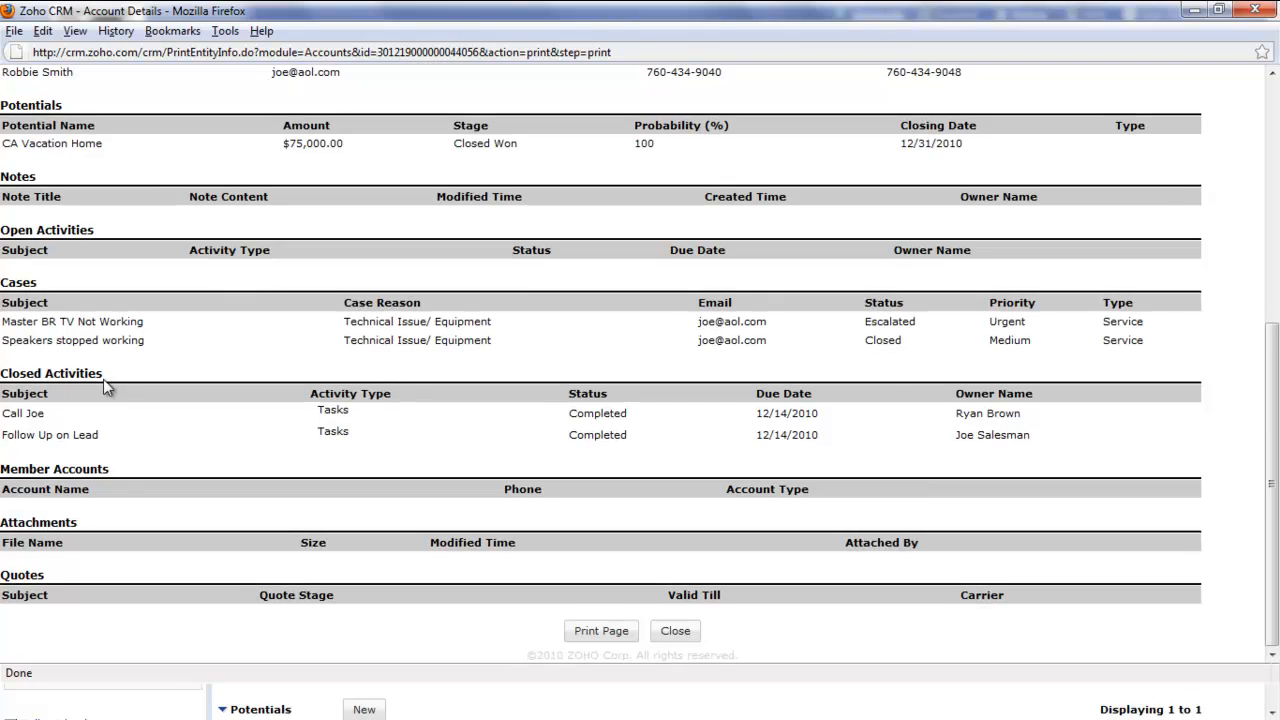
{"action": "scroll", "scroll_direction": "up", "scroll_amount": 3}
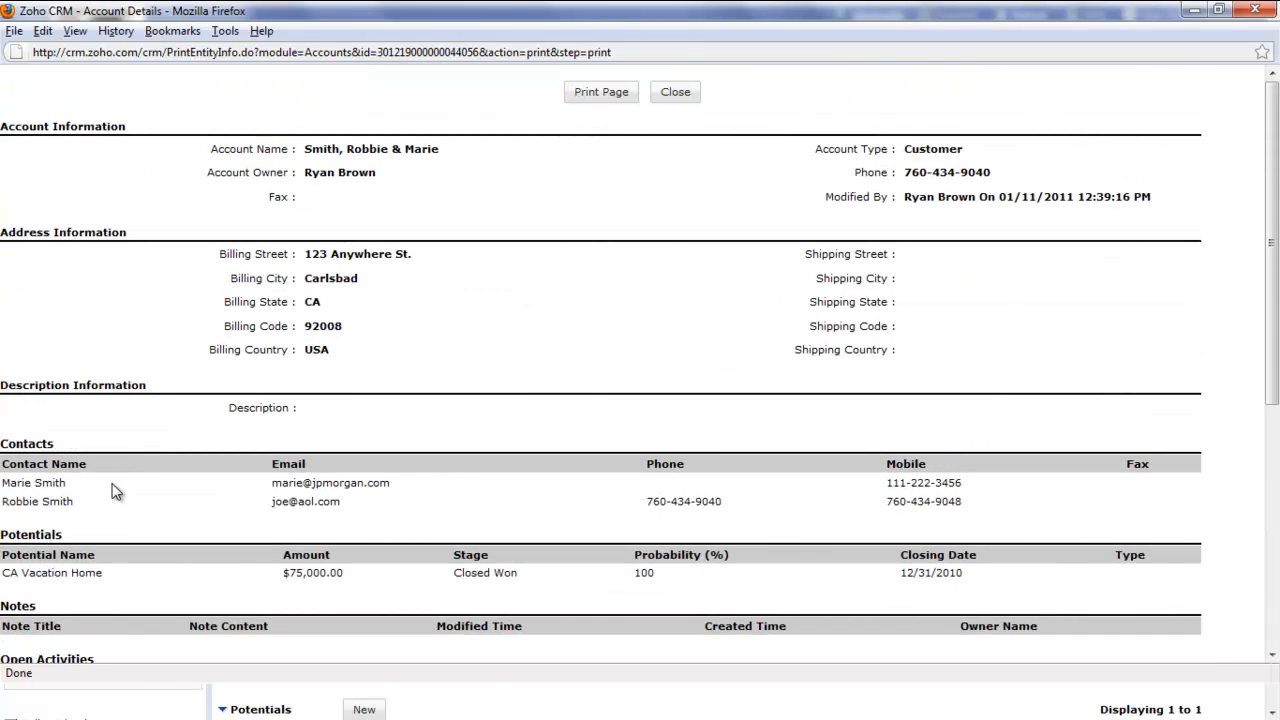
{"action": "mouse_move", "coordinate": [601, 91]}
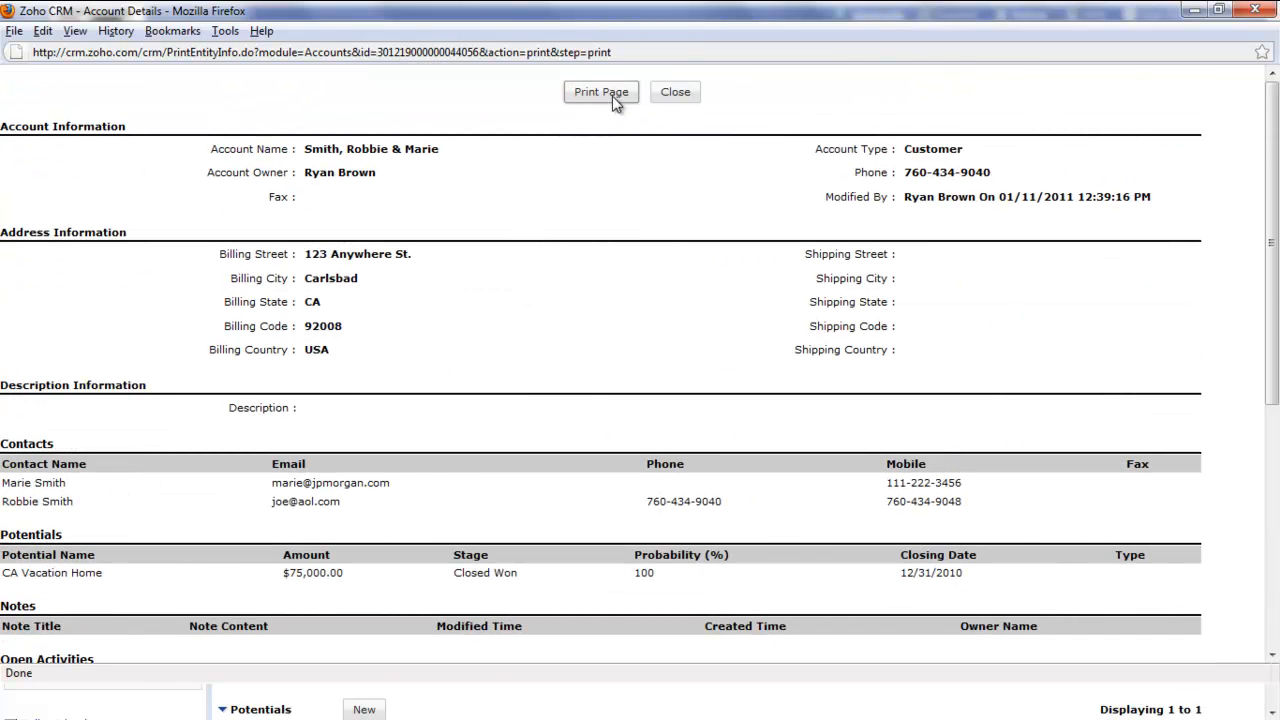
{"action": "mouse_move", "coordinate": [675, 91]}
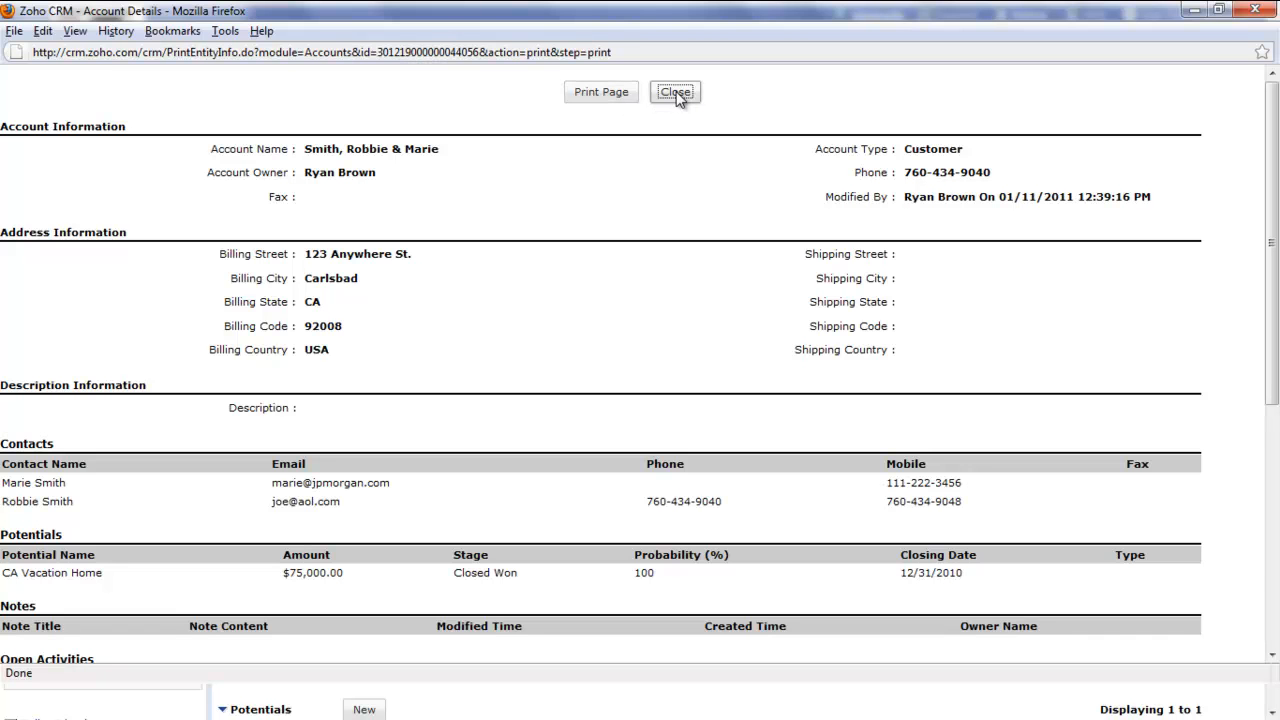
{"action": "left_click", "coordinate": [675, 91]}
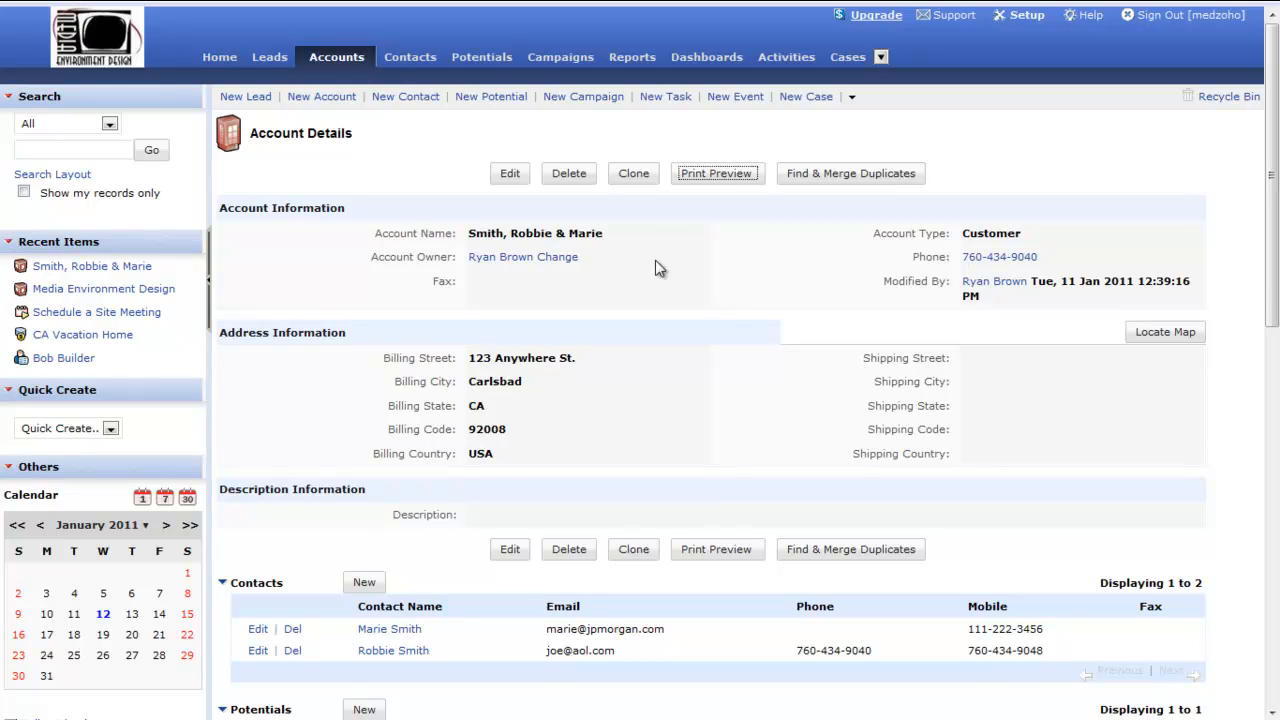
{"action": "mouse_move", "coordinate": [473, 225]}
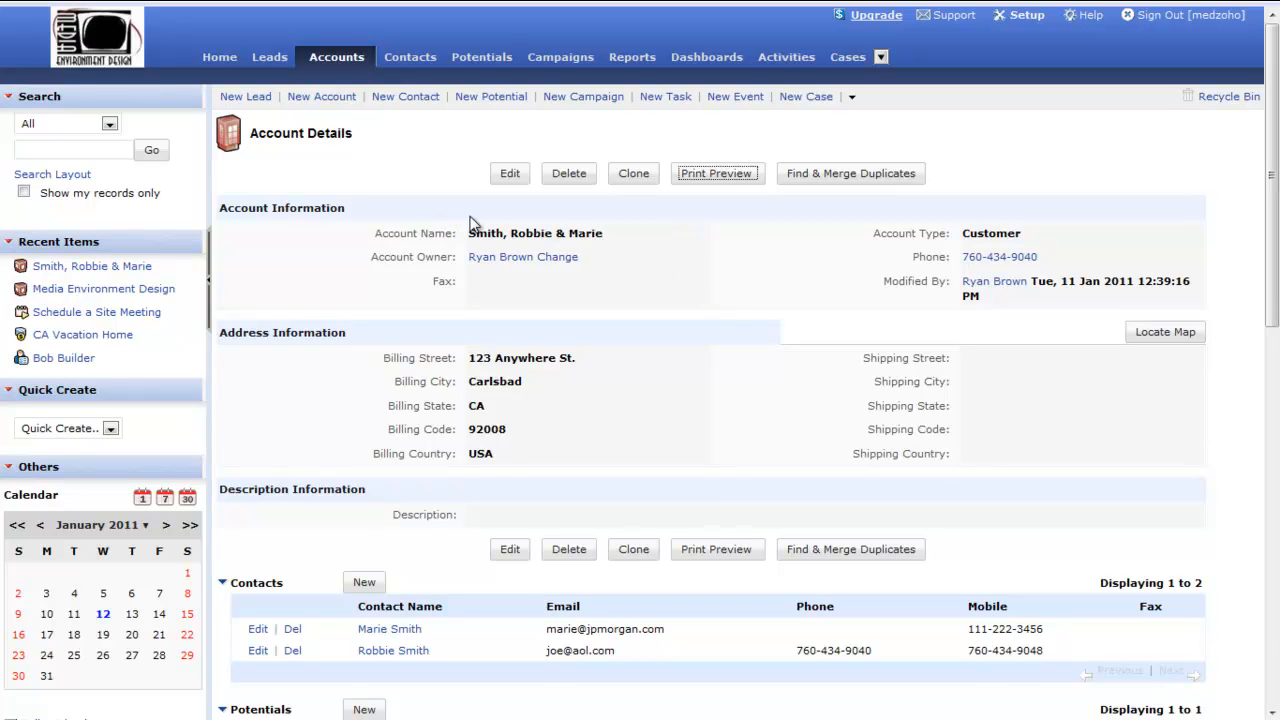